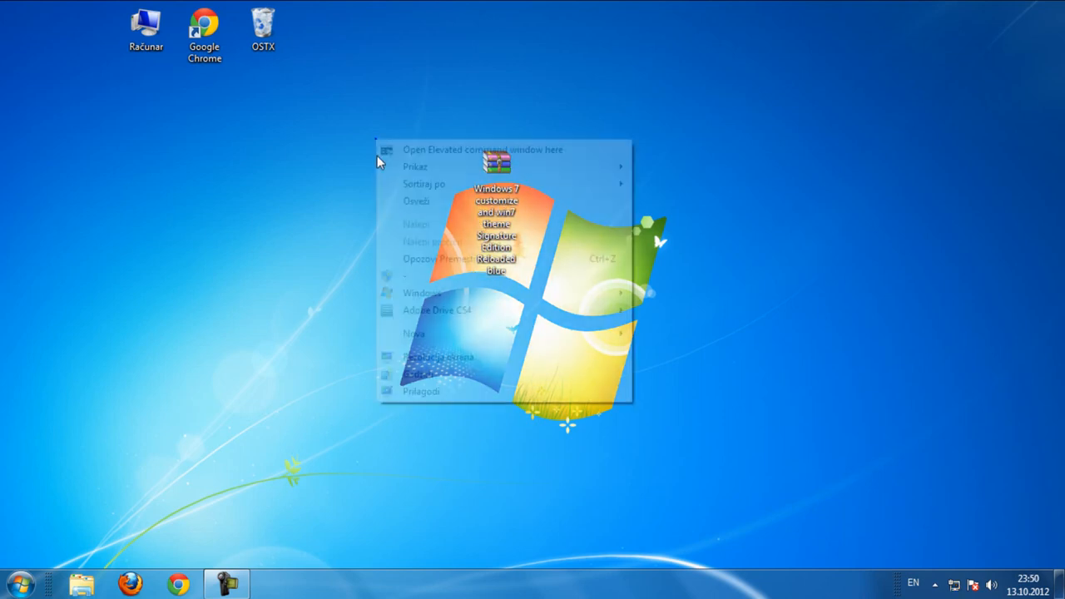
# Extract the theme archive to the desktop, then open its extracted folder and the Preview subfolder
pyautogui.click(439, 174)
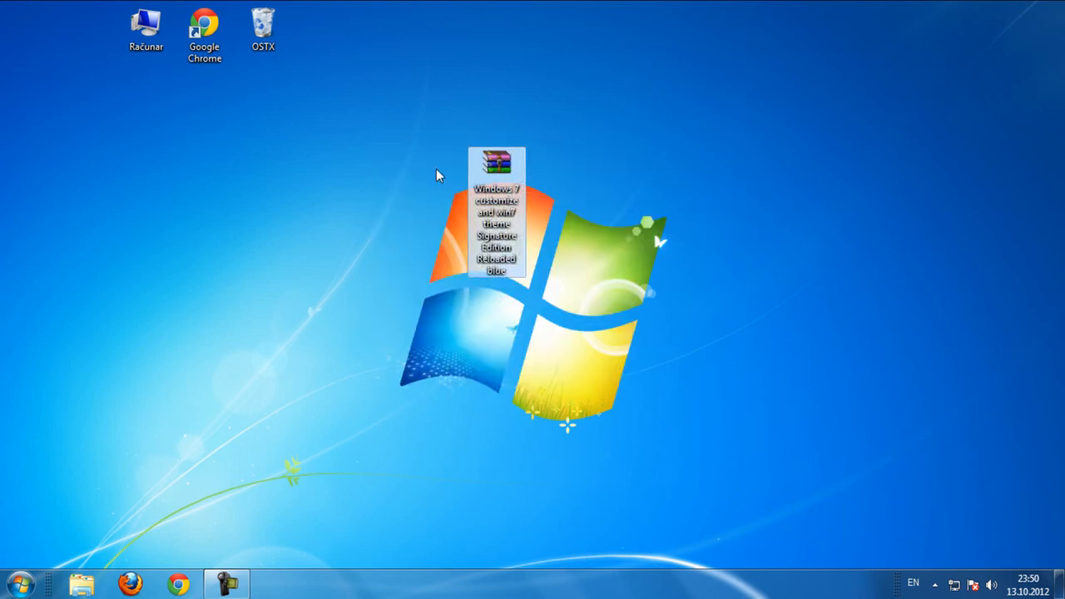
pyautogui.rightClick(498, 162)
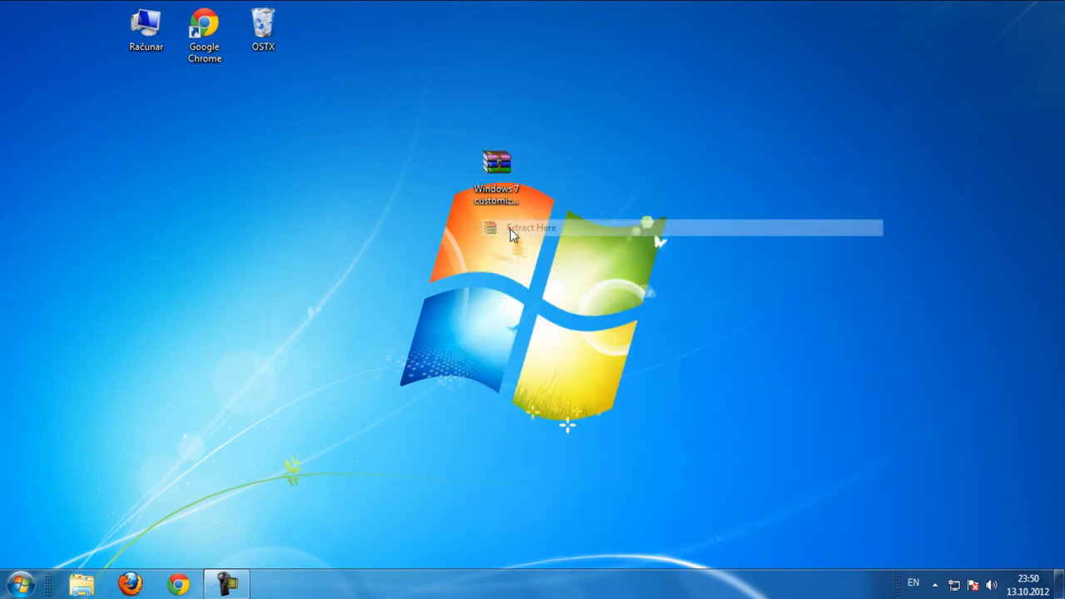
pyautogui.click(528, 228)
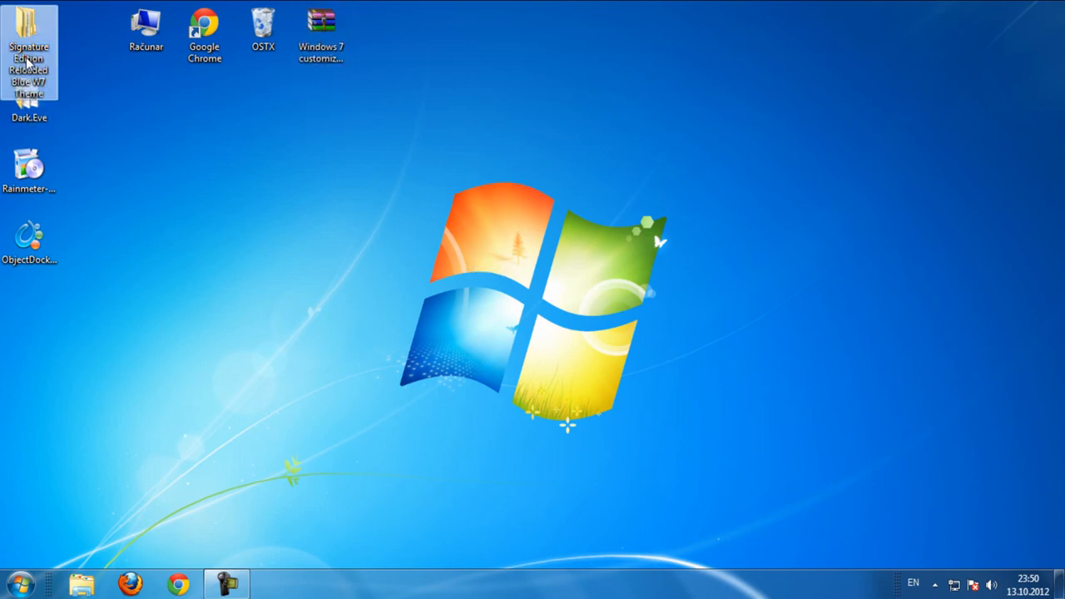
pyautogui.doubleClick(33, 29)
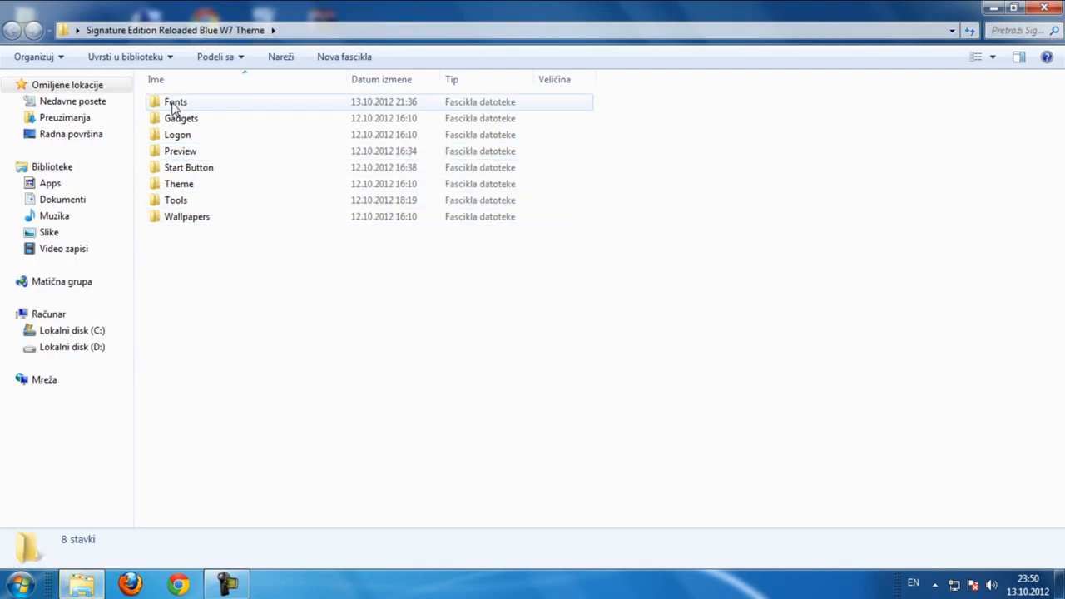
pyautogui.doubleClick(179, 151)
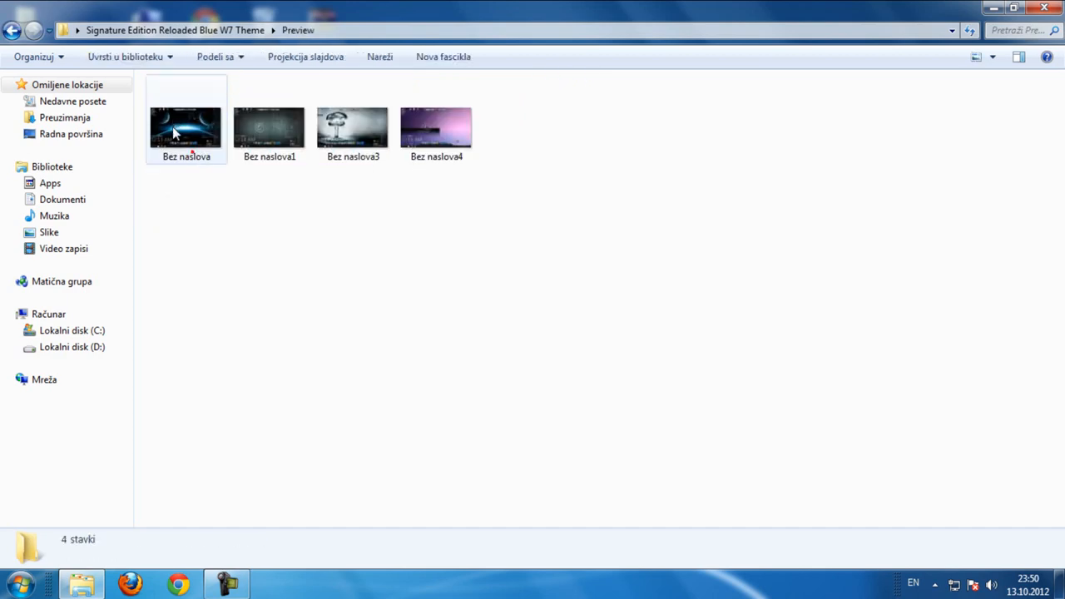
# Open the first preview screenshot and advance through the following previews
pyautogui.doubleClick(185, 127)
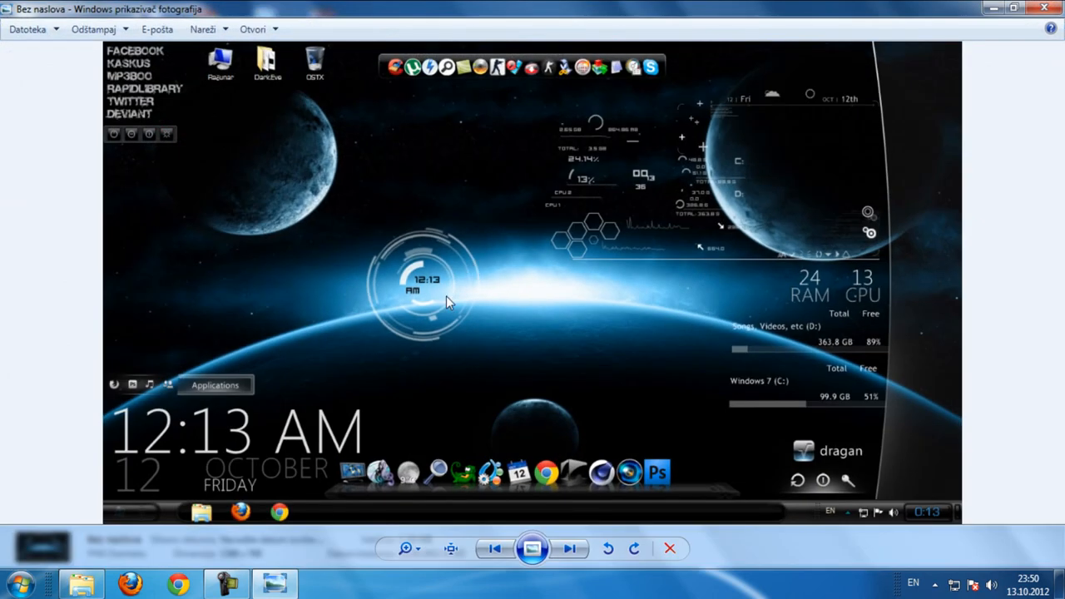
pyautogui.moveTo(607, 179)
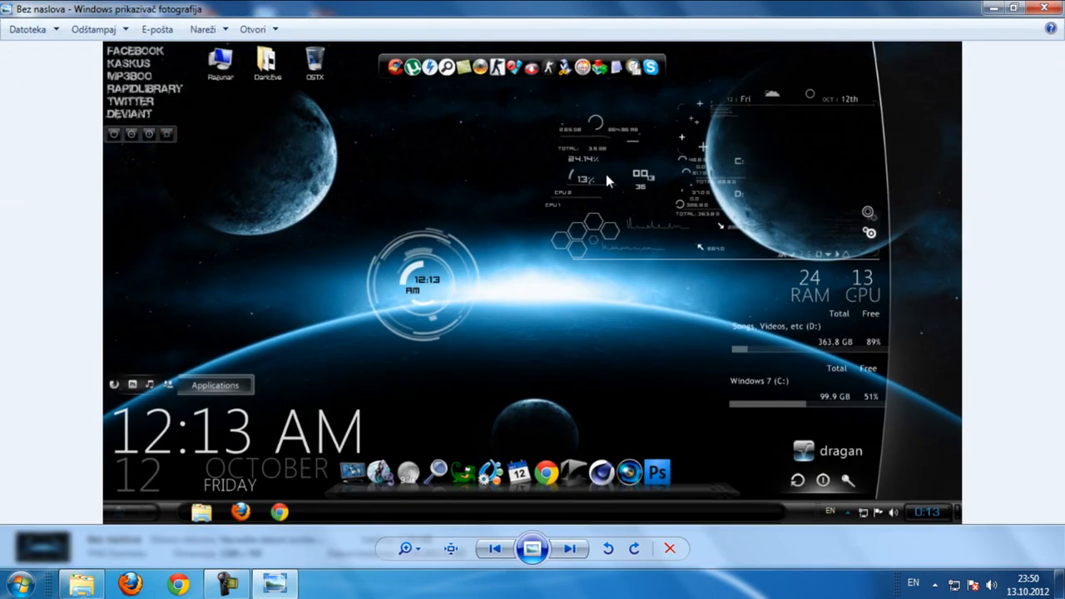
pyautogui.moveTo(466, 409)
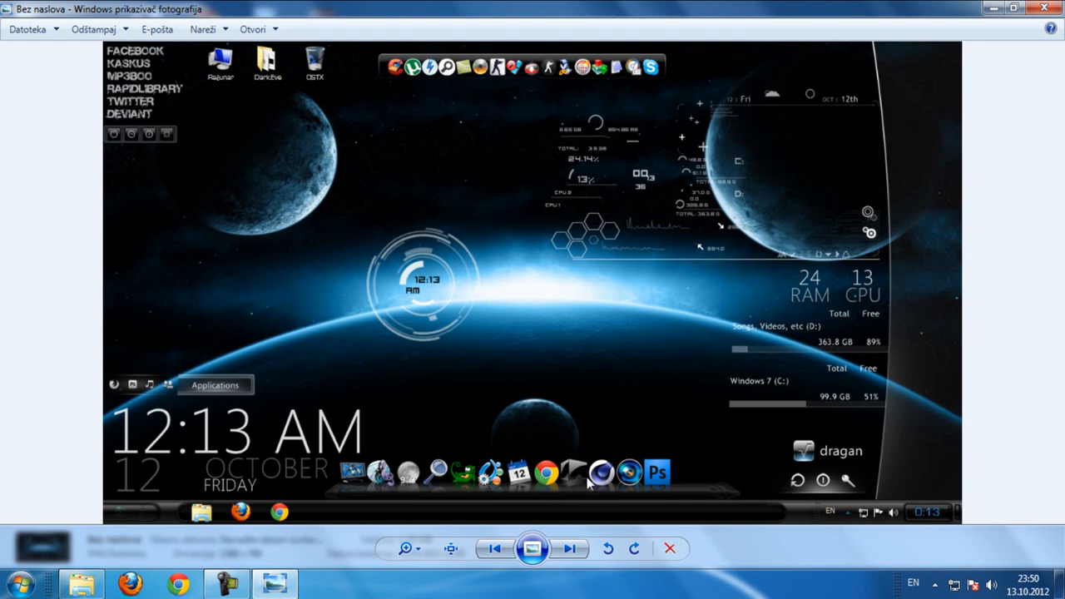
pyautogui.moveTo(240, 342)
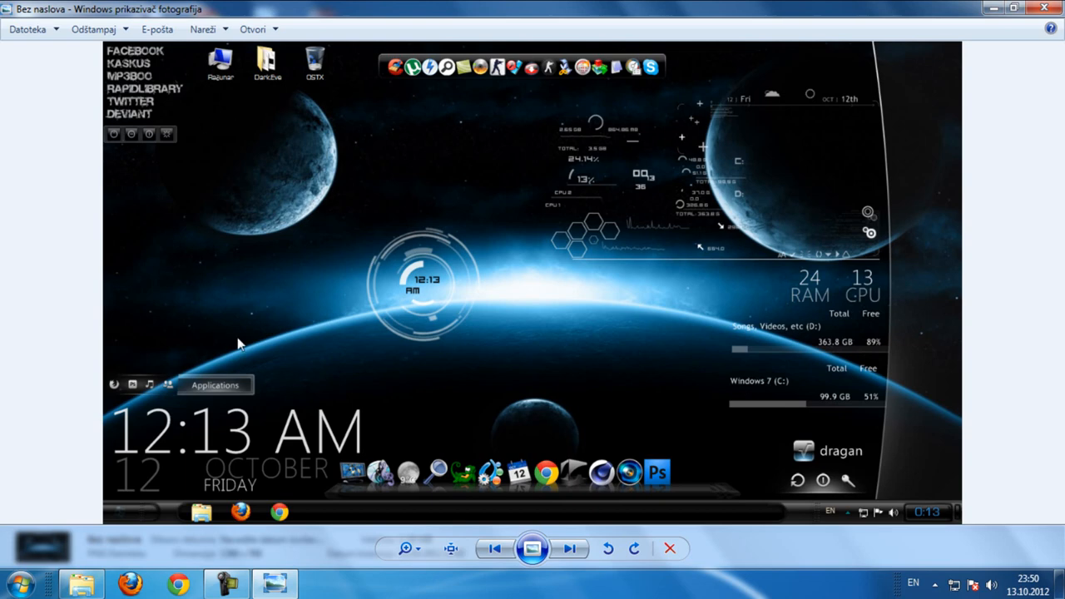
pyautogui.moveTo(636, 190)
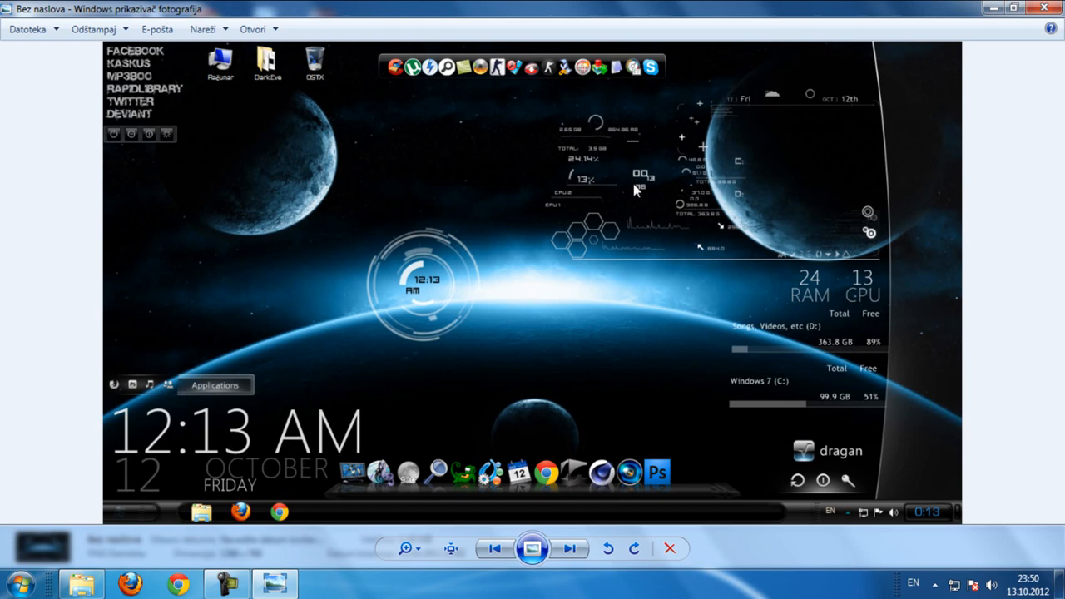
pyautogui.moveTo(302, 514)
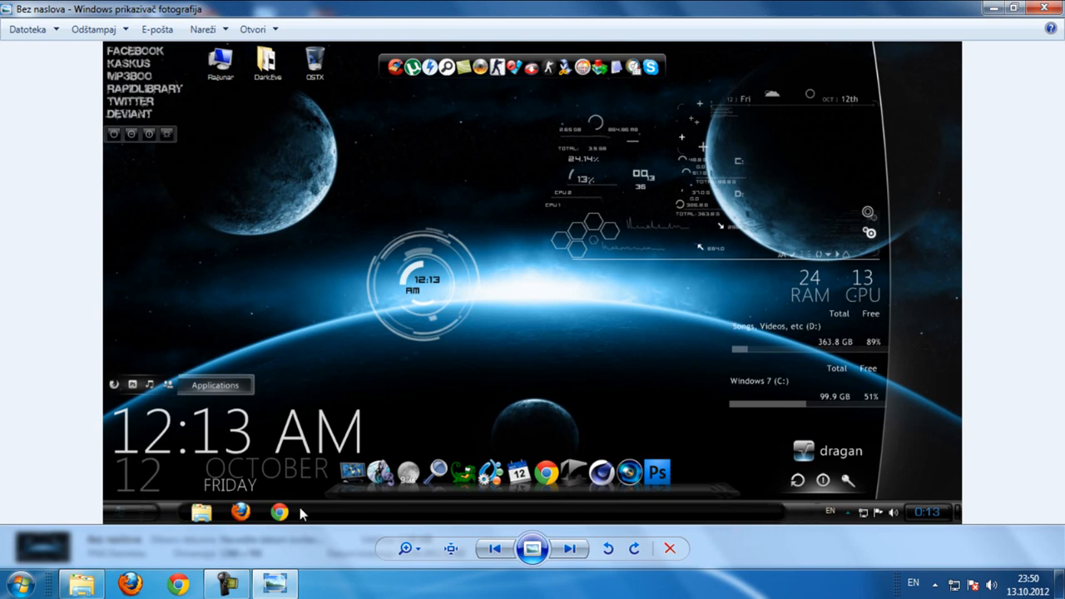
pyautogui.moveTo(139, 519)
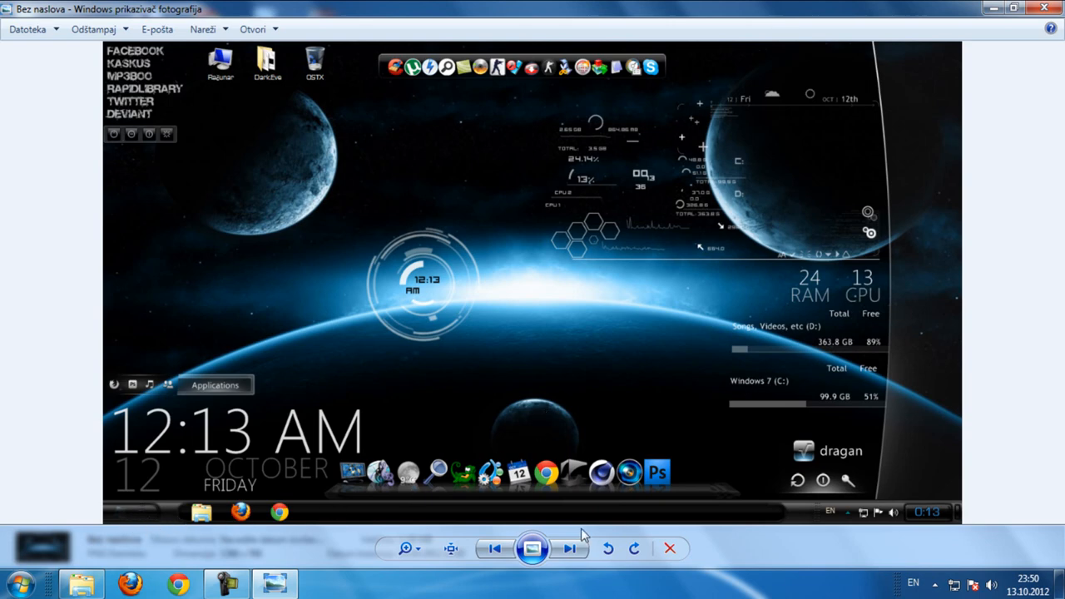
pyautogui.moveTo(576, 543)
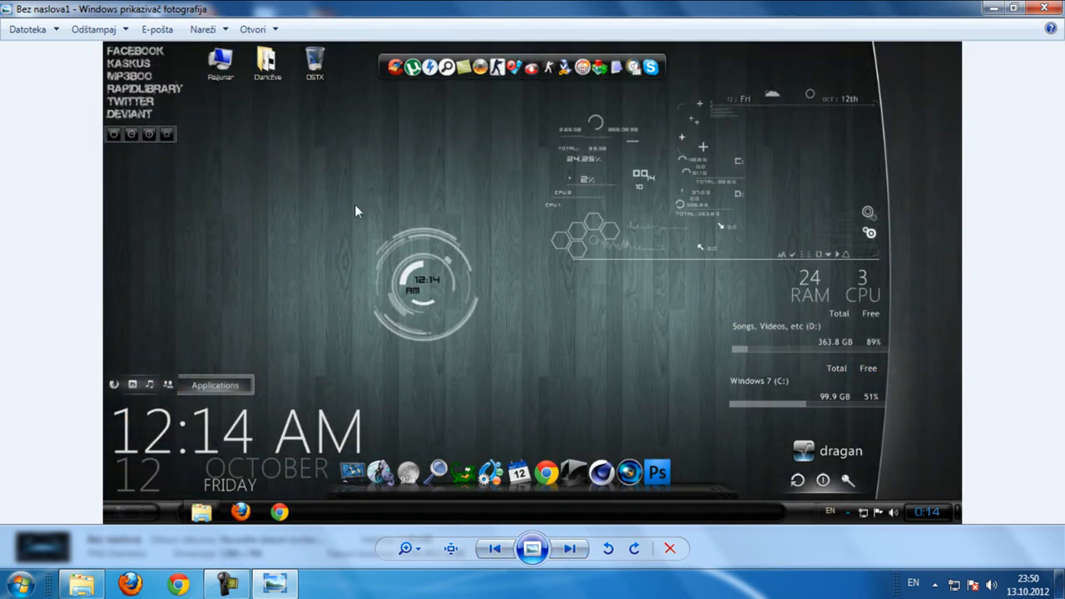
pyautogui.click(570, 549)
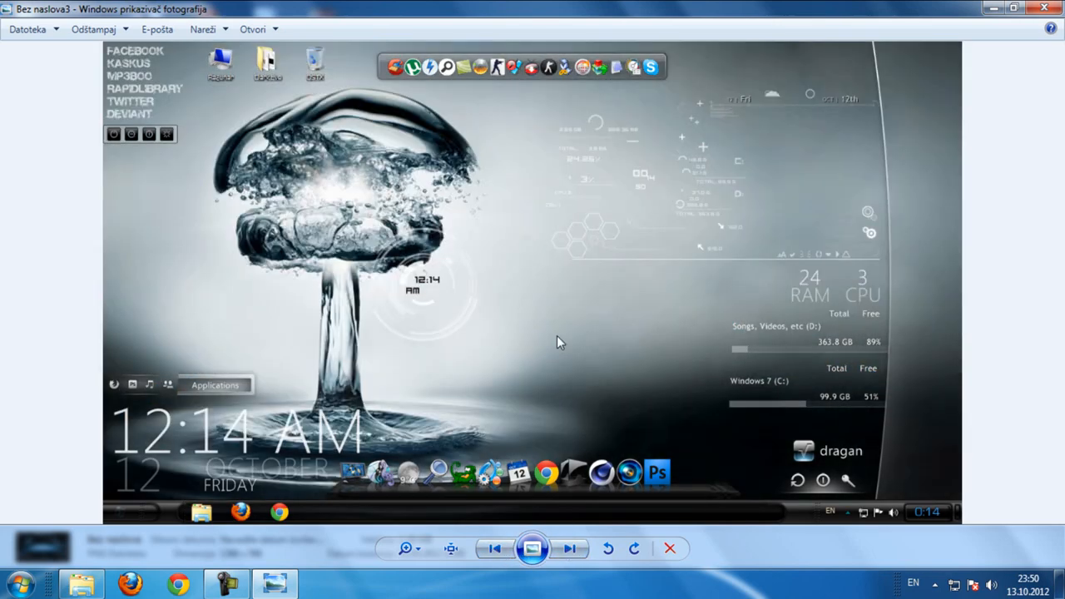
pyautogui.click(571, 550)
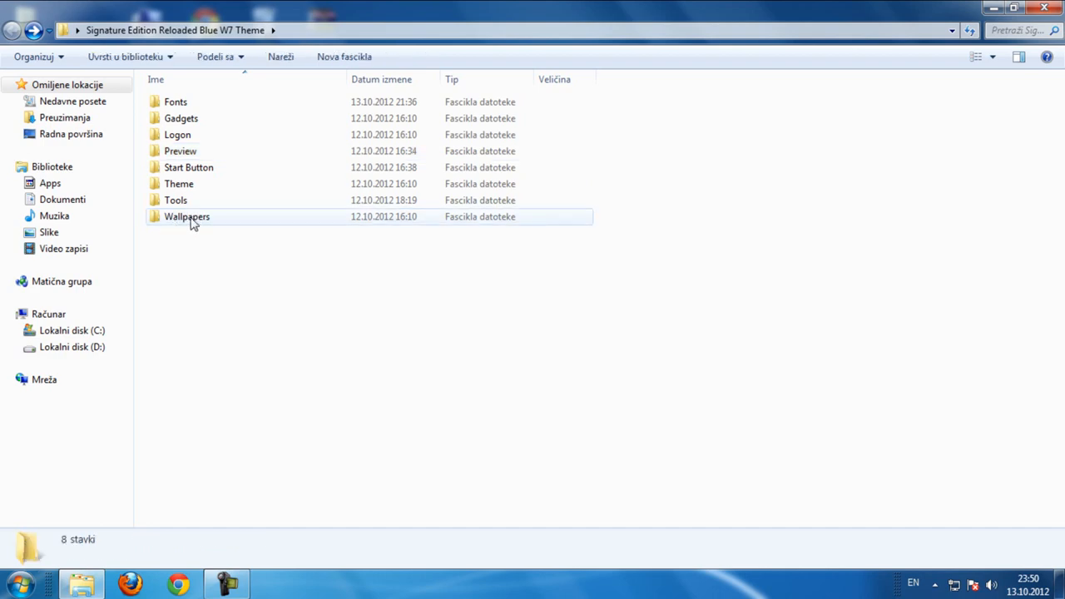
pyautogui.doubleClick(187, 216)
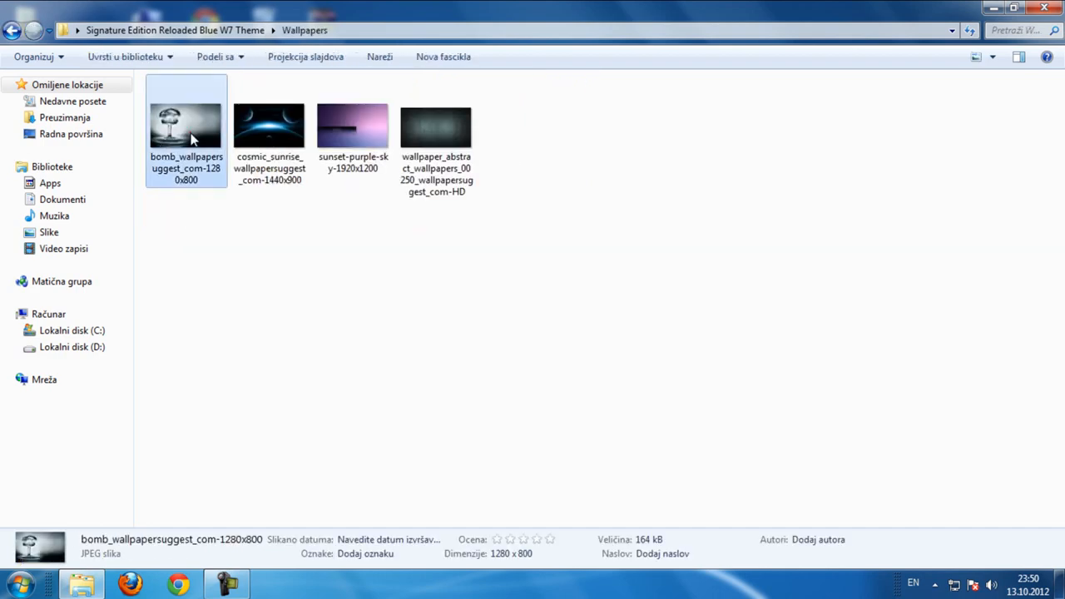
pyautogui.doubleClick(352, 127)
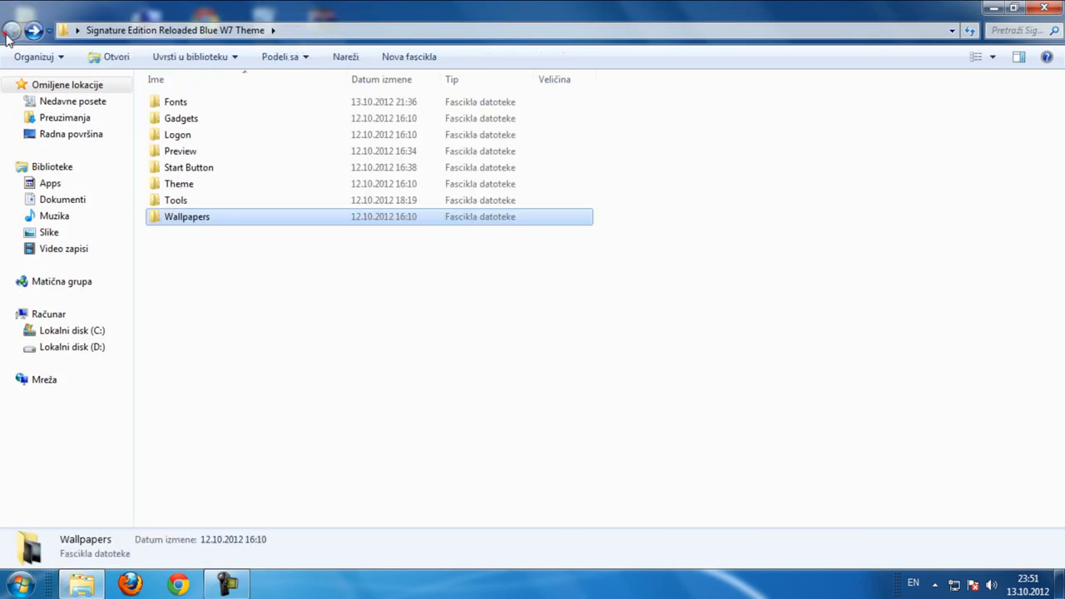
pyautogui.moveTo(193, 87)
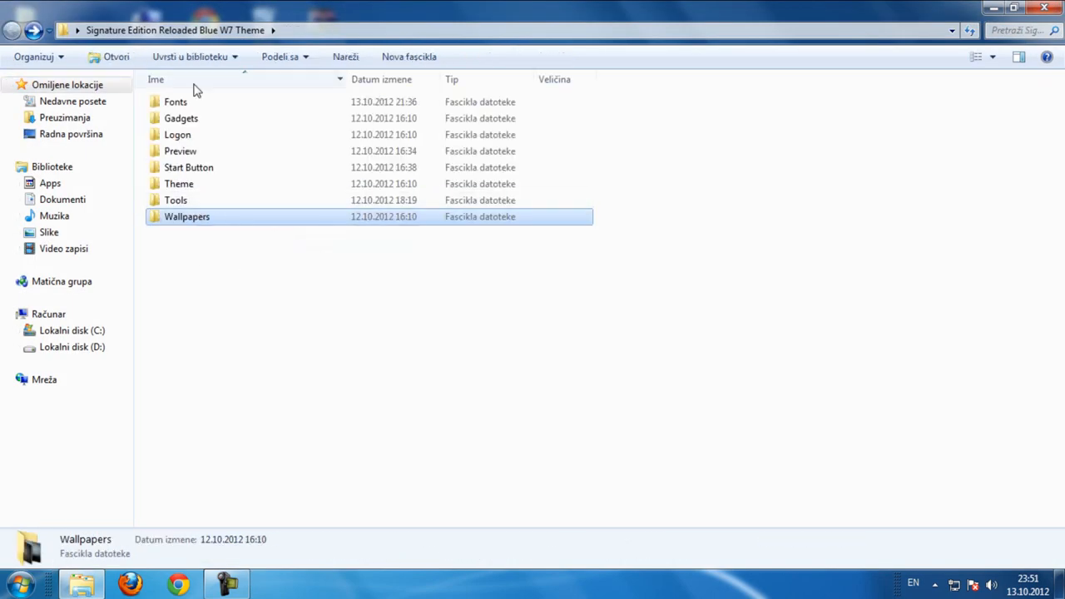
pyautogui.click(175, 102)
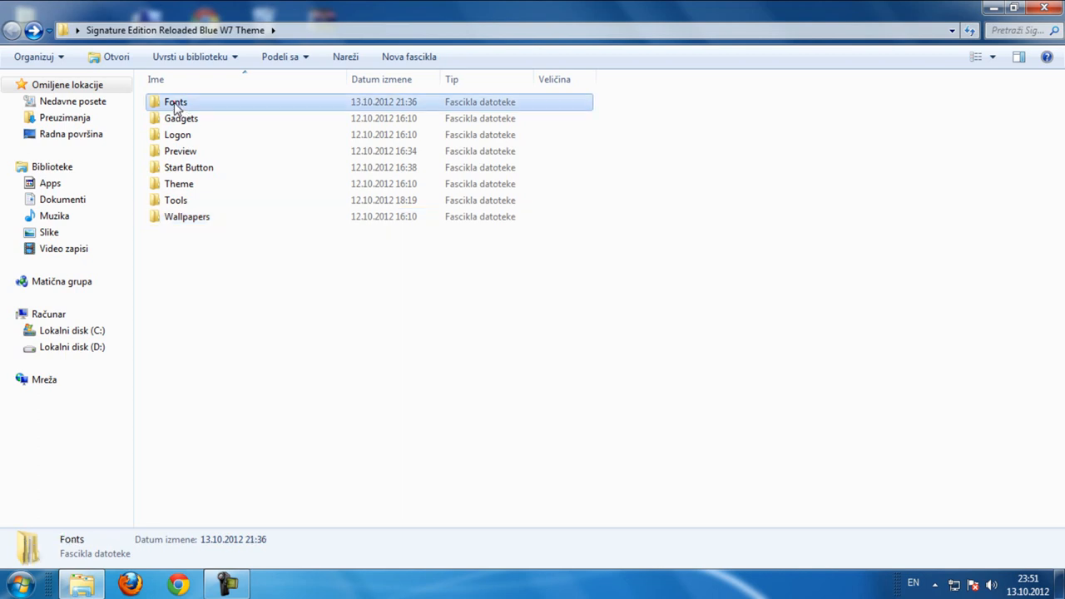
# Install the four Eurostile fonts from the Fonts folder, answering the Eurostile Bold replace prompt
pyautogui.doubleClick(175, 102)
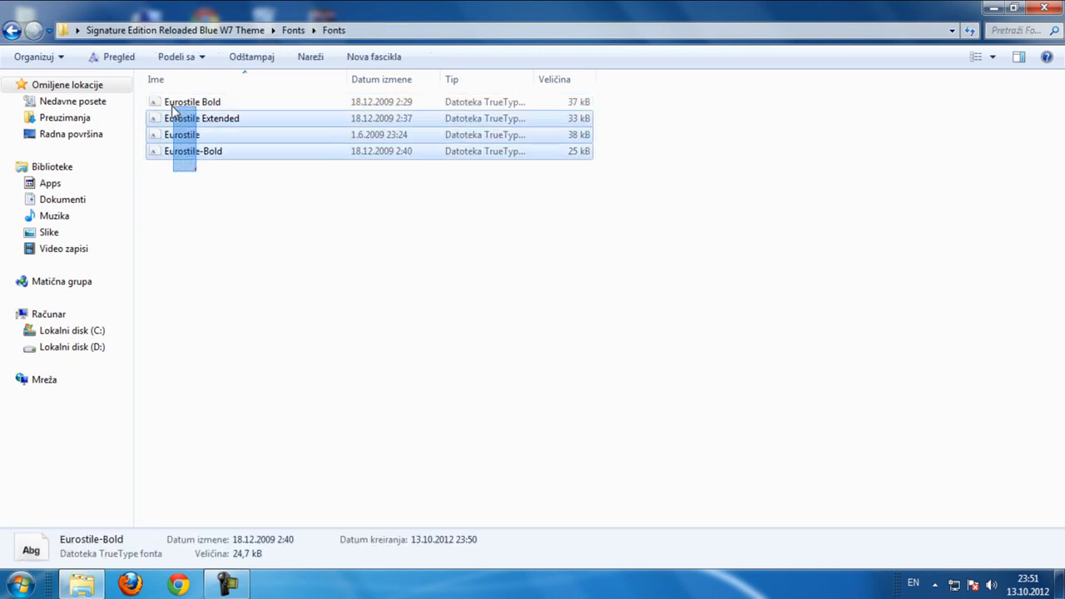
pyautogui.rightClick(194, 151)
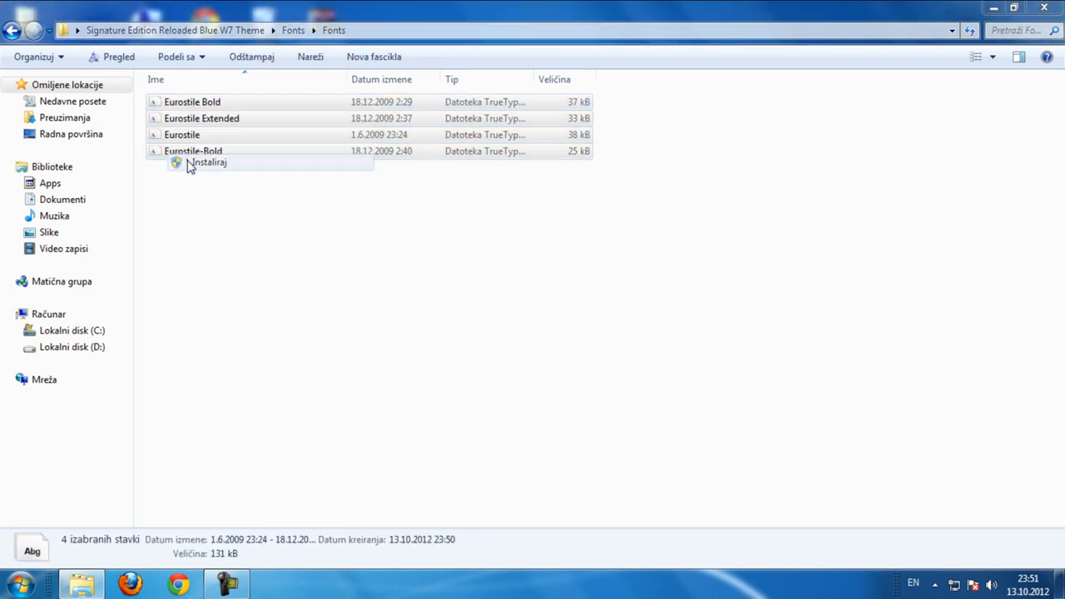
pyautogui.click(206, 162)
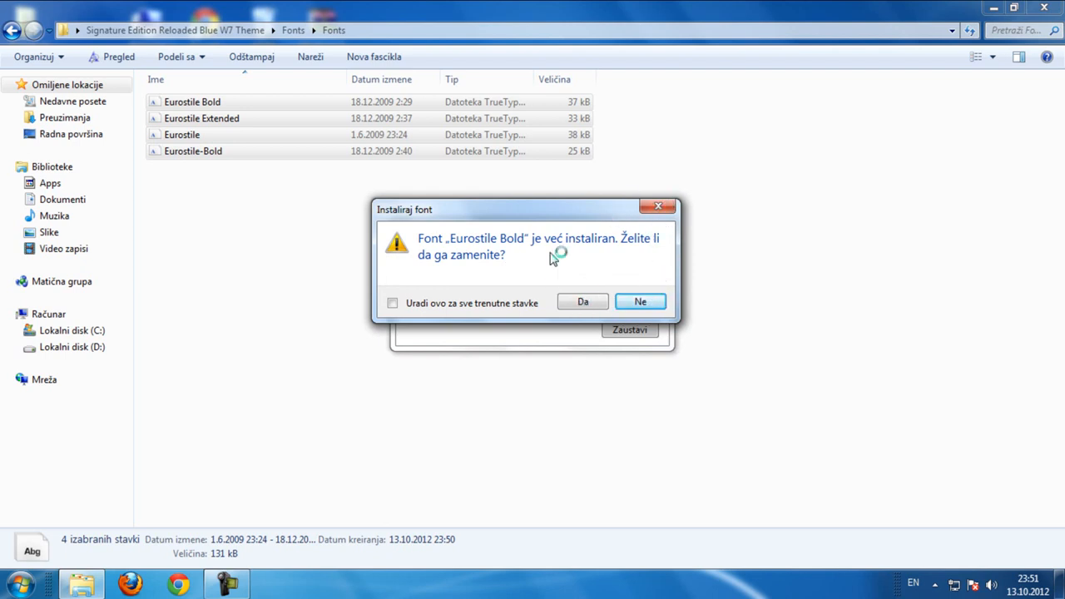
pyautogui.moveTo(662, 334)
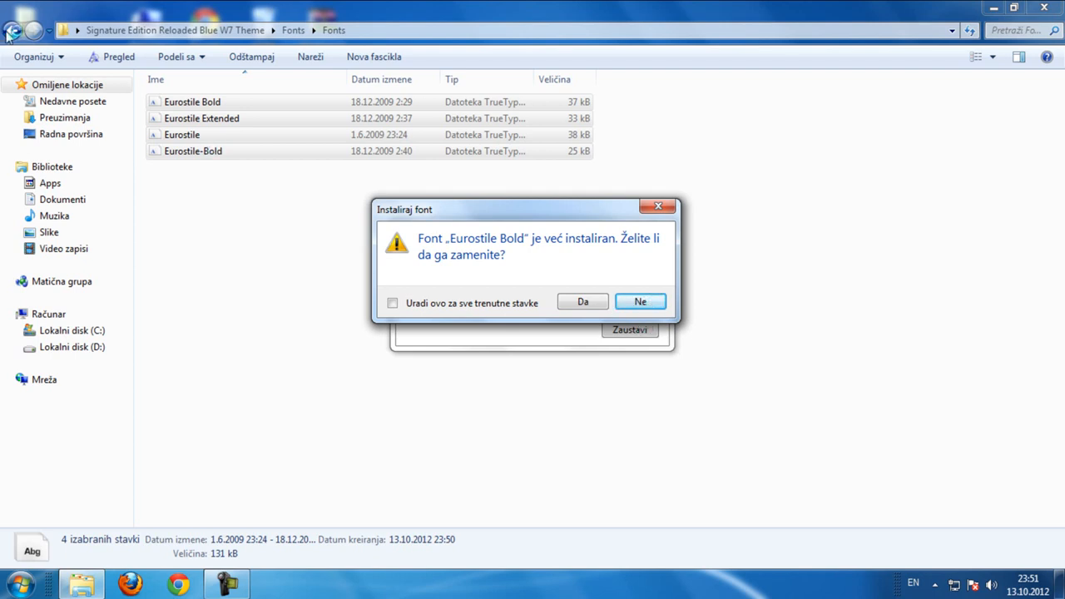
pyautogui.moveTo(466, 219)
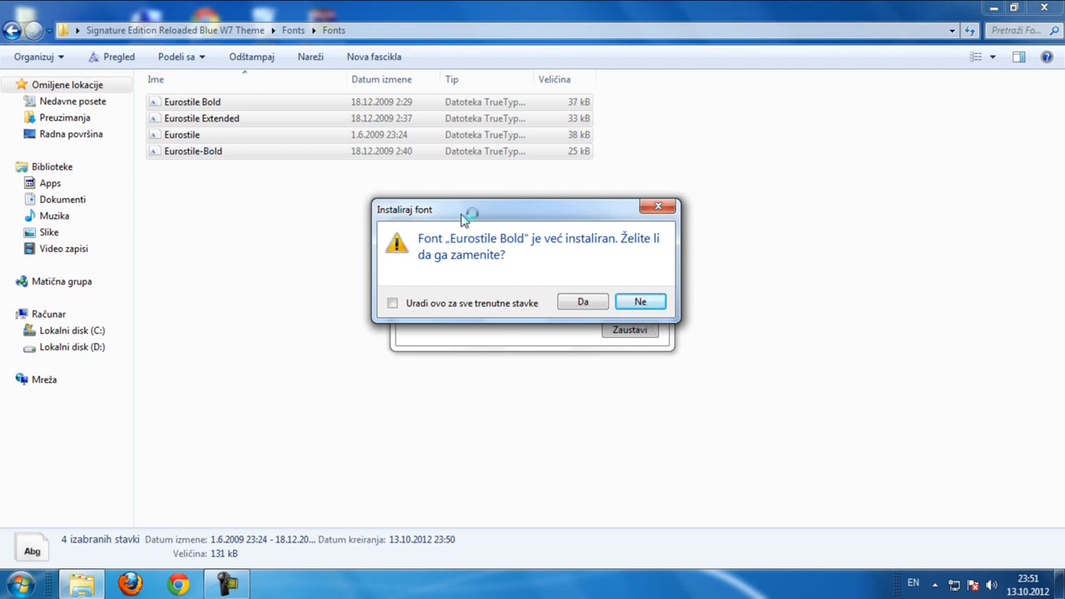
pyautogui.click(640, 302)
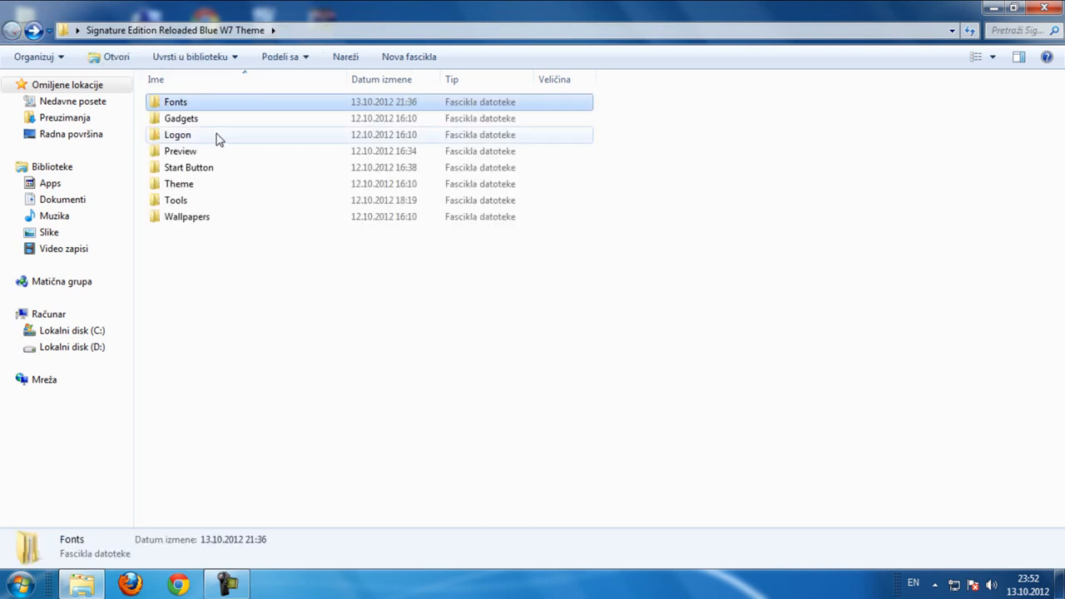
# Open the Gadgets folder and select all five gadget files
pyautogui.click(181, 118)
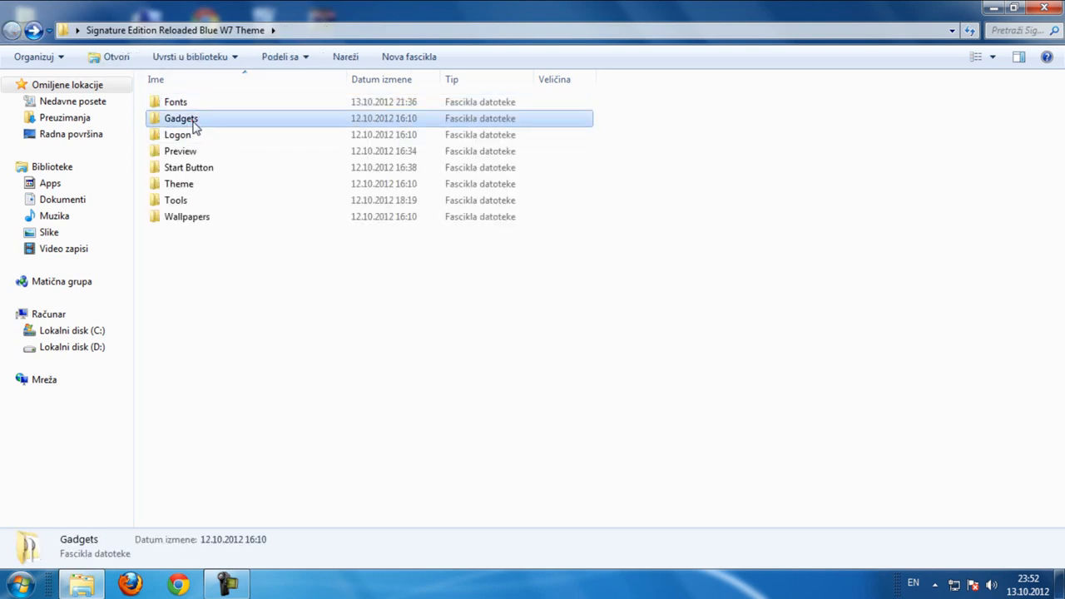
pyautogui.doubleClick(181, 118)
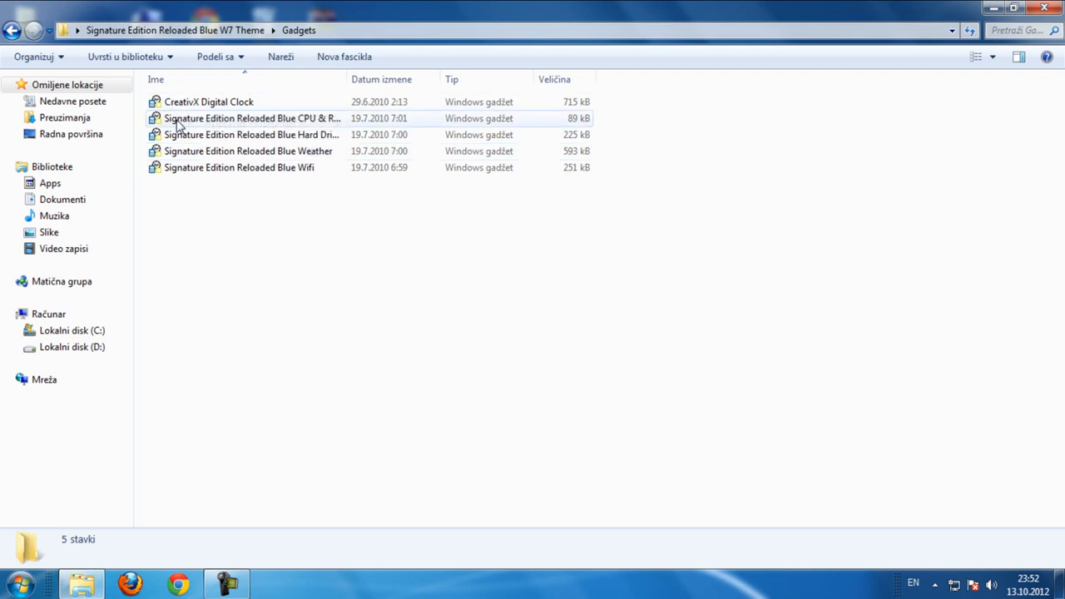
pyautogui.click(250, 118)
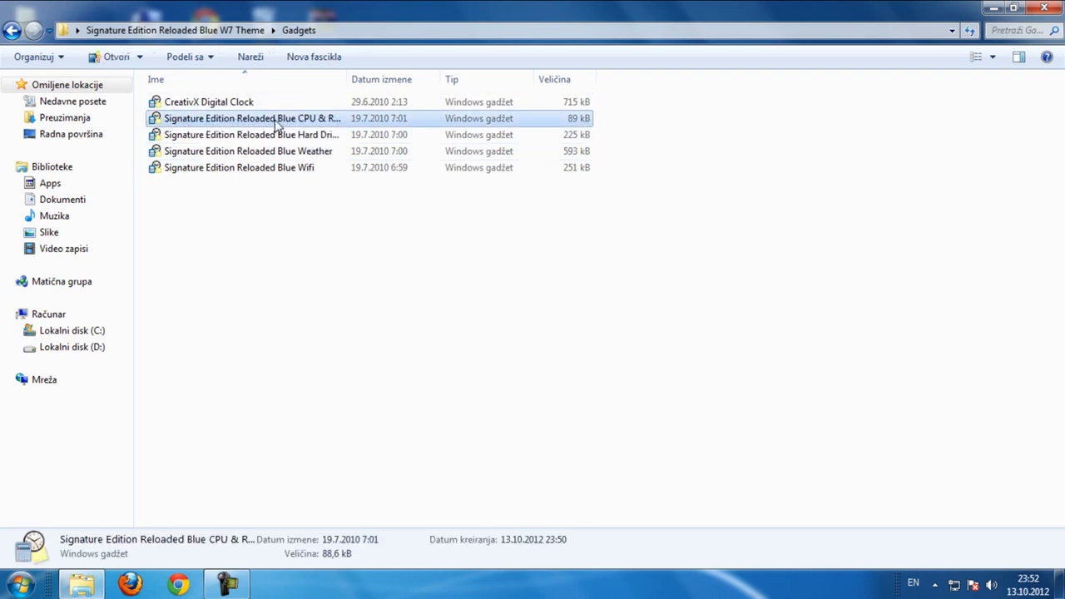
pyautogui.click(266, 134)
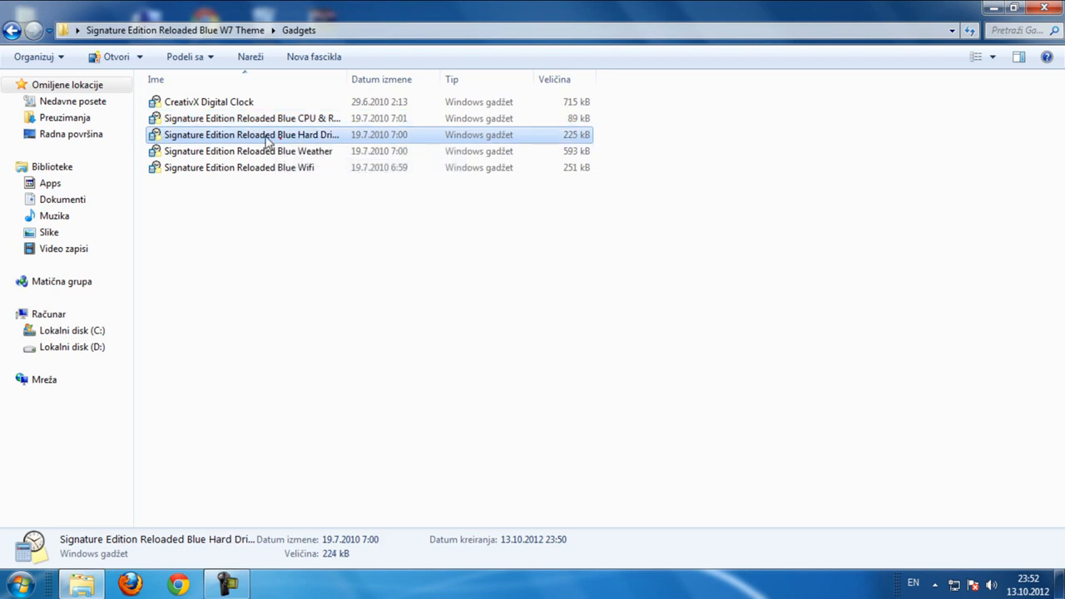
pyautogui.click(248, 150)
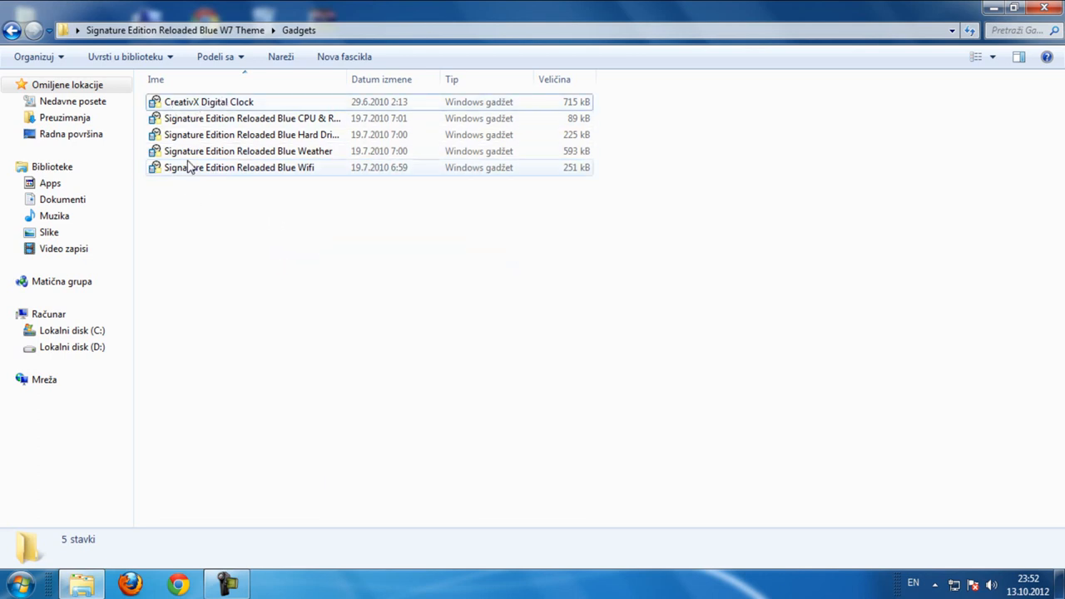
# Install the selected gadgets, confirming the CreativX Digital Clock and Hard Drive warnings
pyautogui.doubleClick(208, 102)
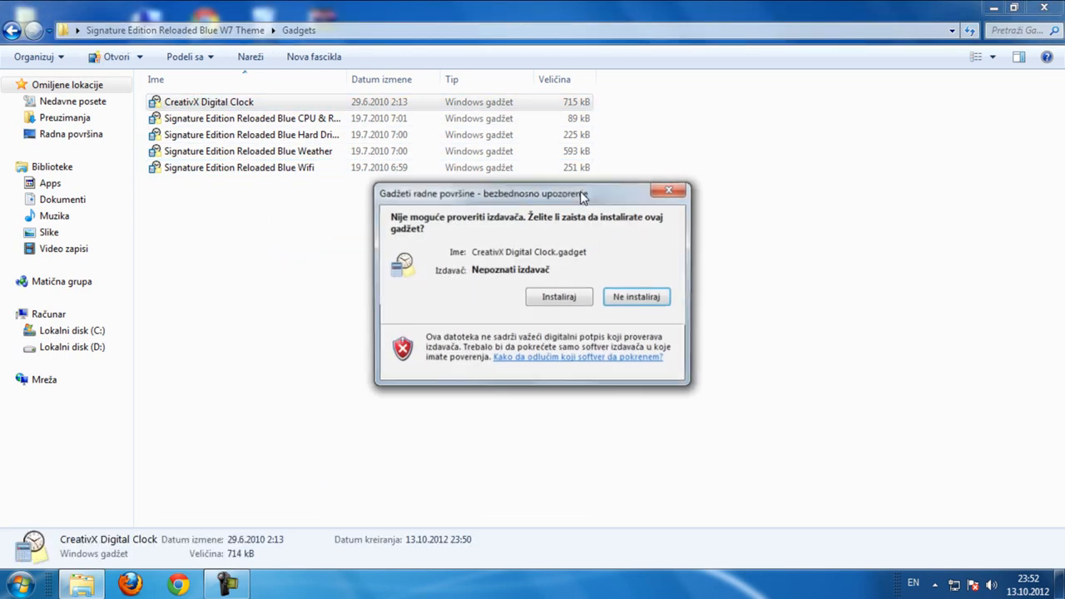
pyautogui.click(560, 297)
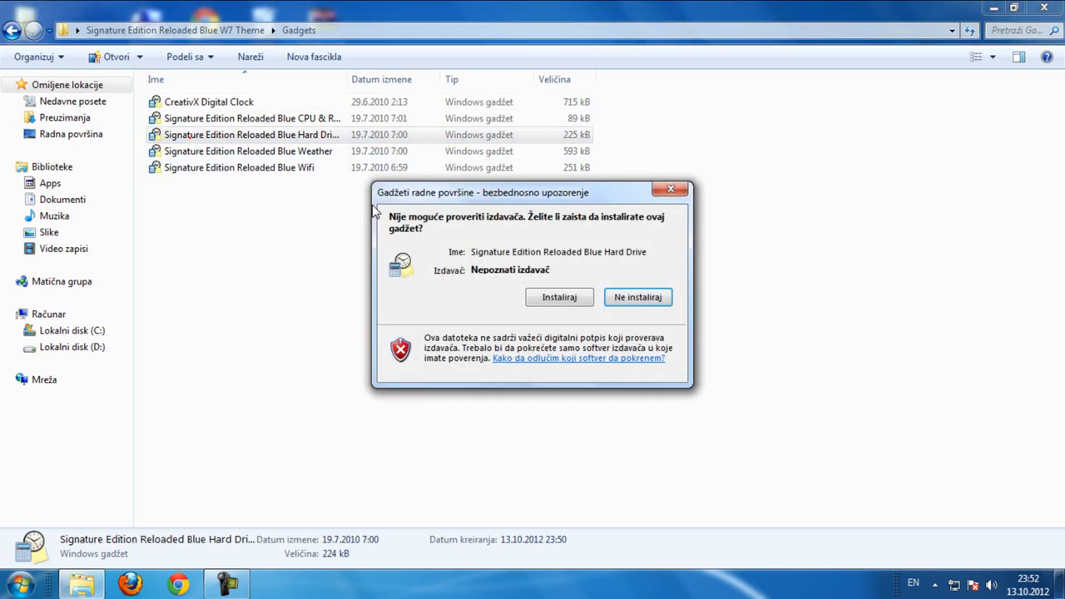
pyautogui.click(560, 298)
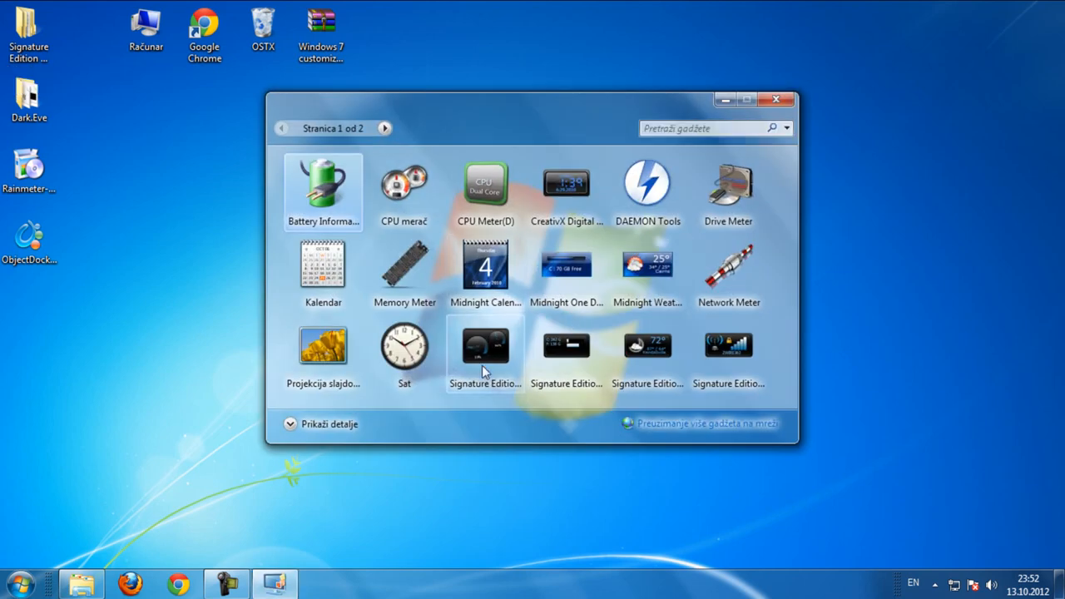
# Add a Signature Edition gadget to the desktop and launch TweaksLogon from the Logon folder
pyautogui.doubleClick(485, 346)
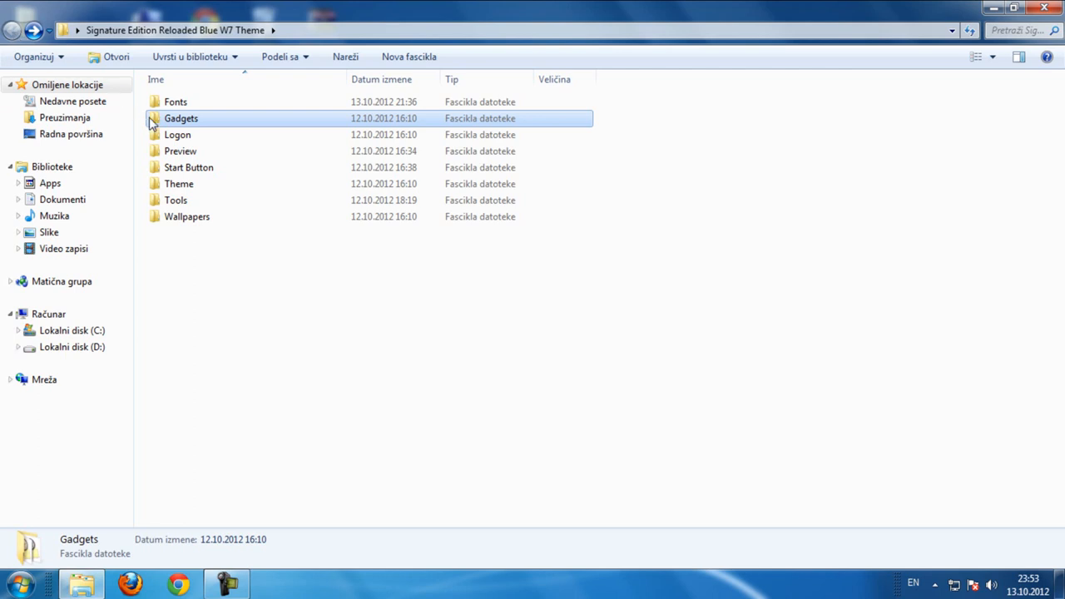
pyautogui.doubleClick(177, 134)
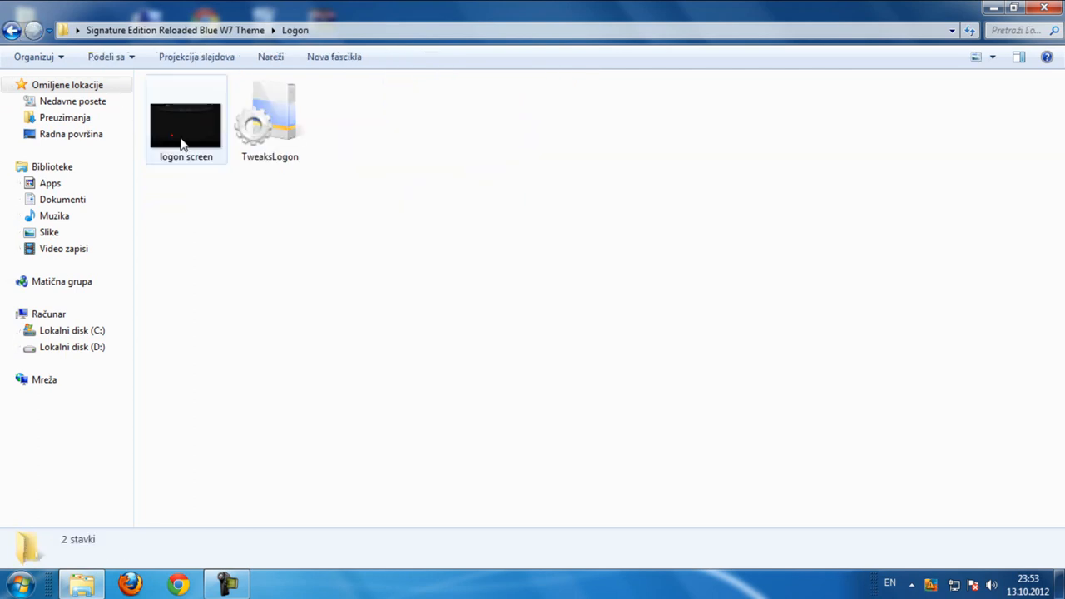
pyautogui.click(269, 121)
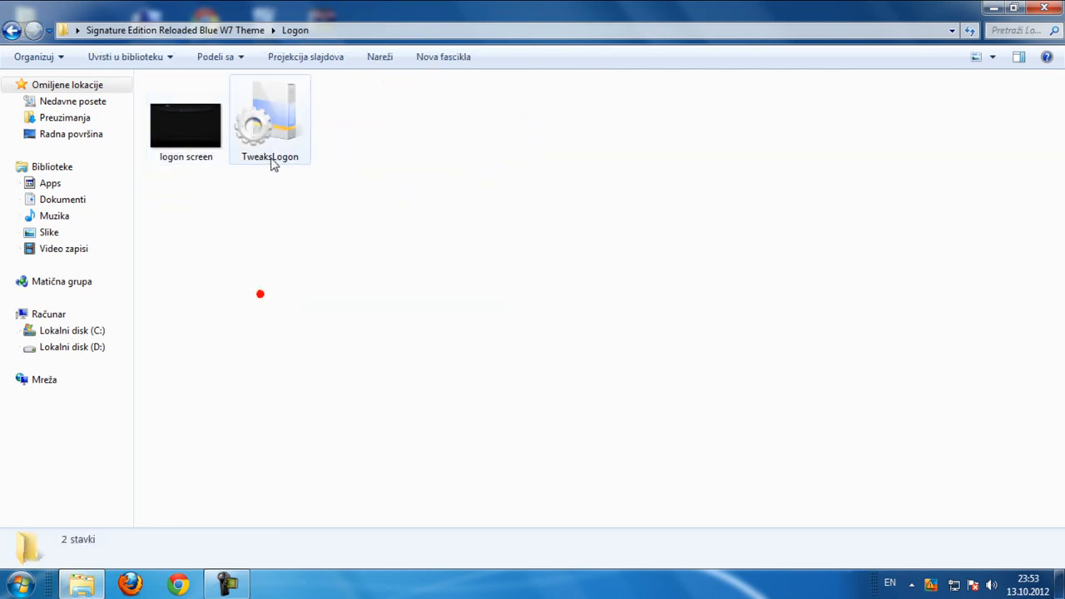
pyautogui.doubleClick(270, 116)
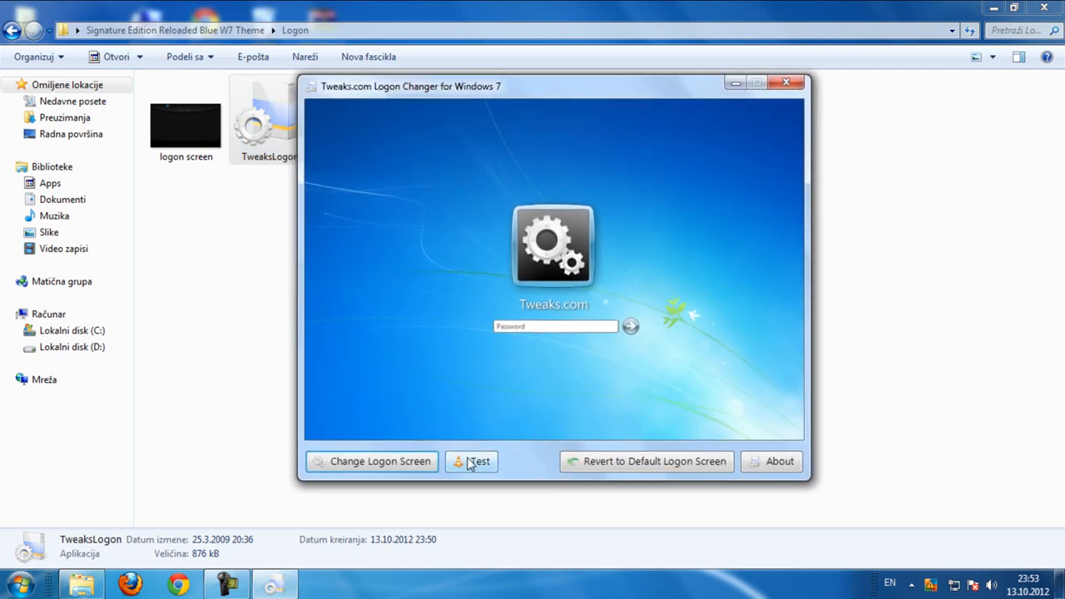
pyautogui.moveTo(387, 468)
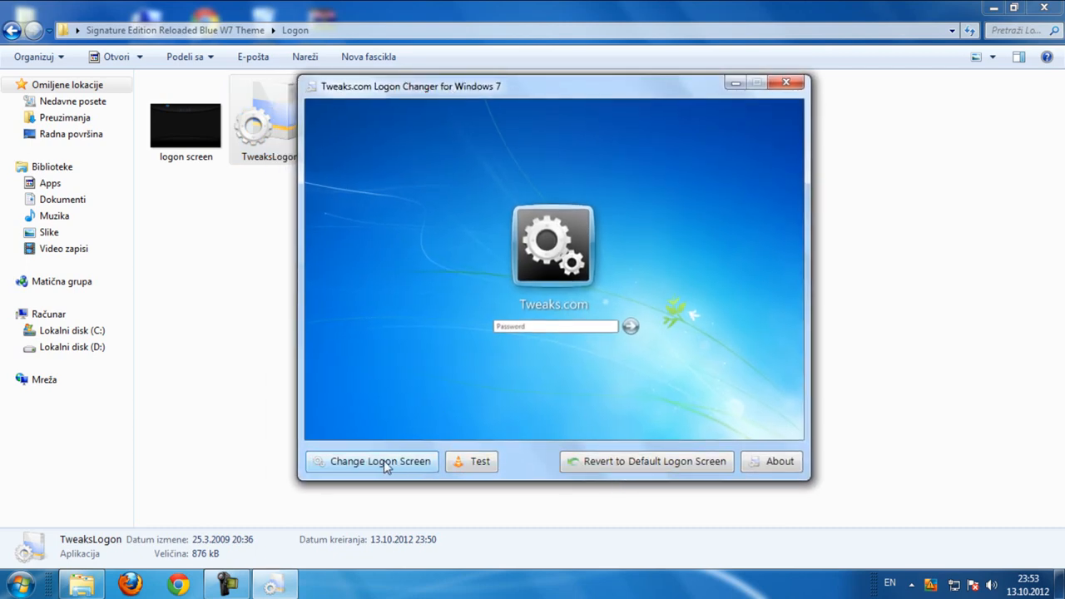
# Set the Reloaded Blue logon image as the logon background with auto-resize, then close the tool
pyautogui.click(380, 461)
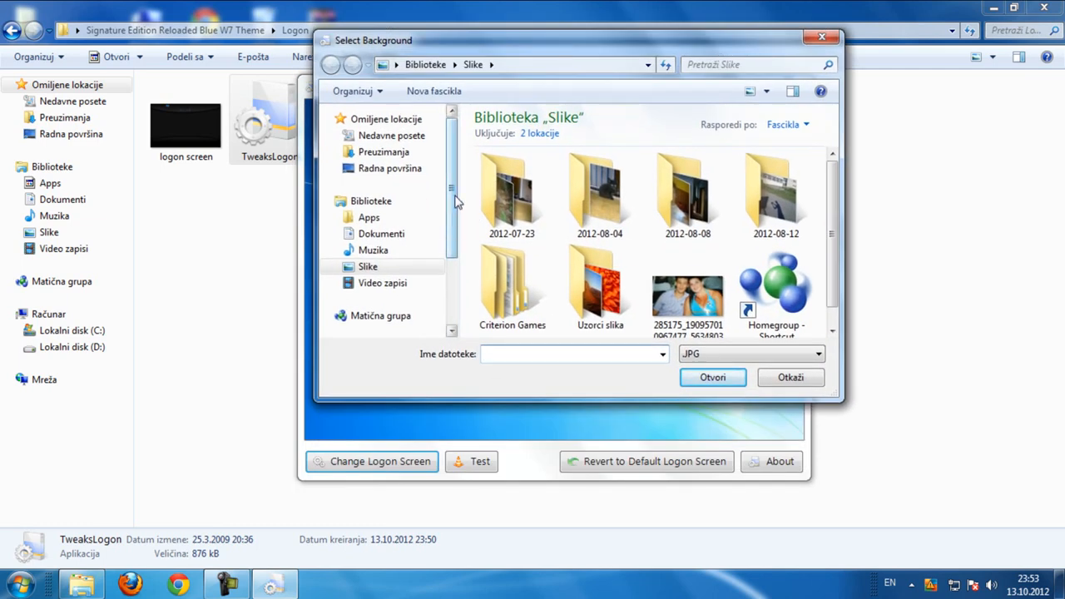
pyautogui.click(390, 168)
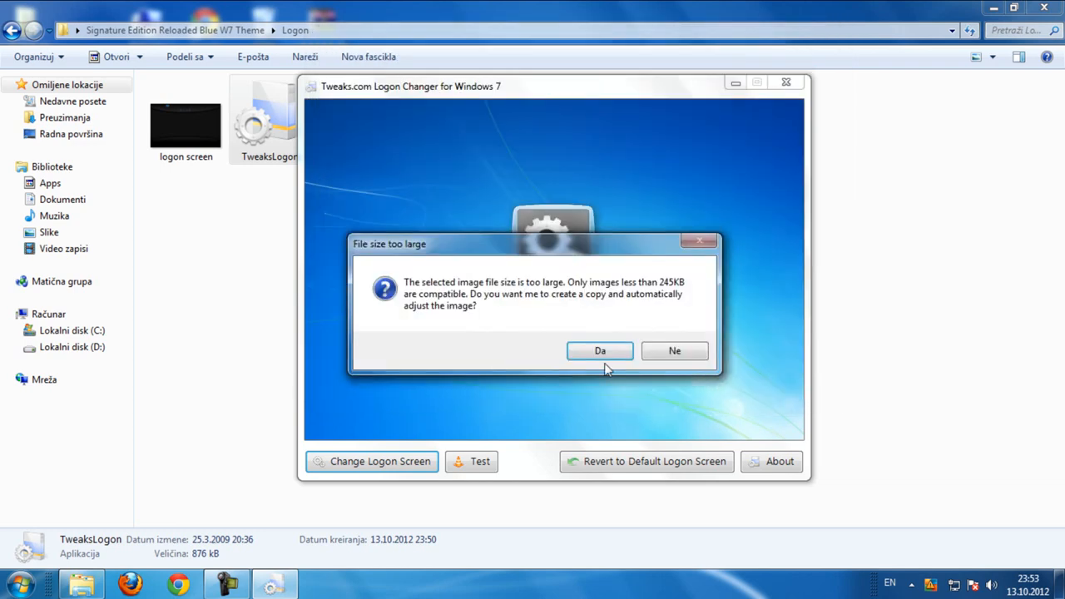
pyautogui.moveTo(581, 302)
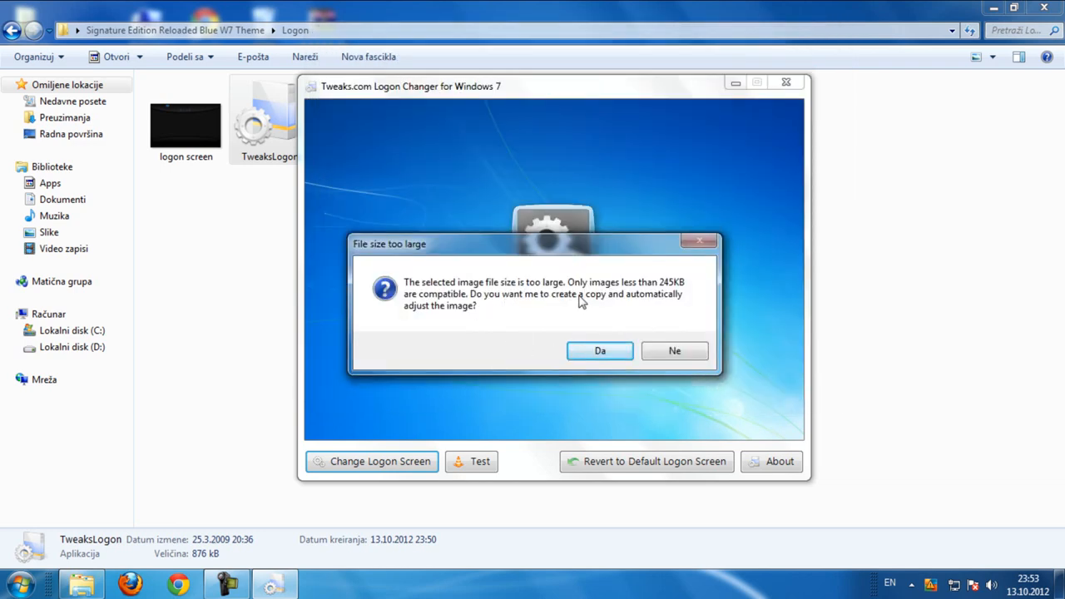
pyautogui.moveTo(558, 308)
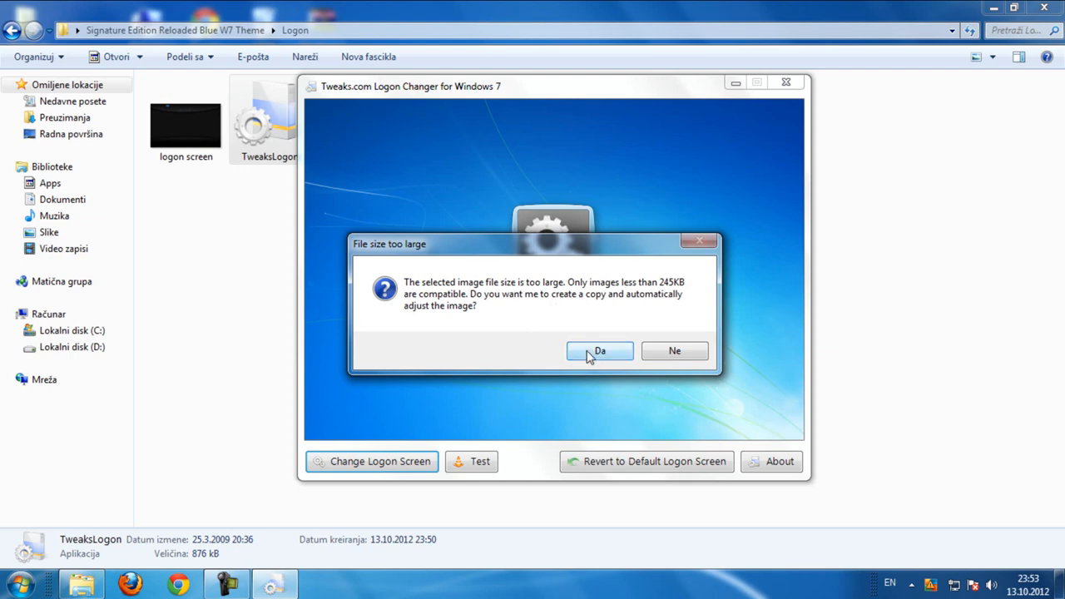
pyautogui.click(599, 352)
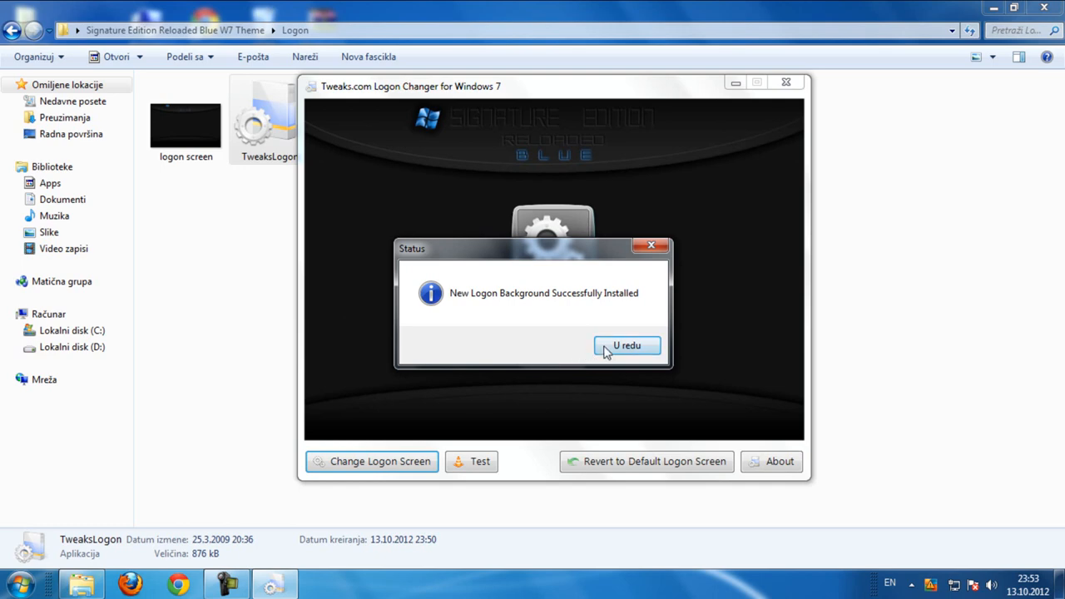
pyautogui.click(627, 346)
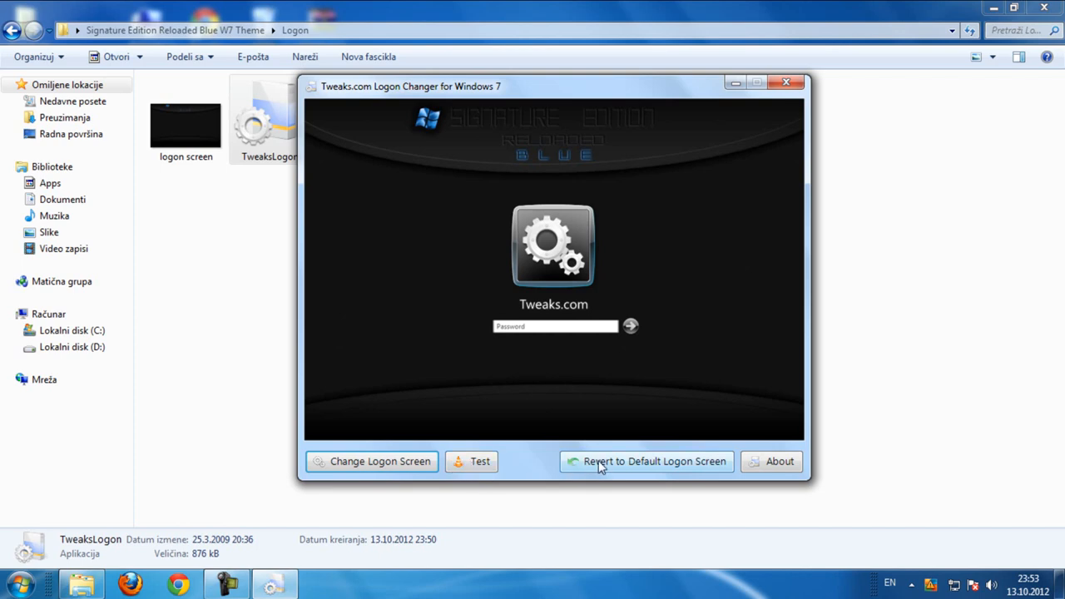
pyautogui.moveTo(691, 476)
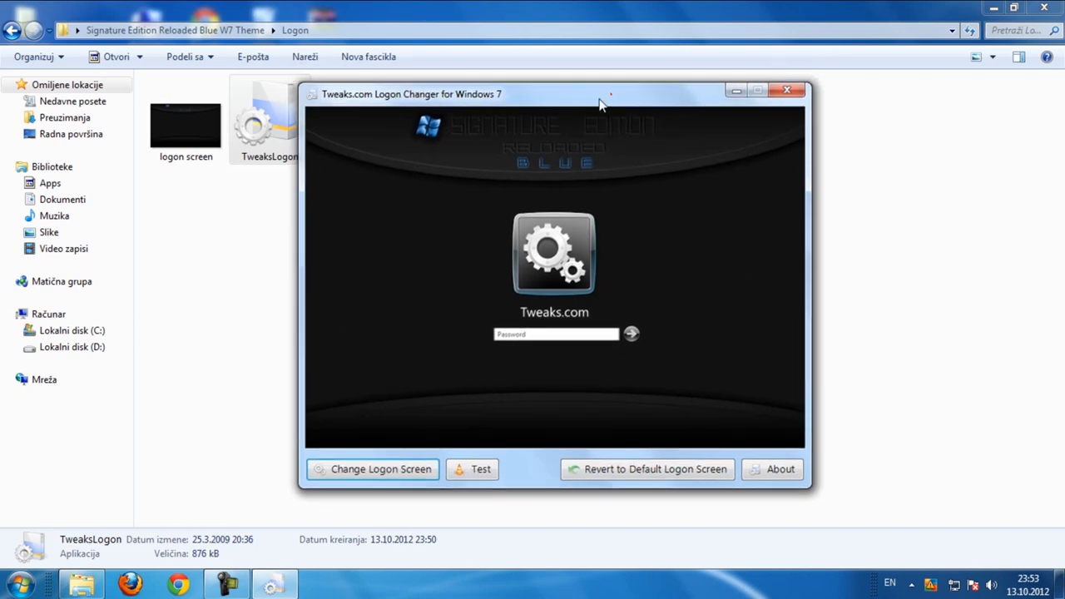
pyautogui.click(787, 91)
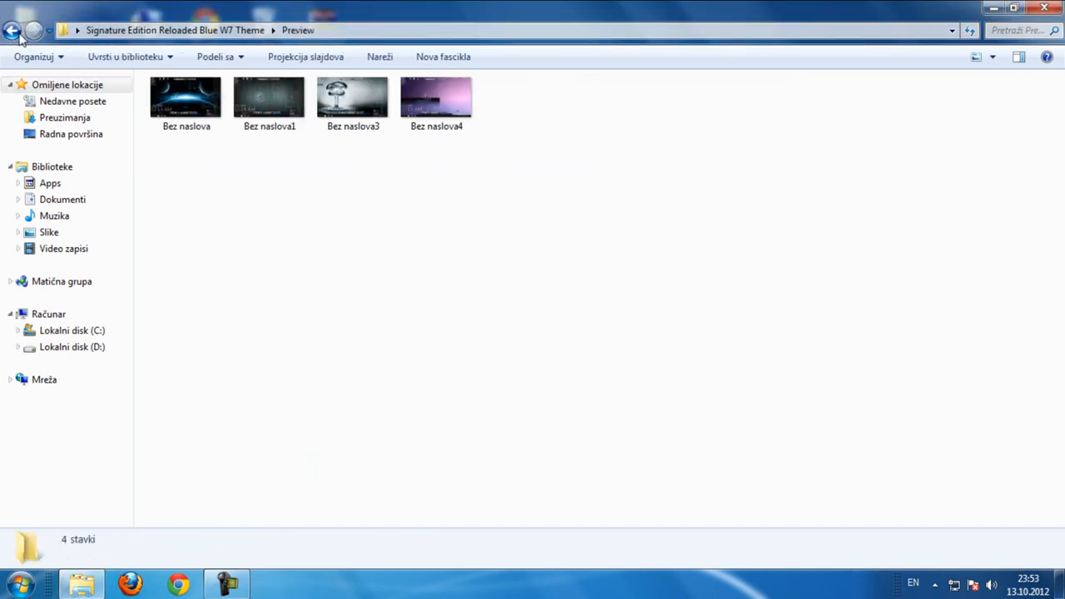
# Launch Start Button Changer v2.0 from W7SBC and browse to the theme's Start Button orb folder
pyautogui.click(14, 32)
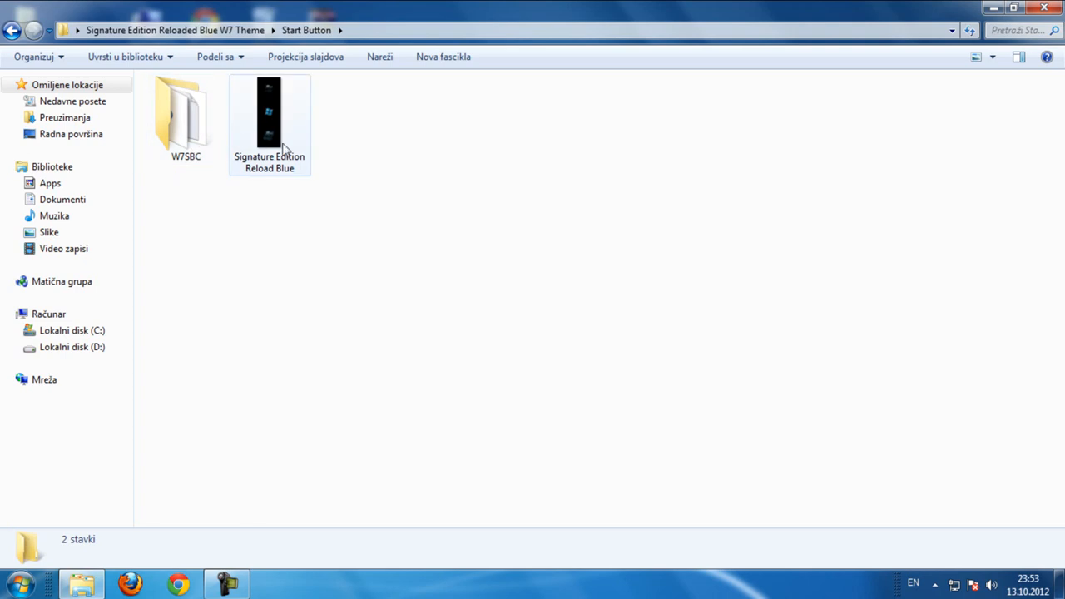
pyautogui.doubleClick(185, 113)
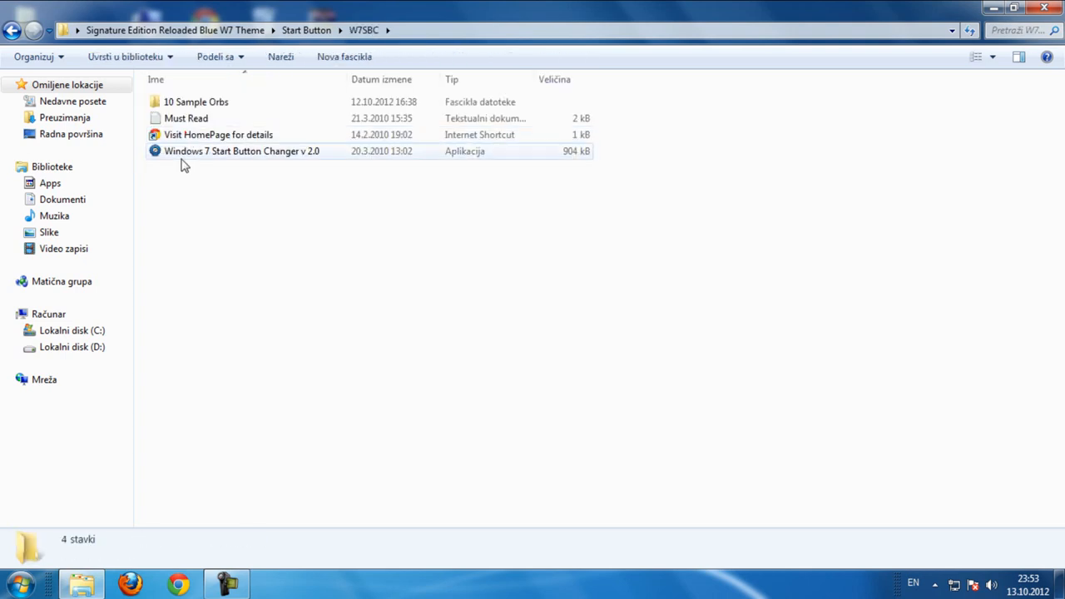
pyautogui.doubleClick(241, 150)
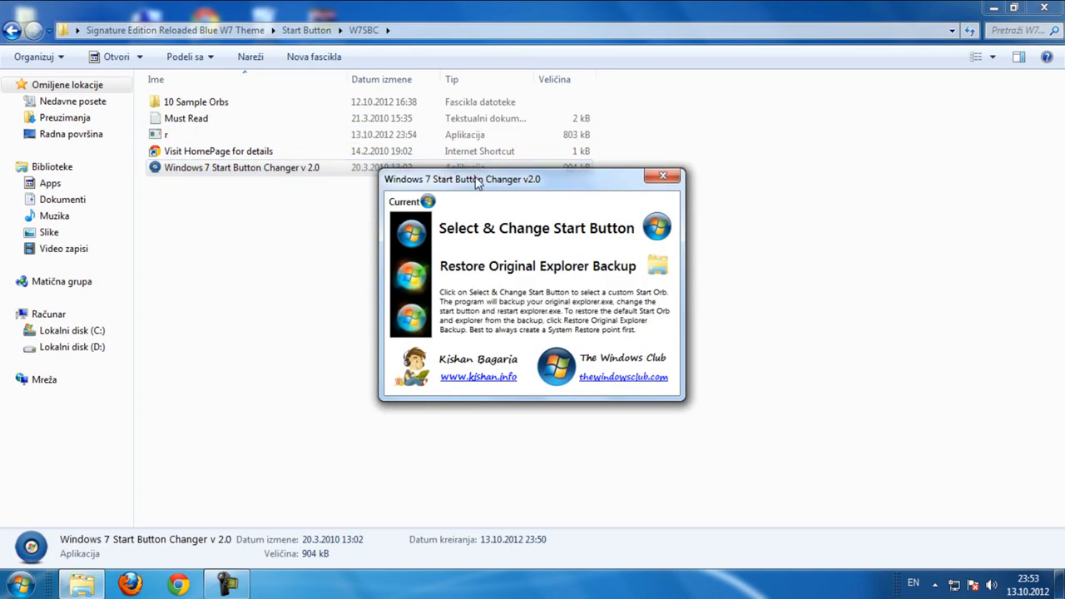
pyautogui.click(544, 228)
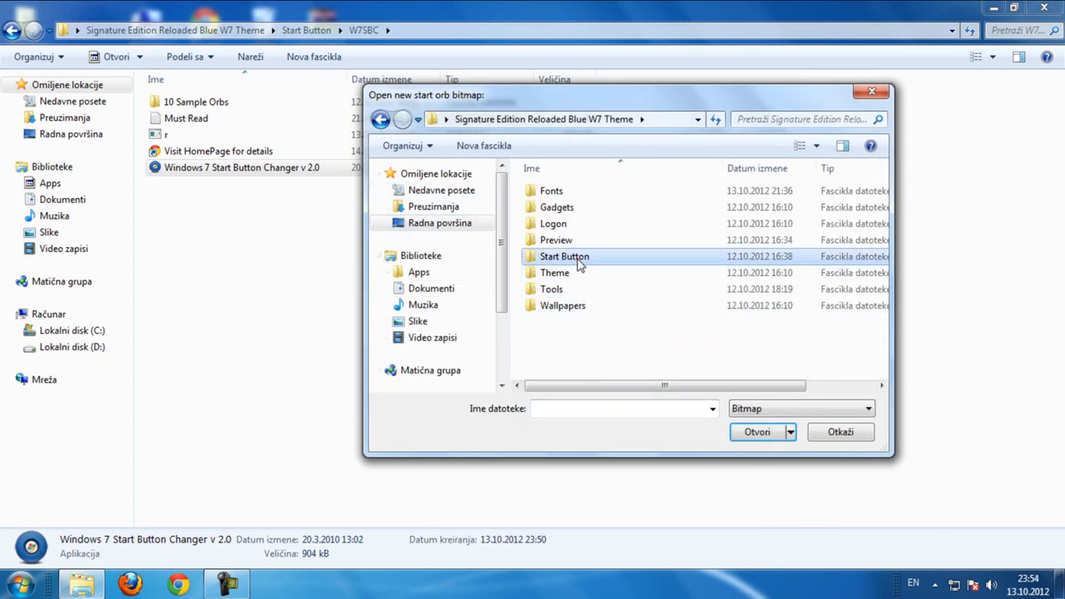
pyautogui.doubleClick(563, 257)
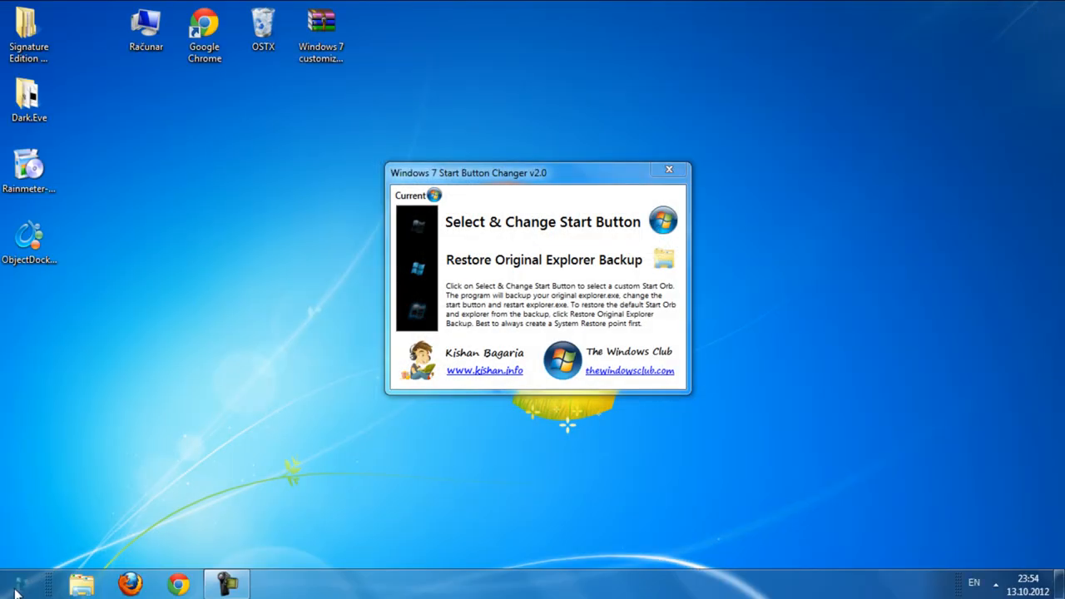
pyautogui.moveTo(668, 171)
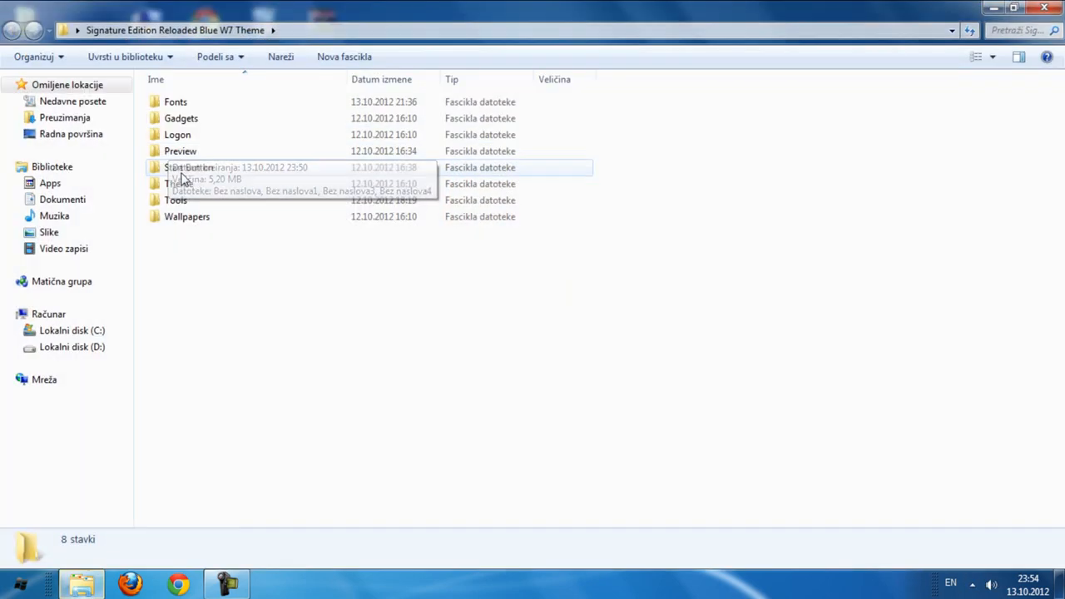
pyautogui.moveTo(196, 200)
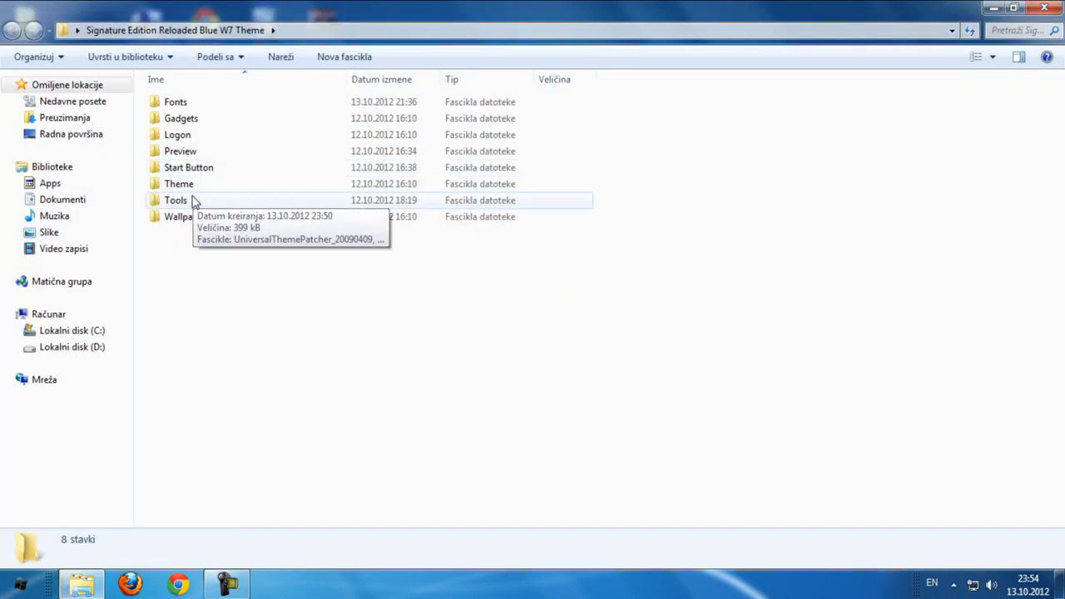
# In Tools, delete the Windows Theme Installer folder and open UniversalThemePatcher_20090409
pyautogui.click(176, 200)
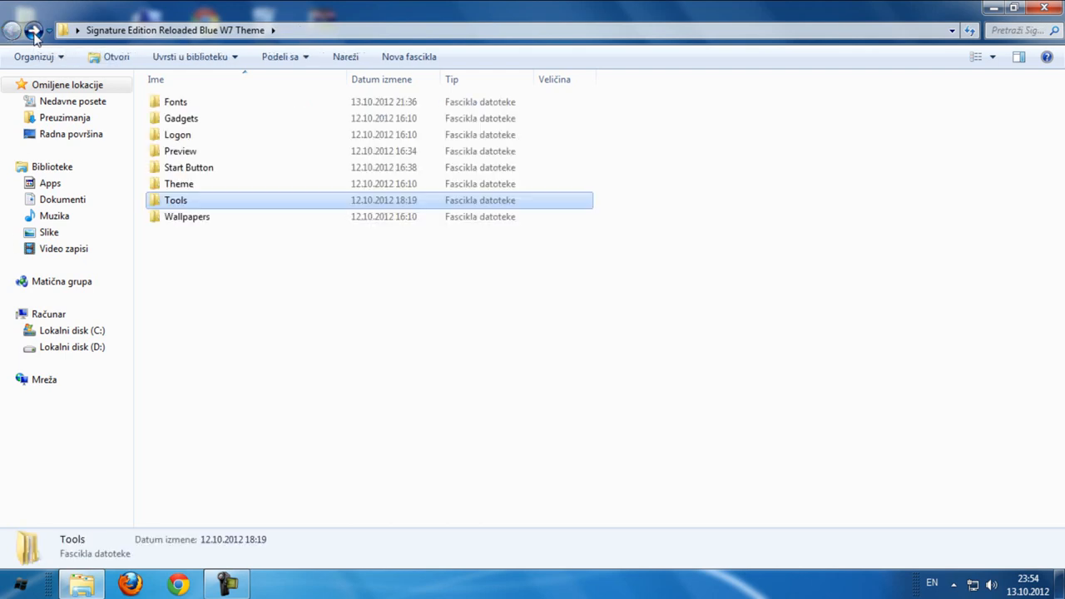
pyautogui.doubleClick(176, 200)
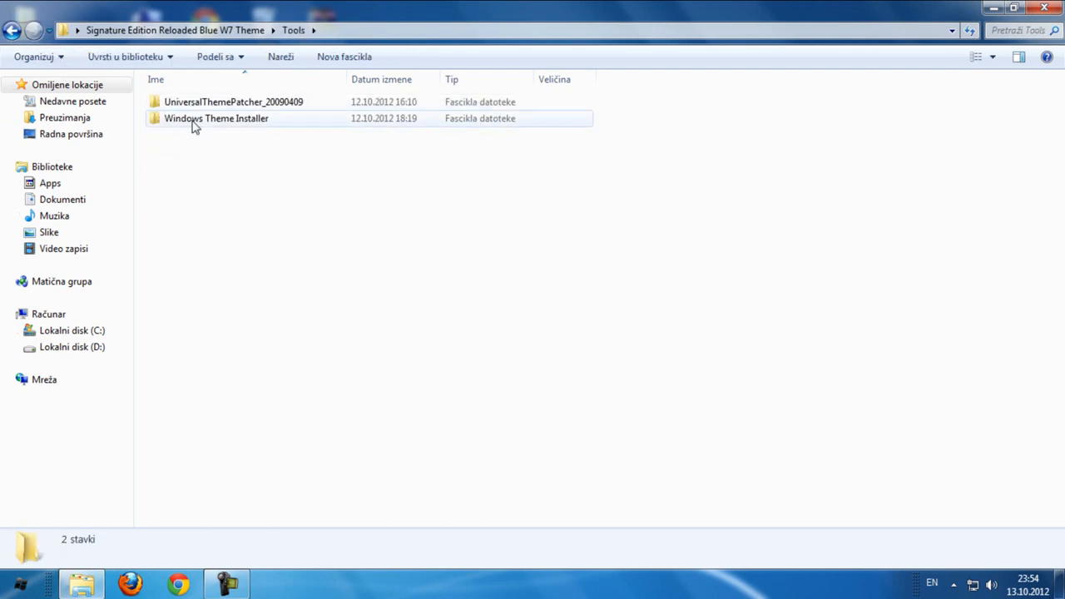
pyautogui.click(215, 119)
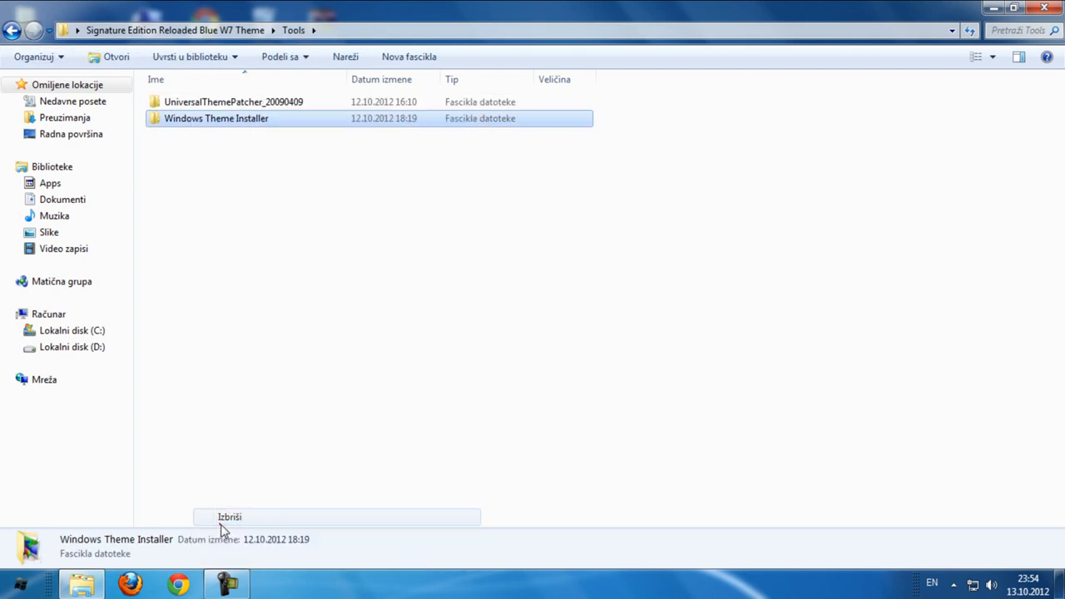
pyautogui.click(230, 516)
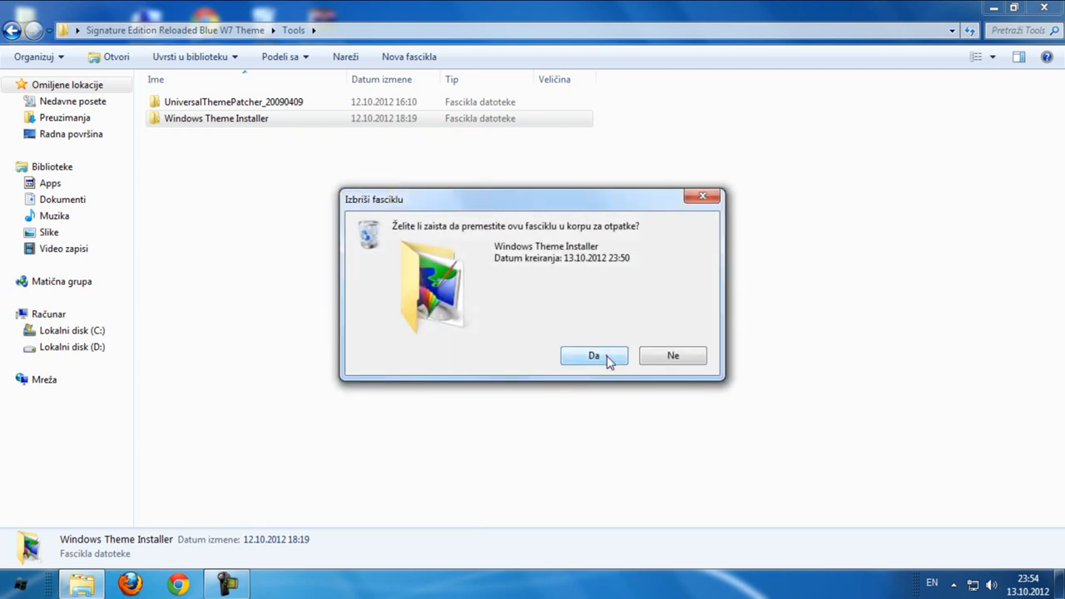
pyautogui.click(593, 355)
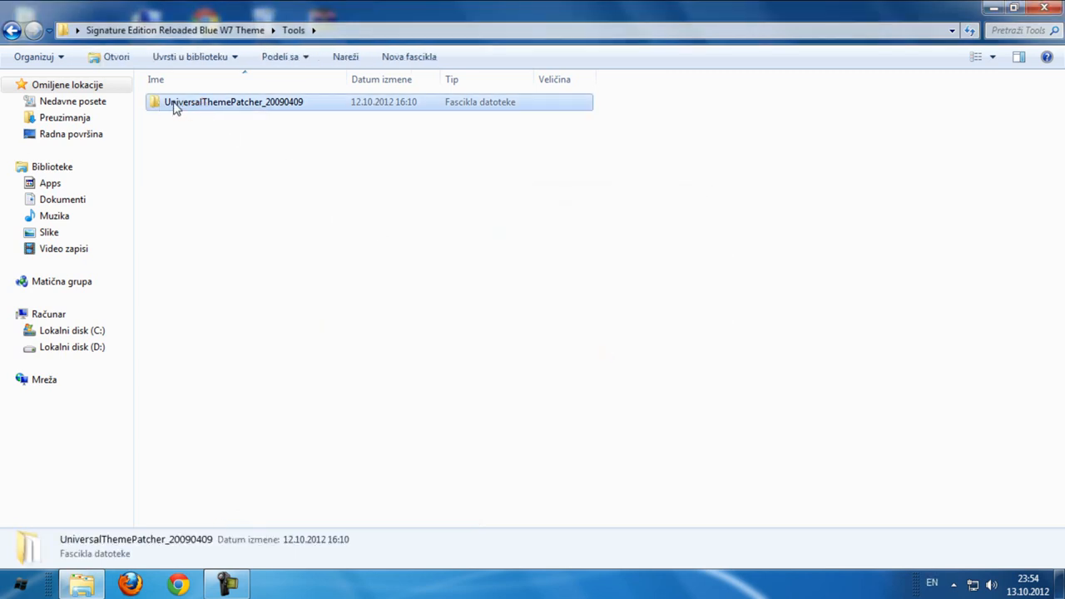
pyautogui.doubleClick(233, 102)
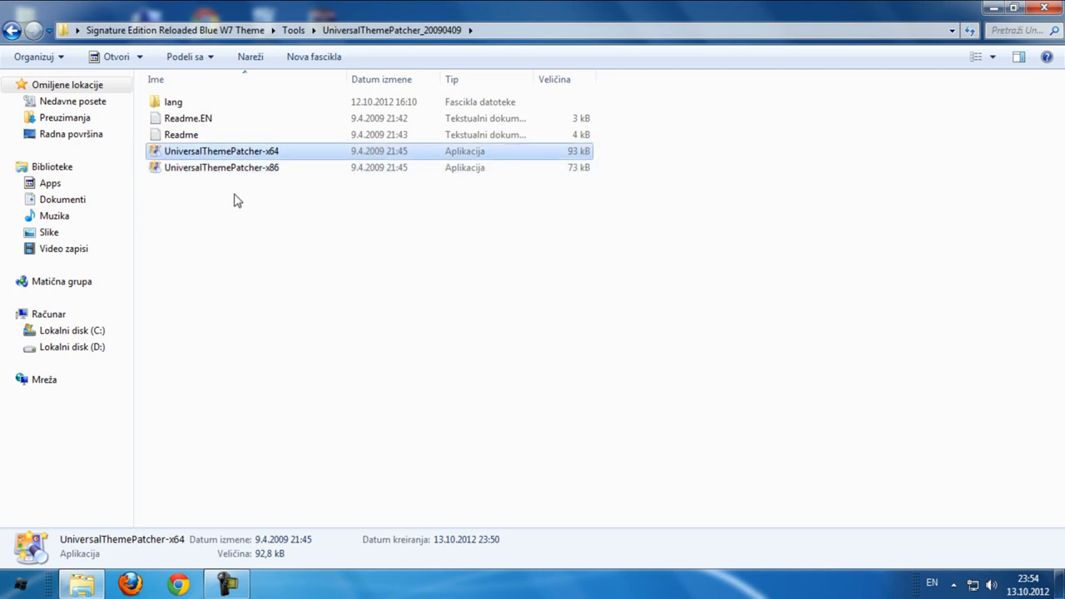
# Run UniversalThemePatcher-x86 in English and view the per-file patch status
pyautogui.rightClick(237, 200)
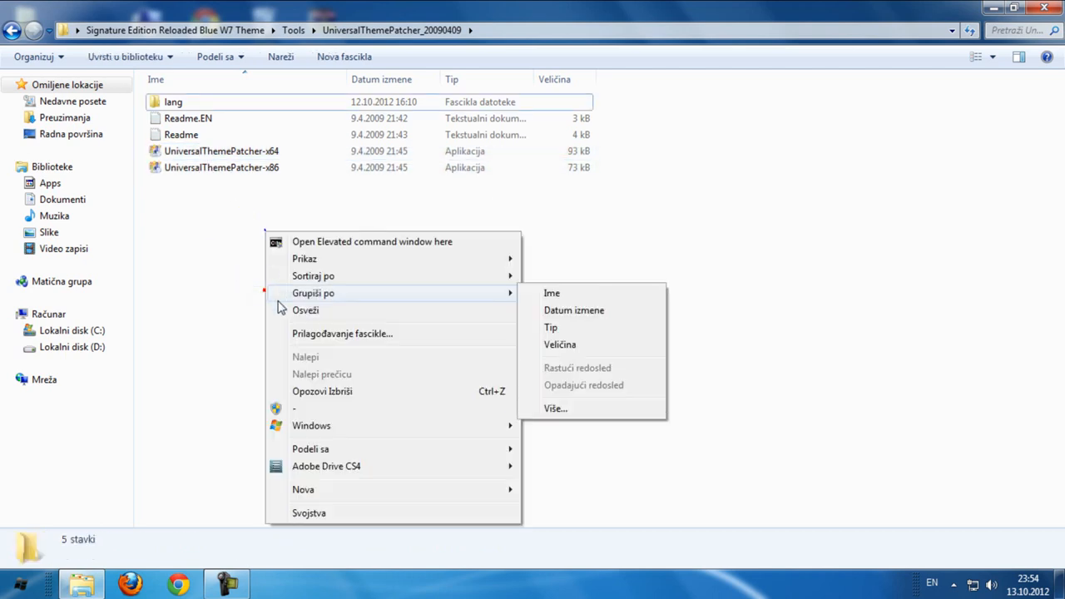
pyautogui.click(238, 167)
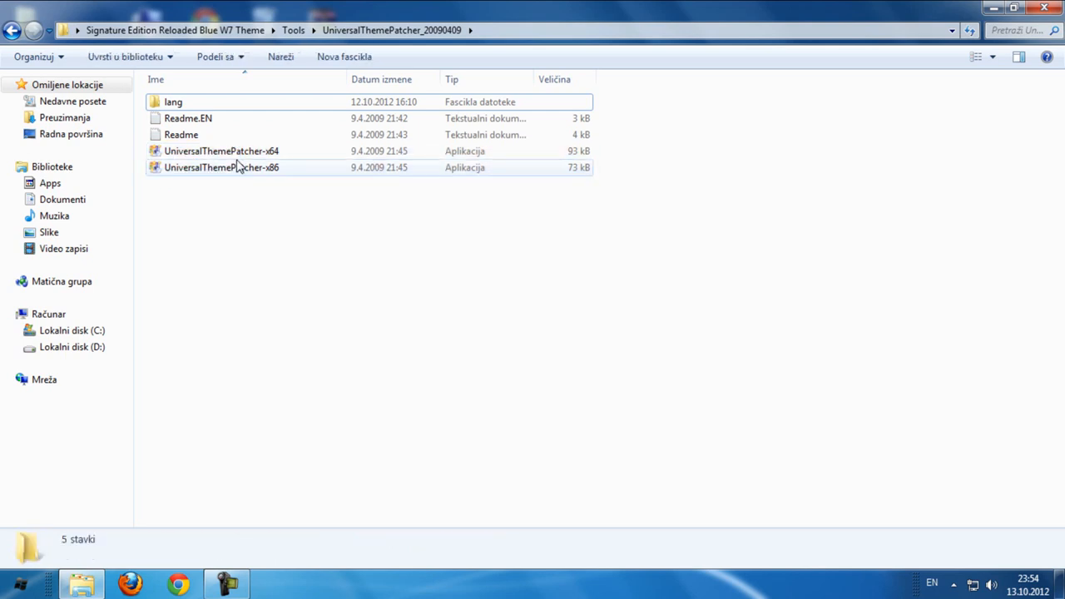
pyautogui.click(220, 150)
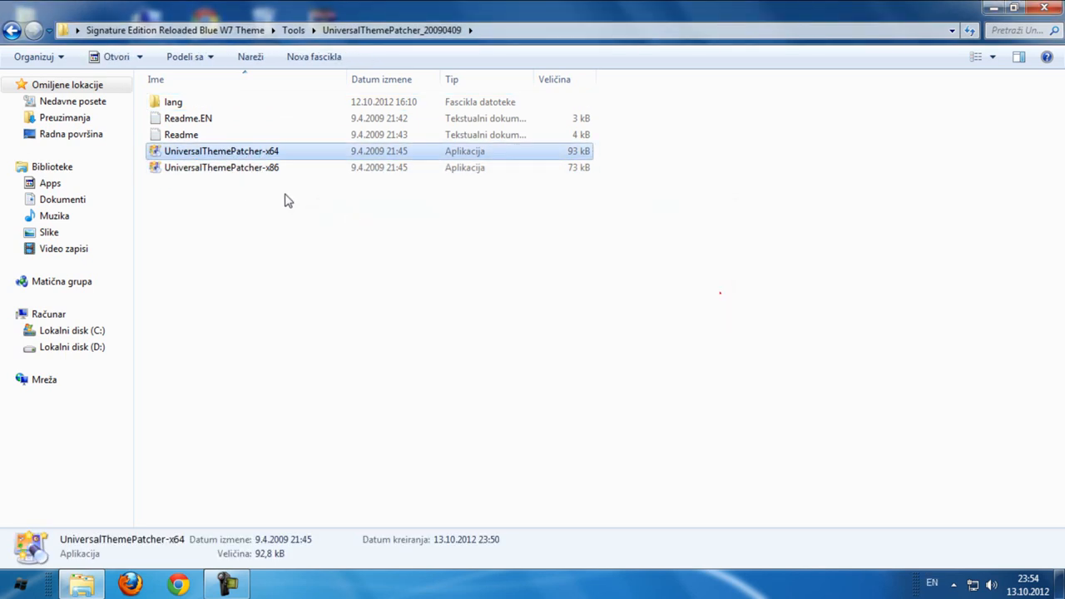
pyautogui.doubleClick(221, 168)
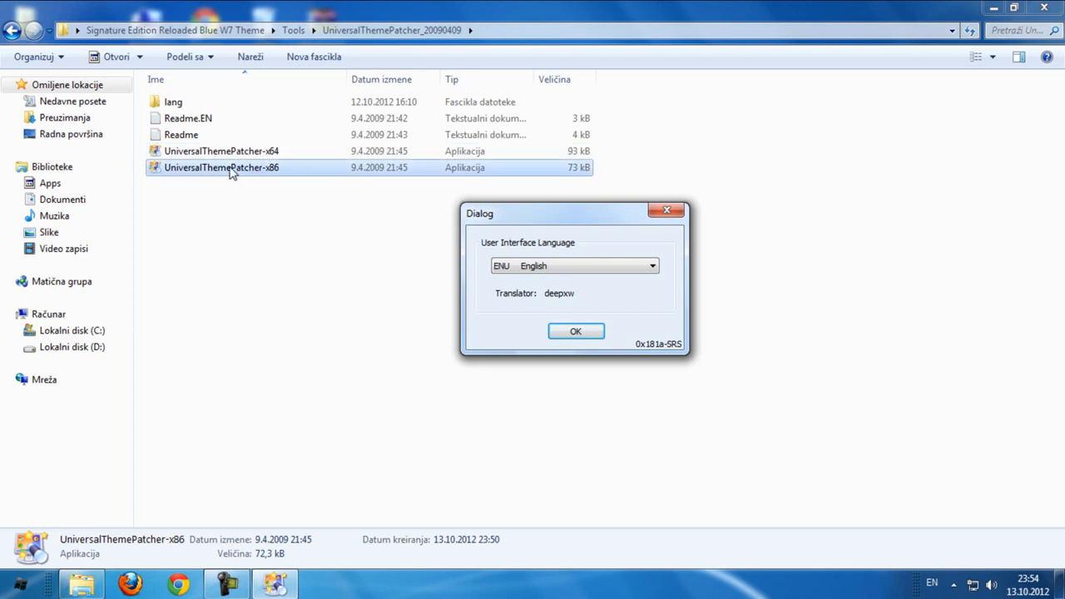
pyautogui.click(576, 331)
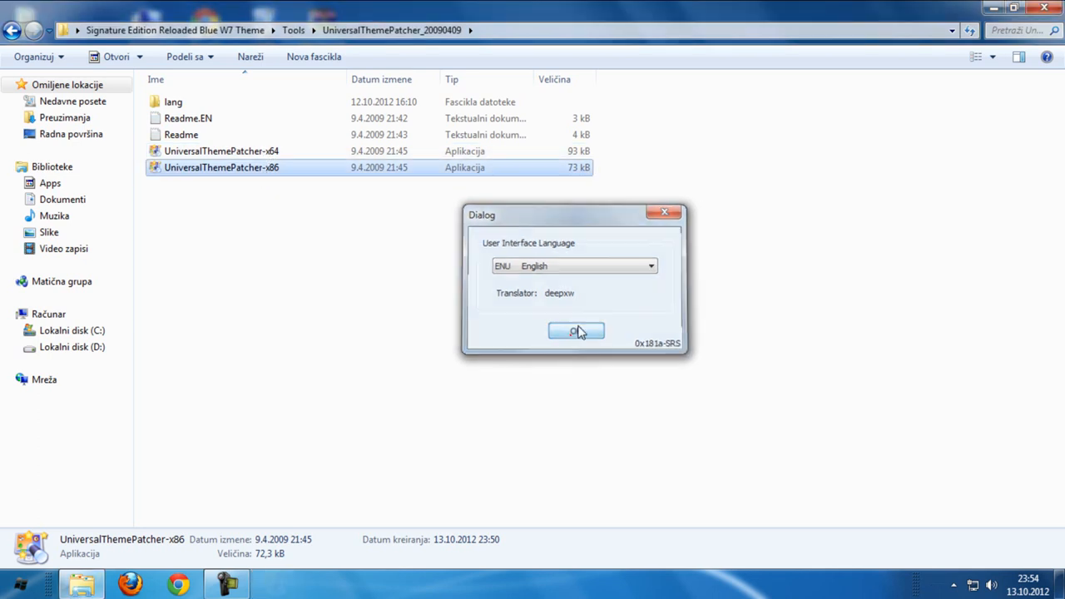
pyautogui.click(576, 330)
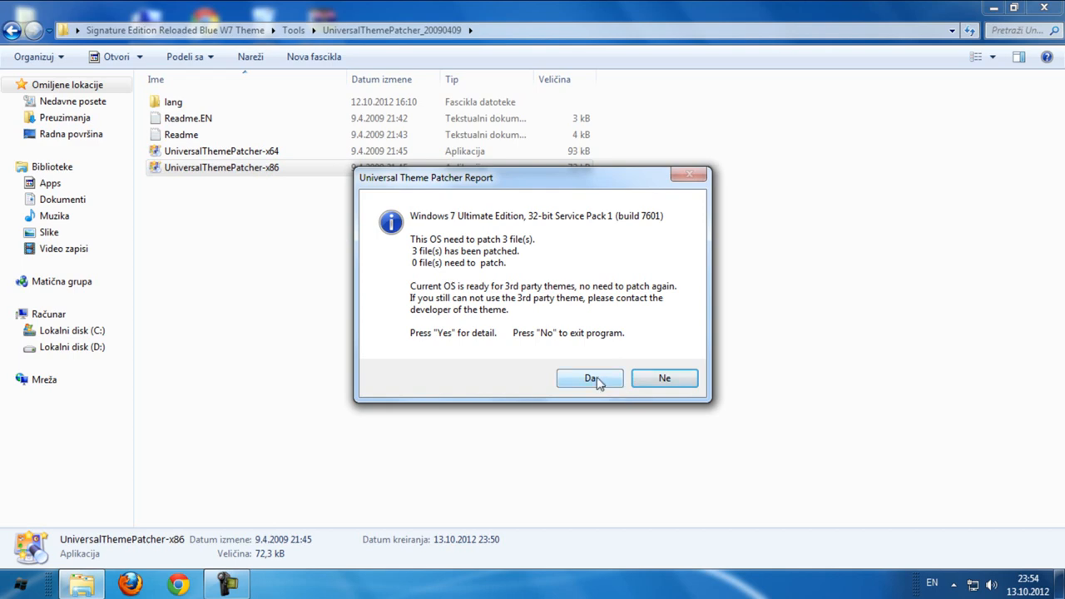
pyautogui.click(589, 379)
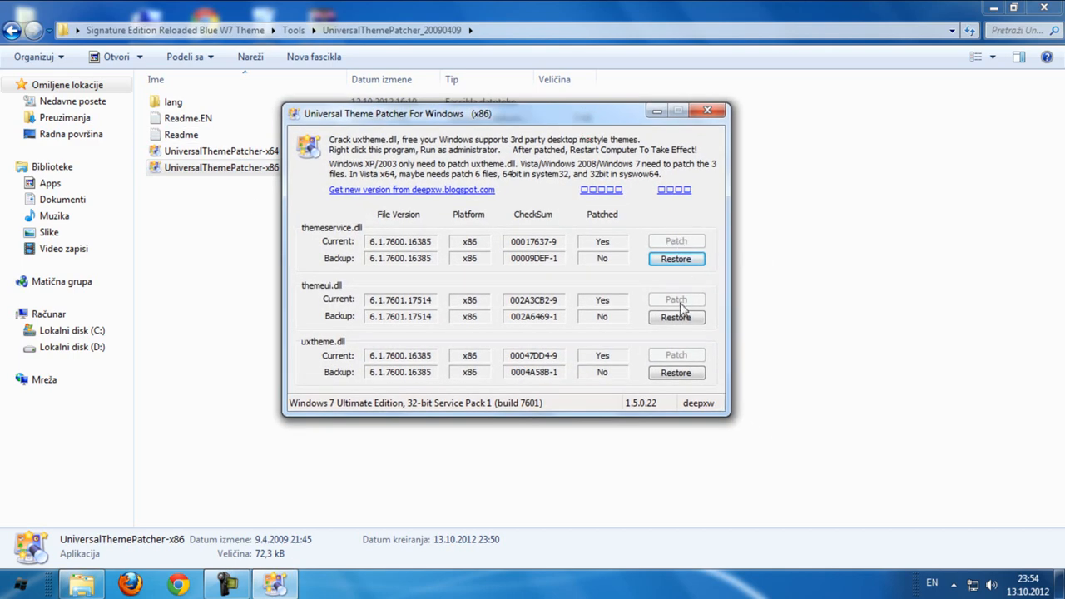
pyautogui.moveTo(675, 242)
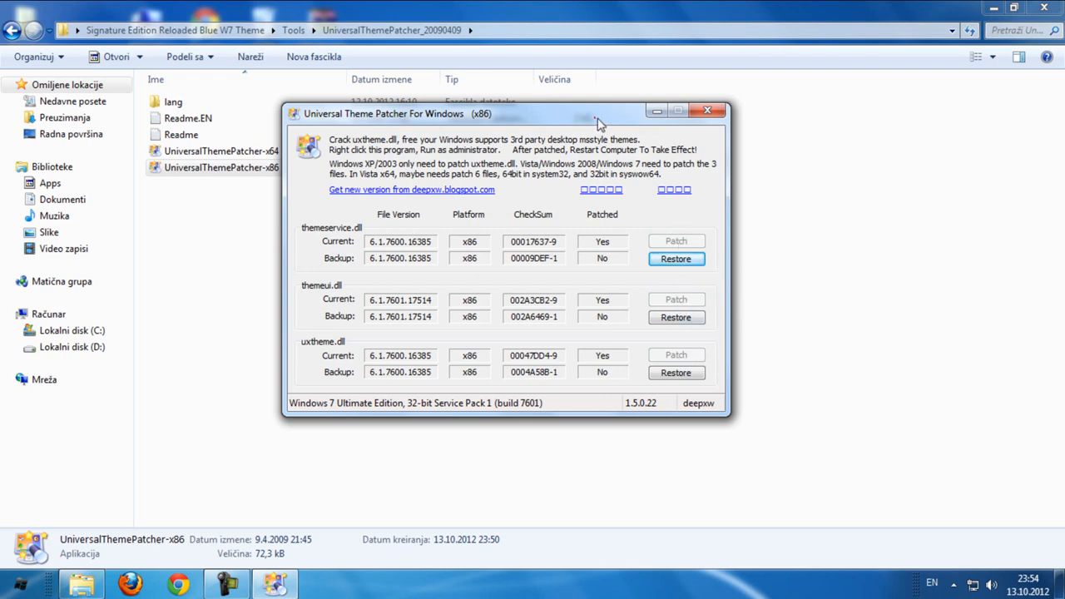
# Close the patcher, then run Reloaded Blue from the Theme folder and accept its licence
pyautogui.click(712, 109)
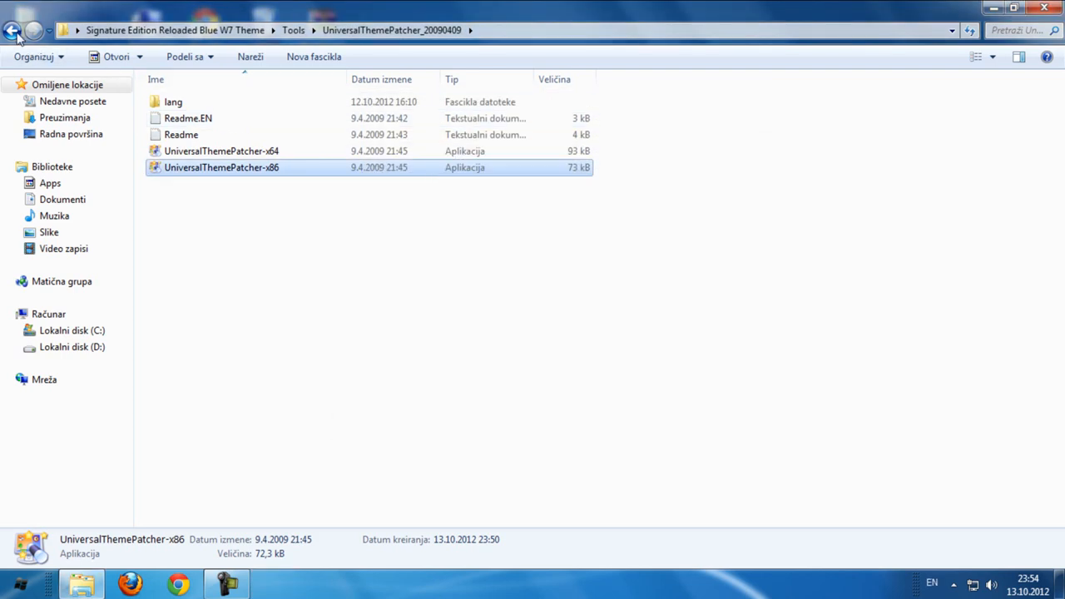
pyautogui.click(10, 30)
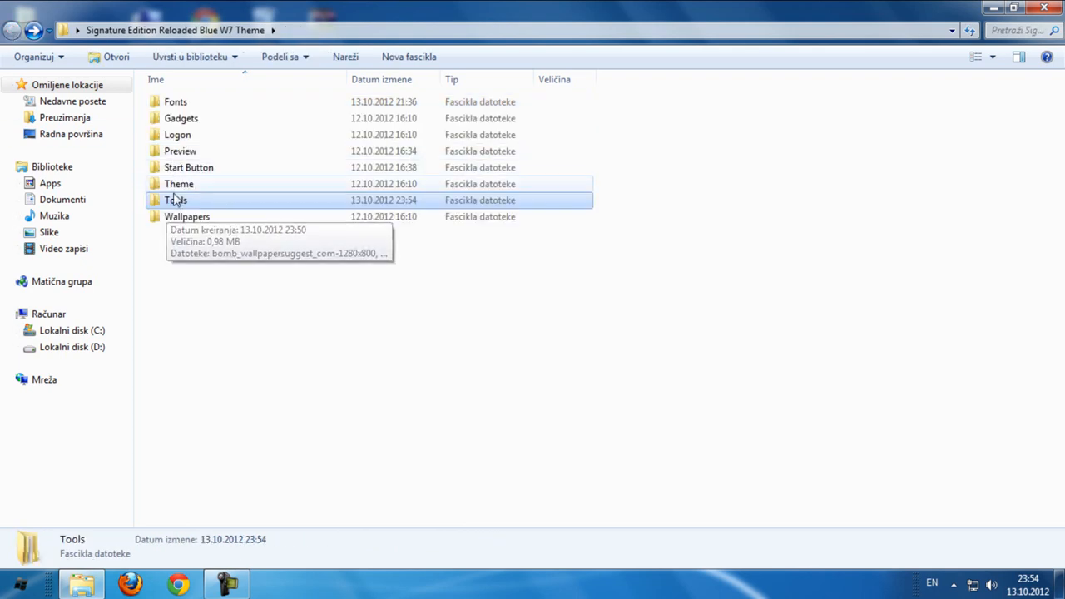
pyautogui.doubleClick(177, 184)
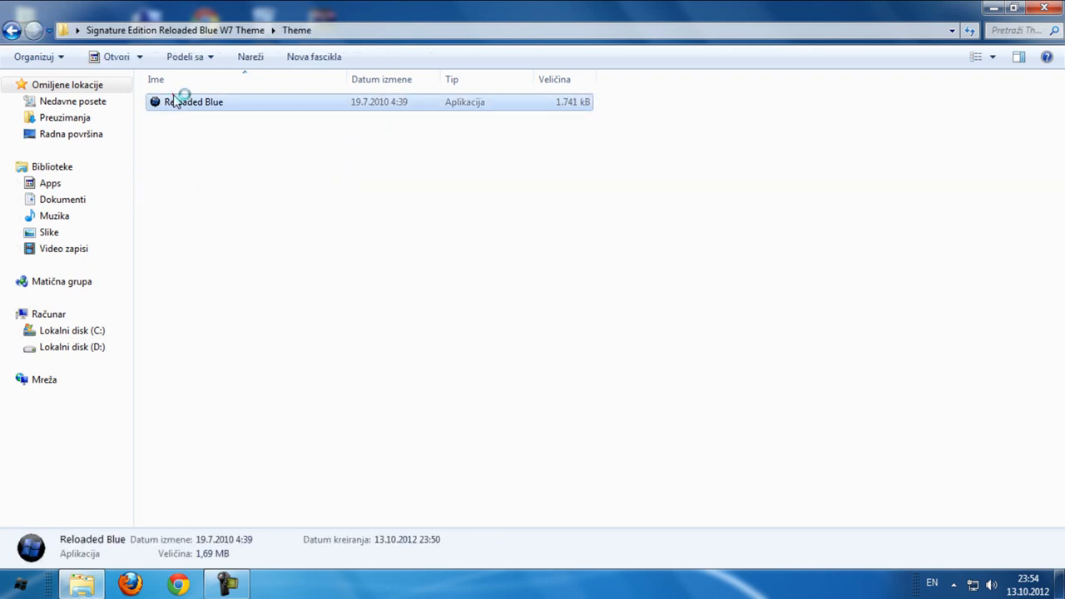
pyautogui.doubleClick(176, 101)
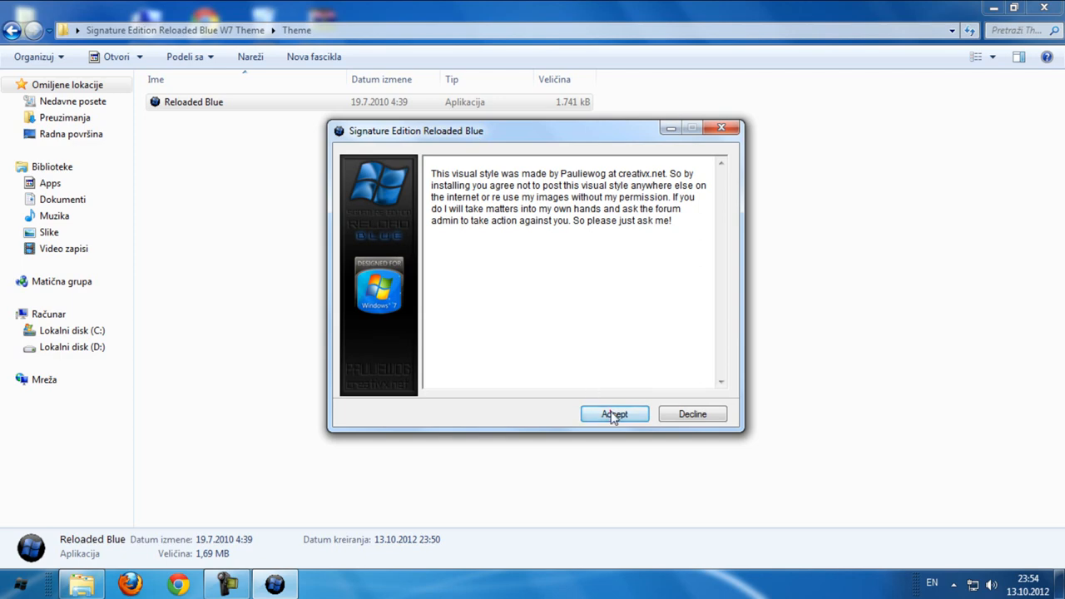
pyautogui.click(614, 413)
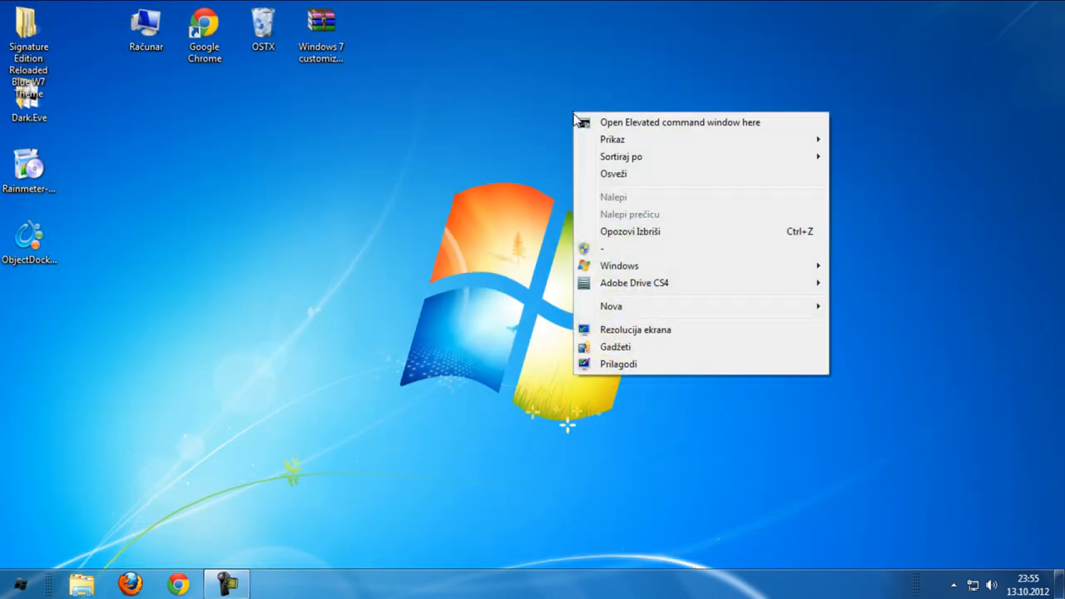
# Choose the Signature Edition Reloaded Blue theme in Personalization, then refresh the desktop
pyautogui.click(619, 364)
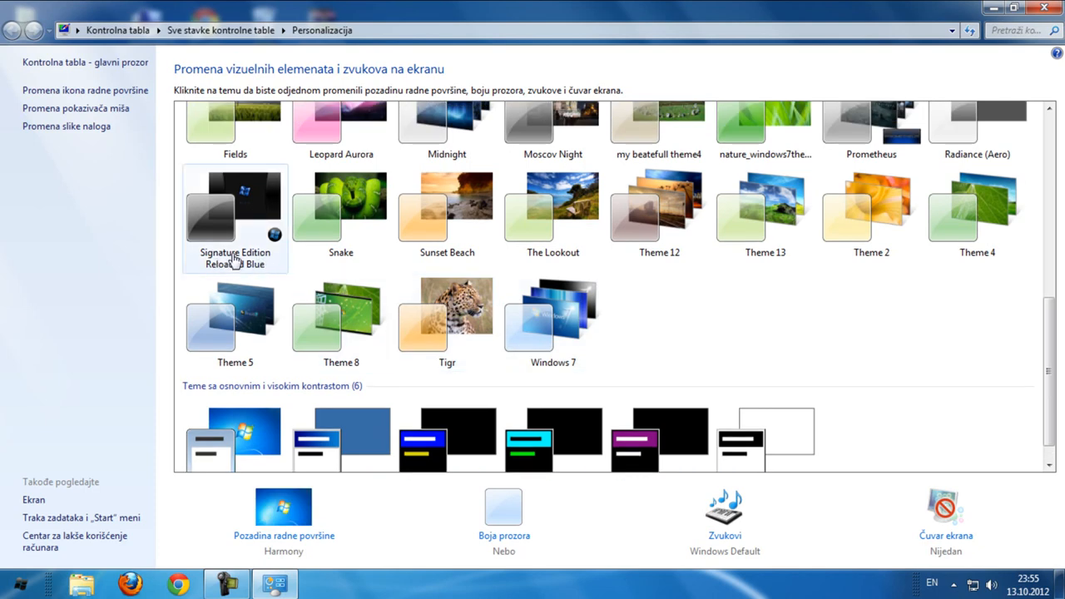
pyautogui.click(236, 208)
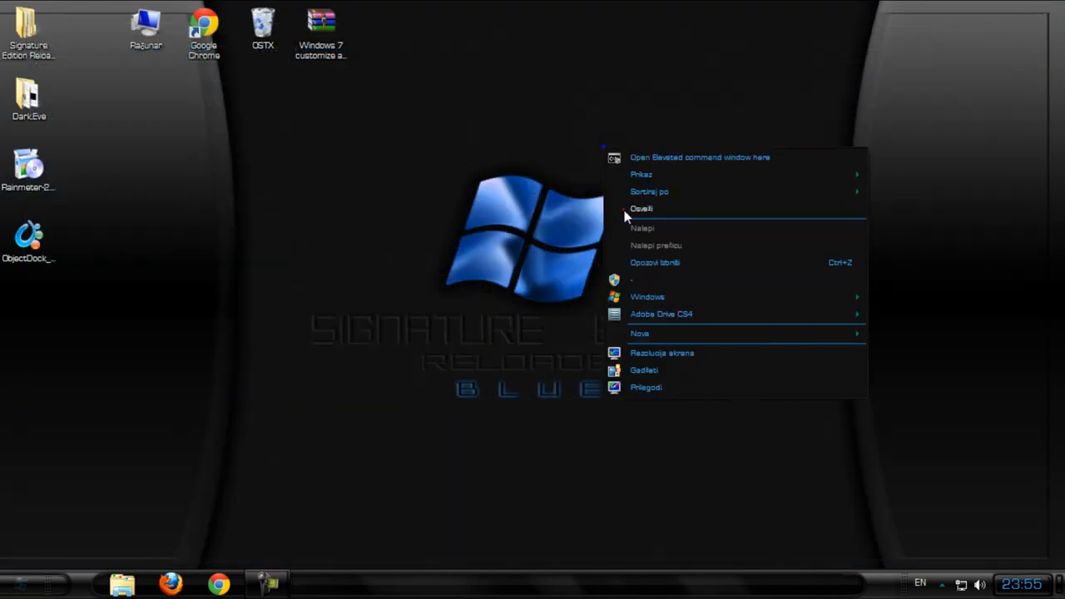
pyautogui.click(642, 209)
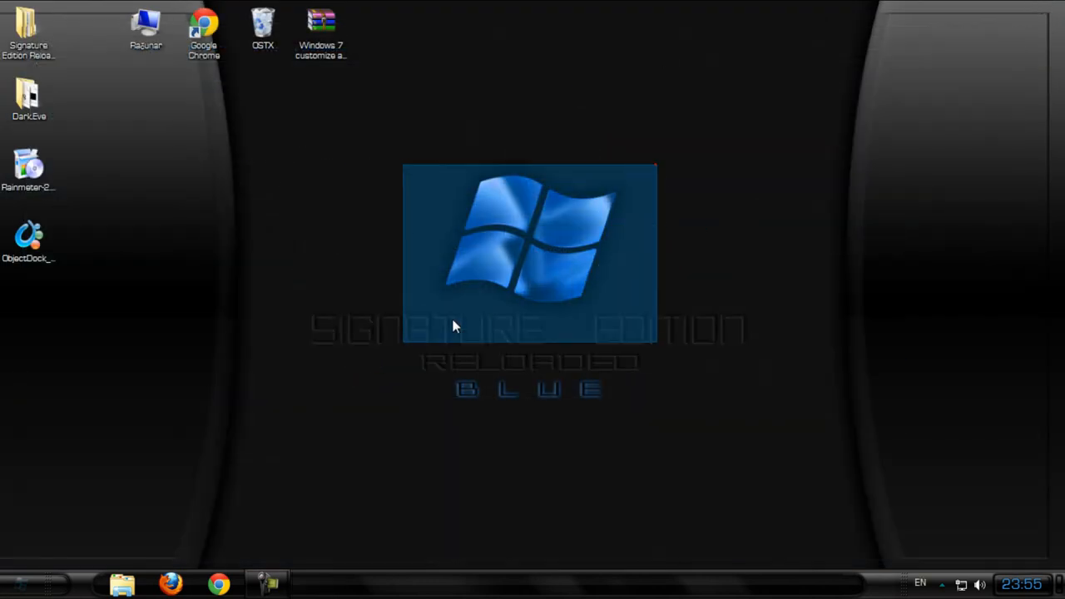
pyautogui.click(33, 595)
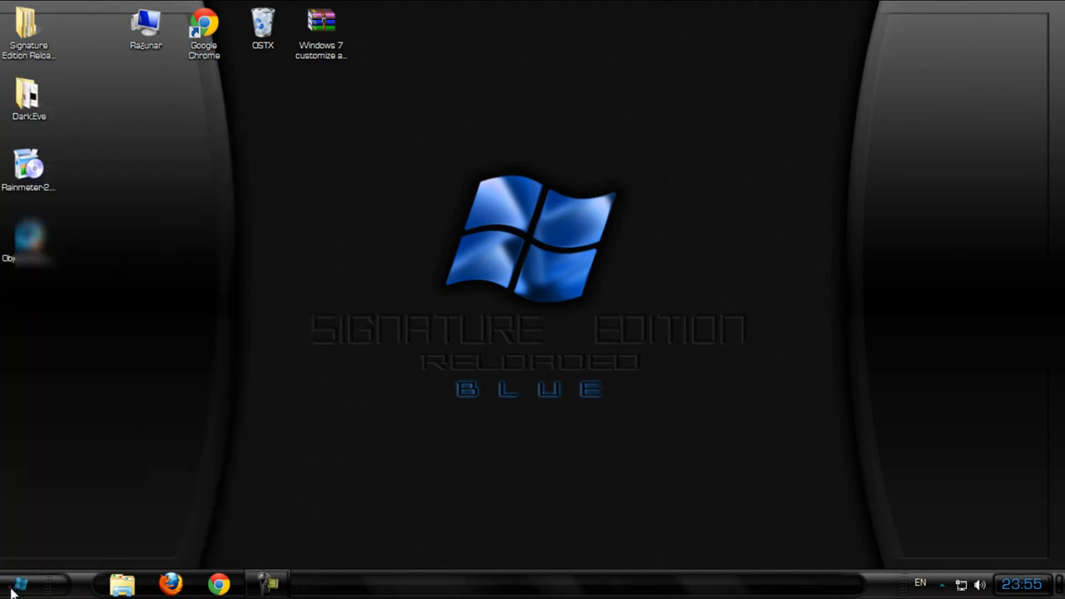
pyautogui.moveTo(66, 62)
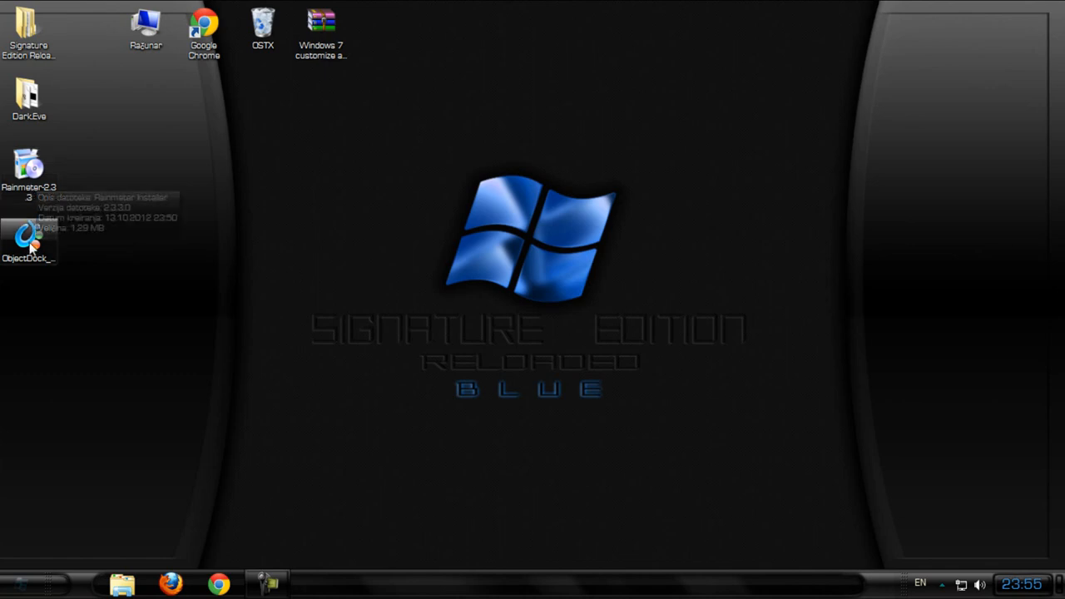
# Install ObjectDock Free by accepting the licence and finishing with Launch ObjectDock Free checked
pyautogui.doubleClick(31, 235)
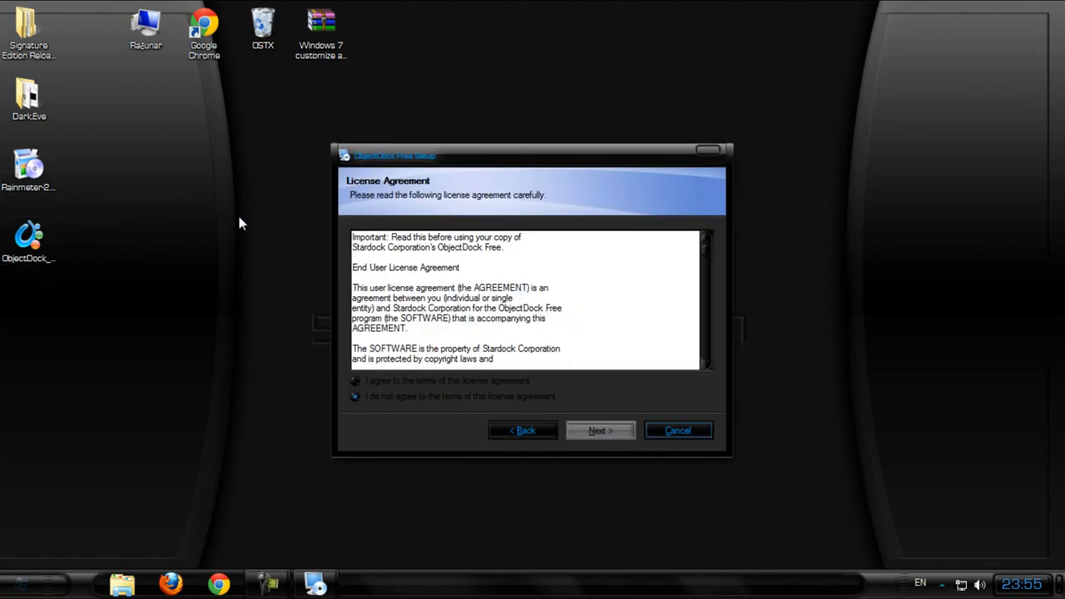
pyautogui.click(353, 381)
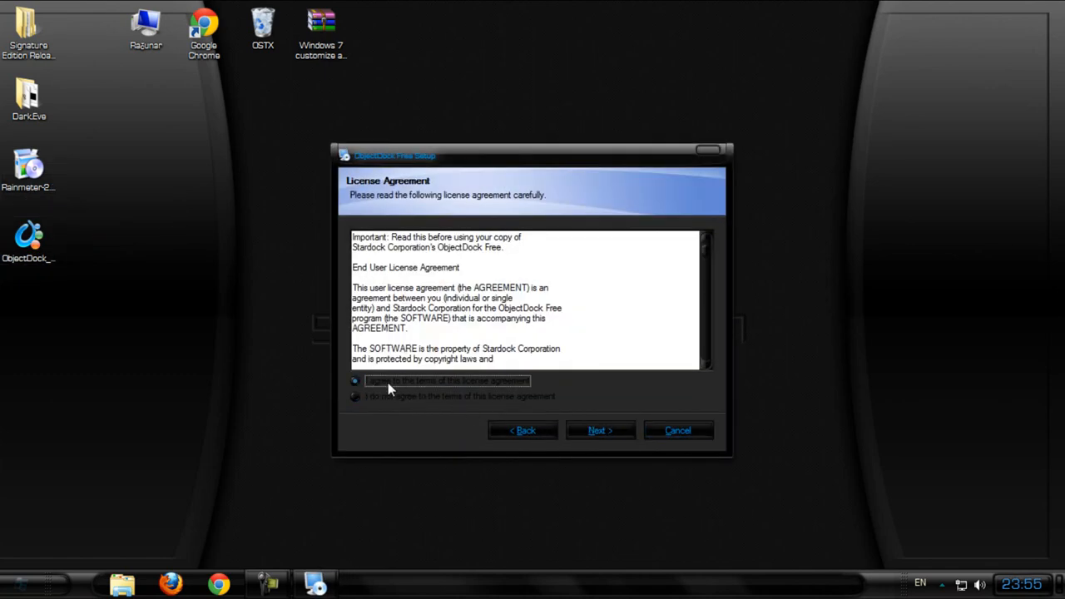
pyautogui.click(600, 430)
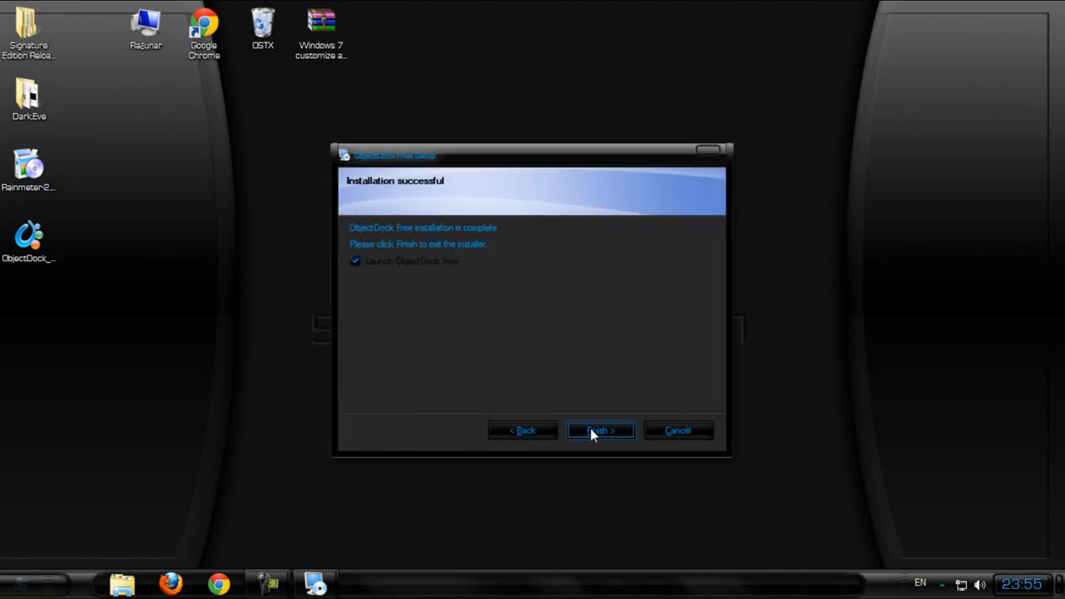
pyautogui.click(601, 430)
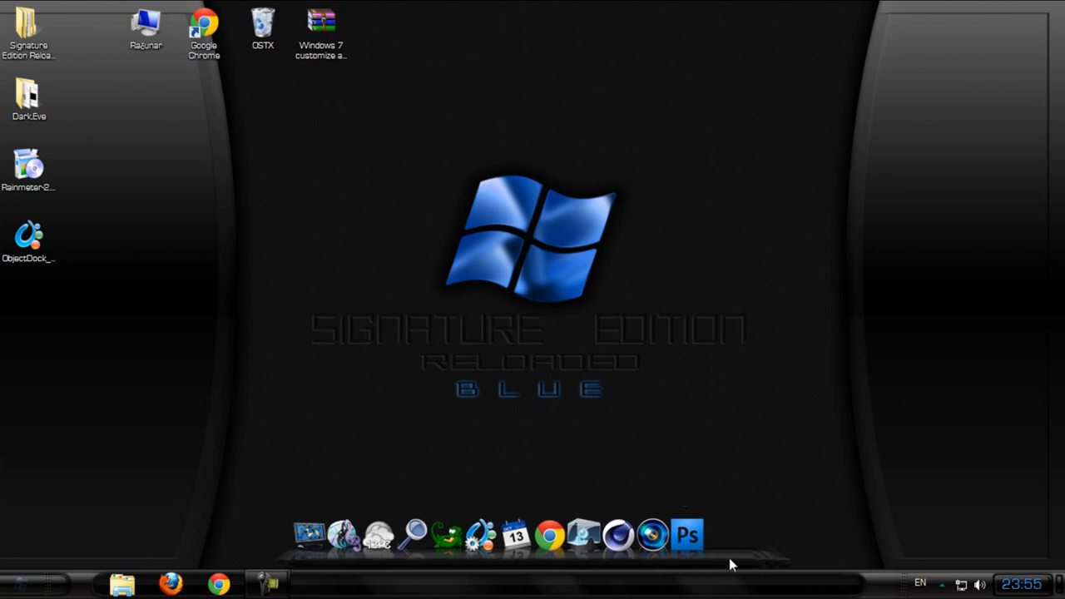
pyautogui.rightClick(732, 562)
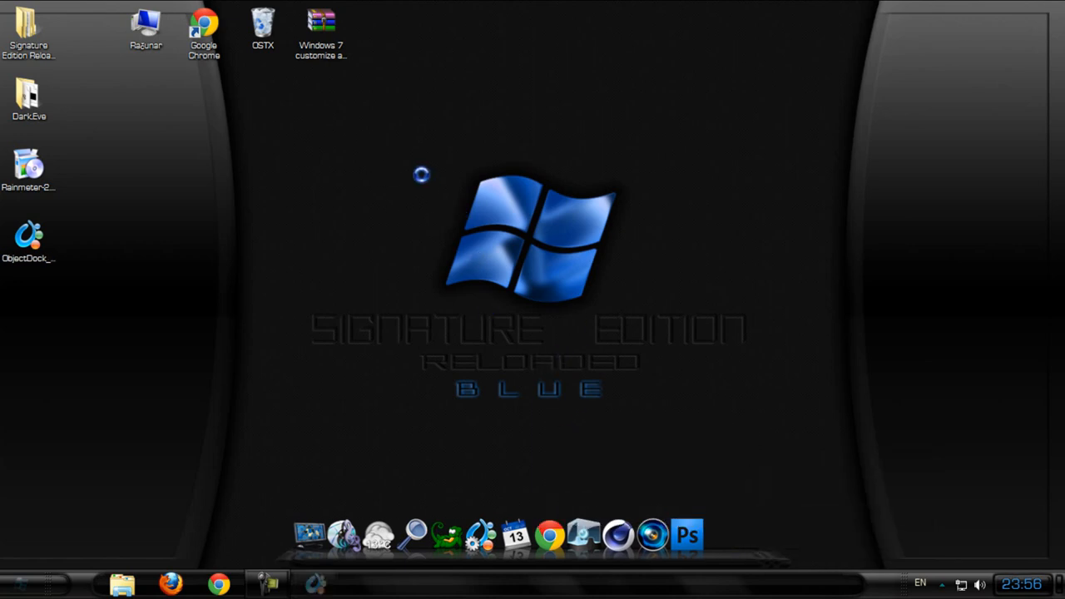
# In ObjectDock general settings, load at startup and leave the Windows taskbar visible
pyautogui.click(321, 581)
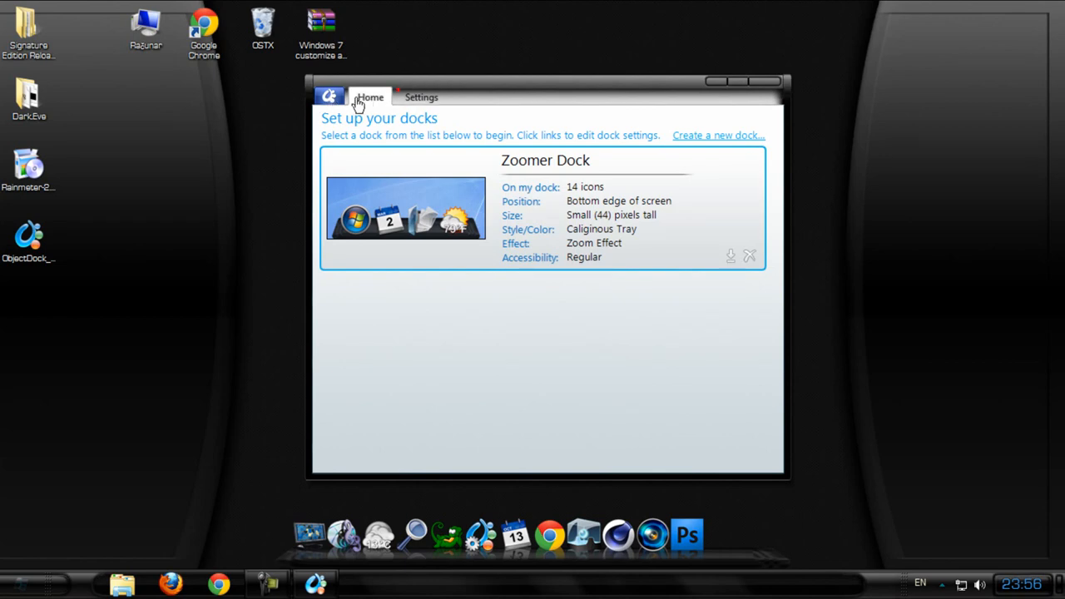
pyautogui.click(421, 96)
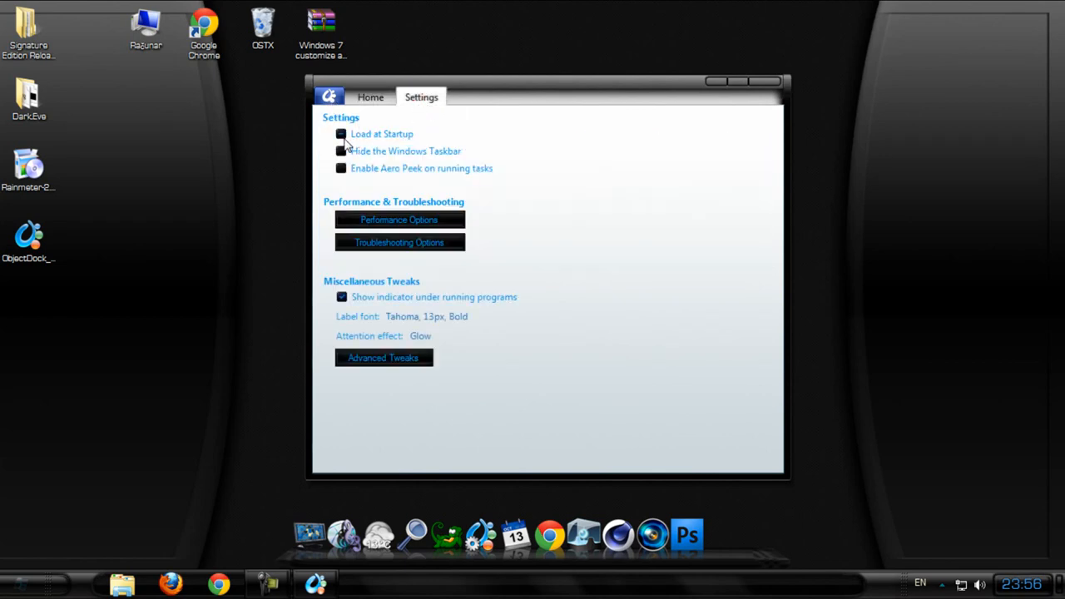
pyautogui.click(340, 134)
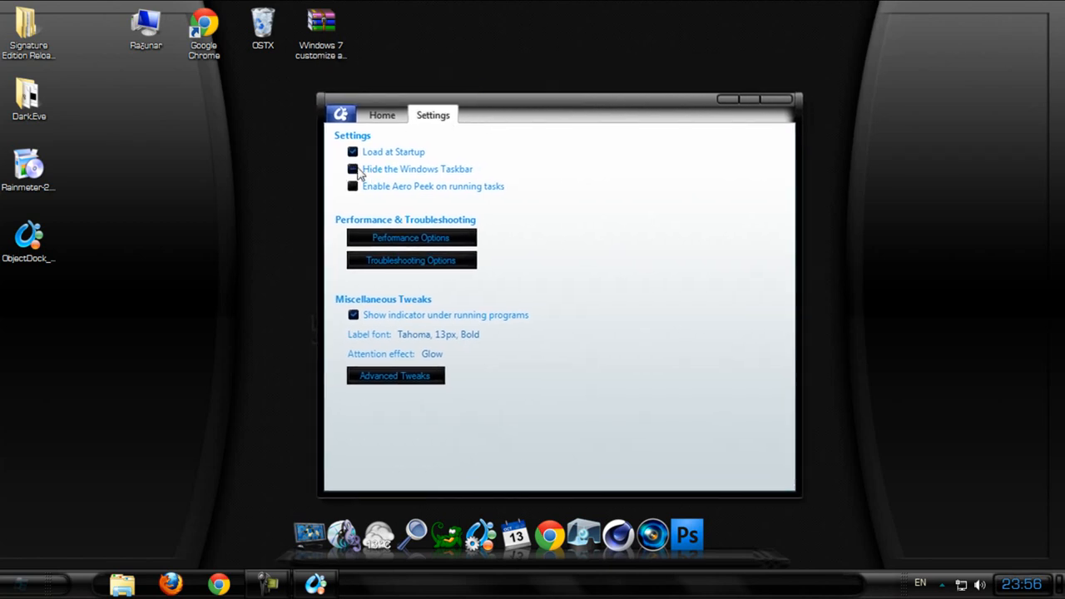
pyautogui.click(351, 168)
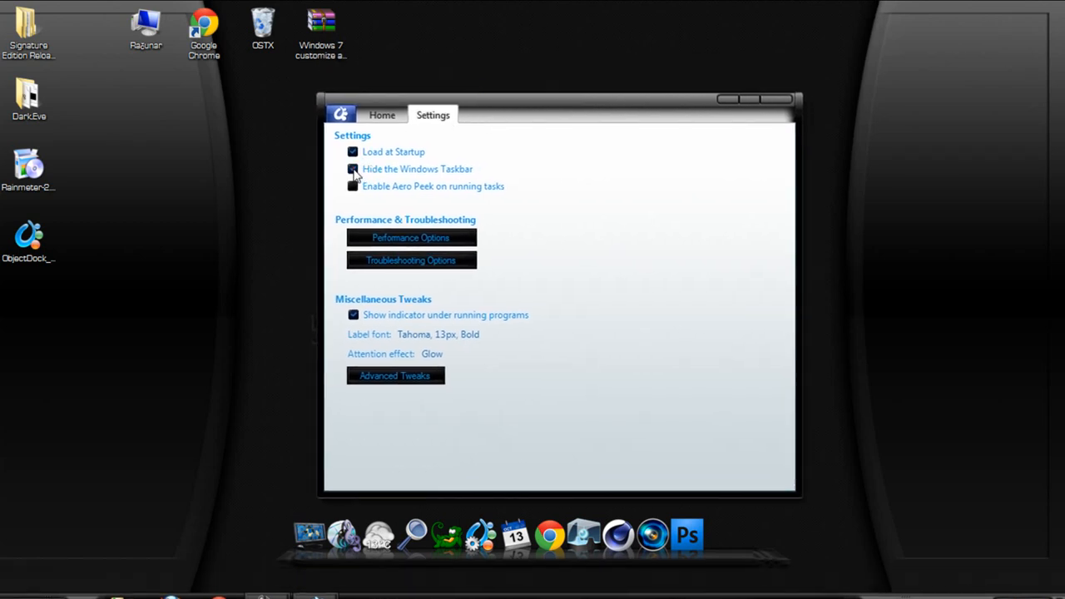
pyautogui.click(352, 169)
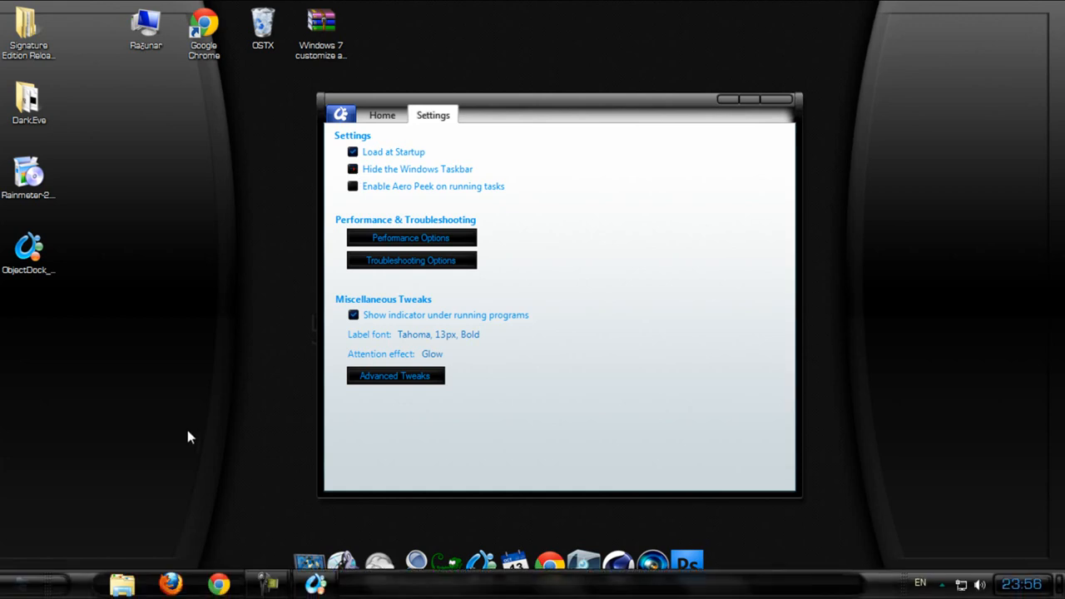
pyautogui.click(352, 168)
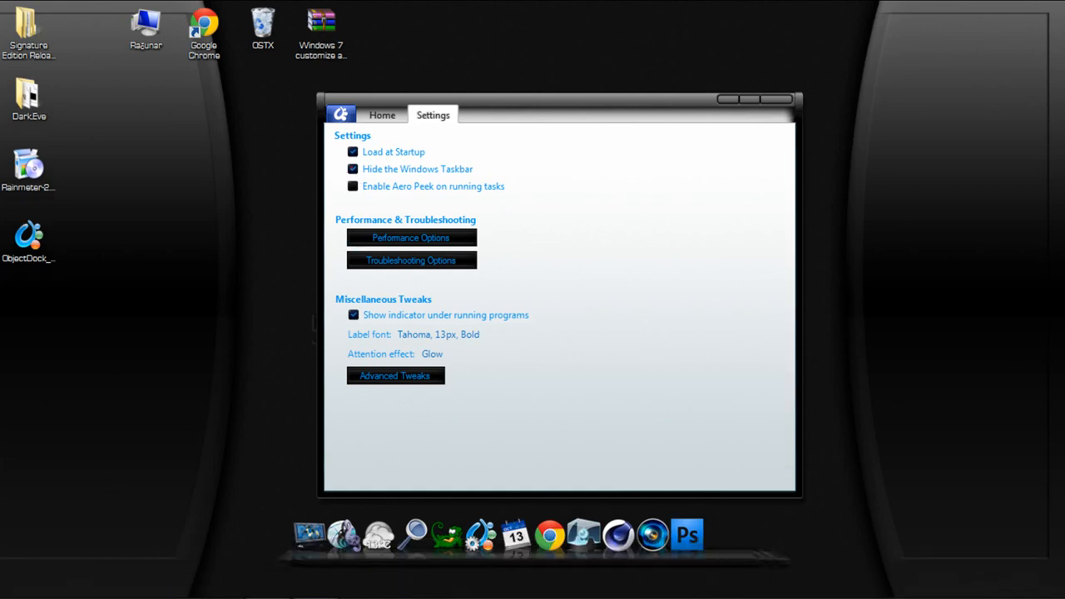
pyautogui.click(350, 169)
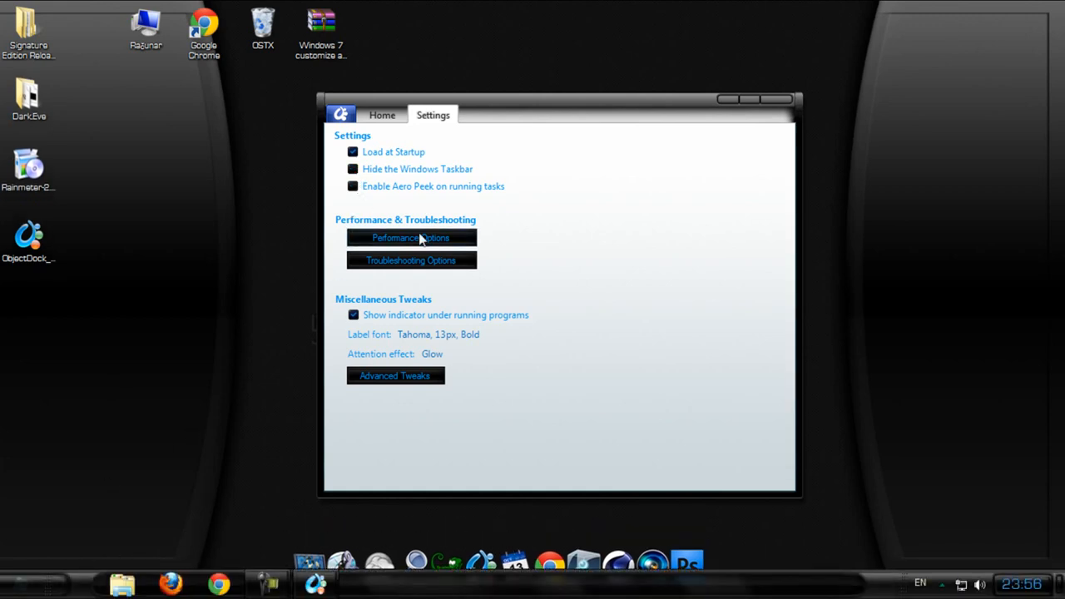
# Set the zoom animation speed slightly faster than recommended in Performance Options
pyautogui.click(412, 237)
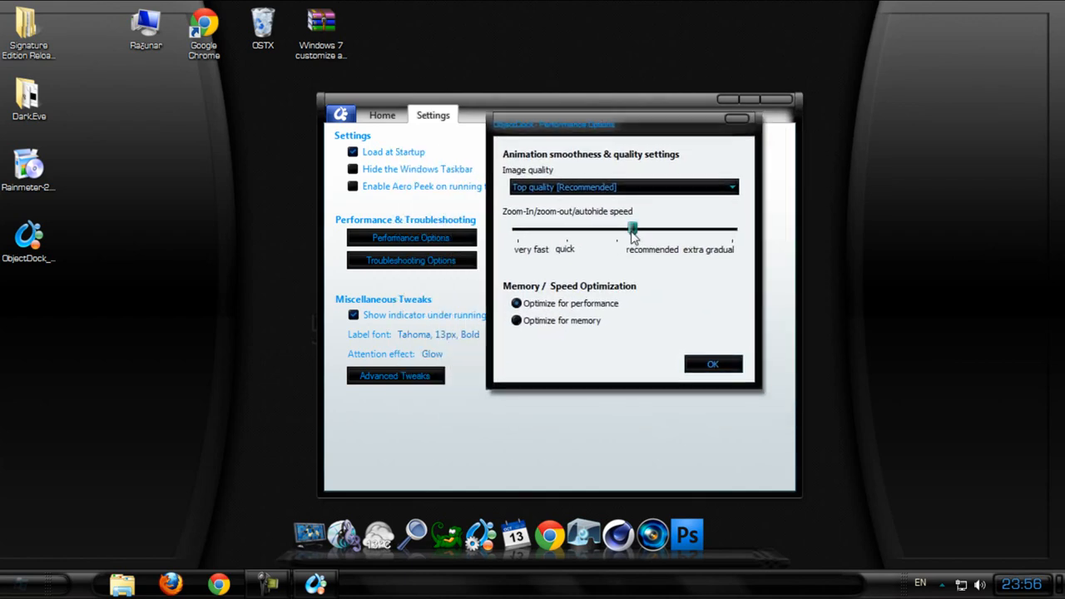
pyautogui.moveTo(632, 231); pyautogui.dragTo(616, 232)
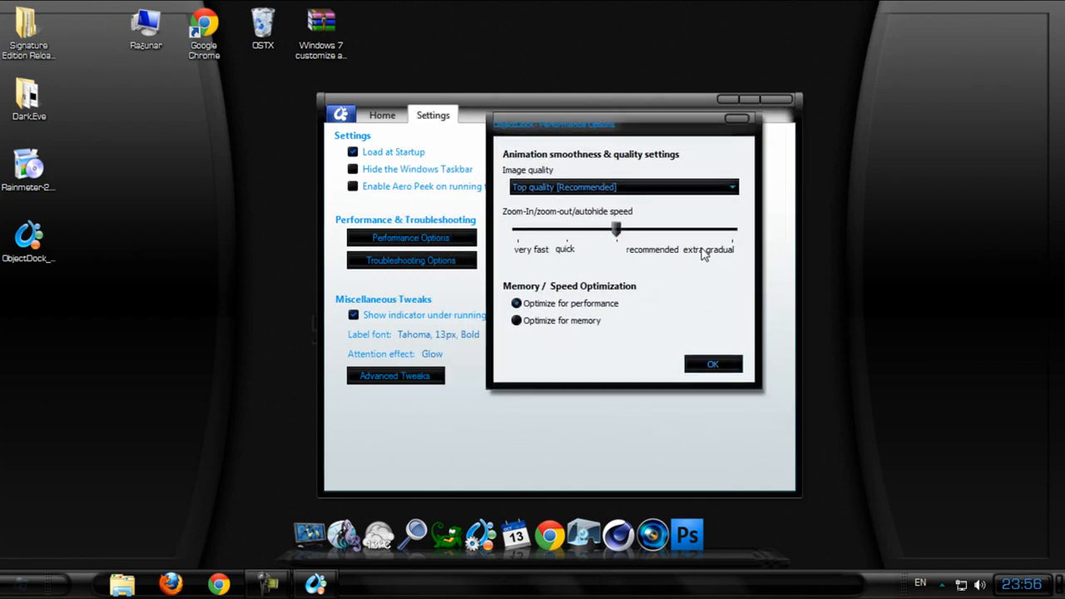
pyautogui.click(713, 364)
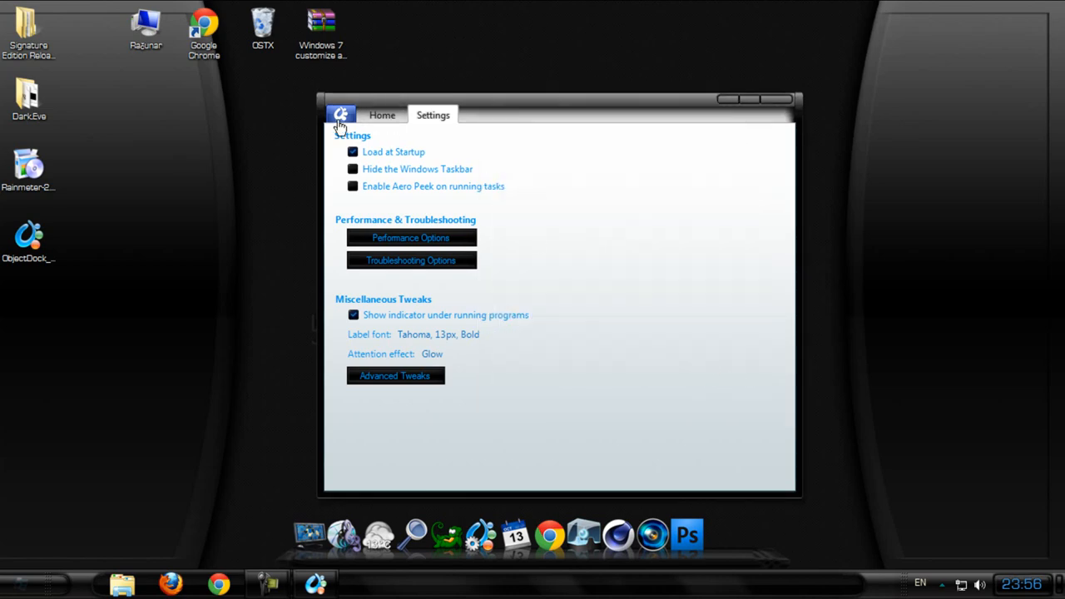
pyautogui.click(346, 115)
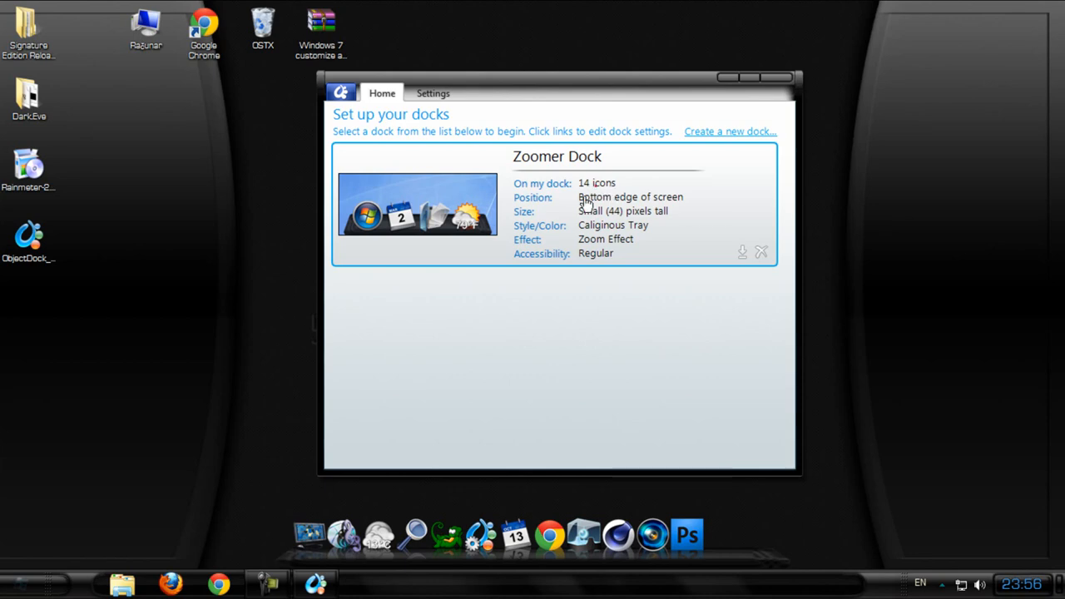
# Set the Zoomer Dock's Zoomed Size slider to 62 px and Icon Size to 41 px
pyautogui.click(532, 197)
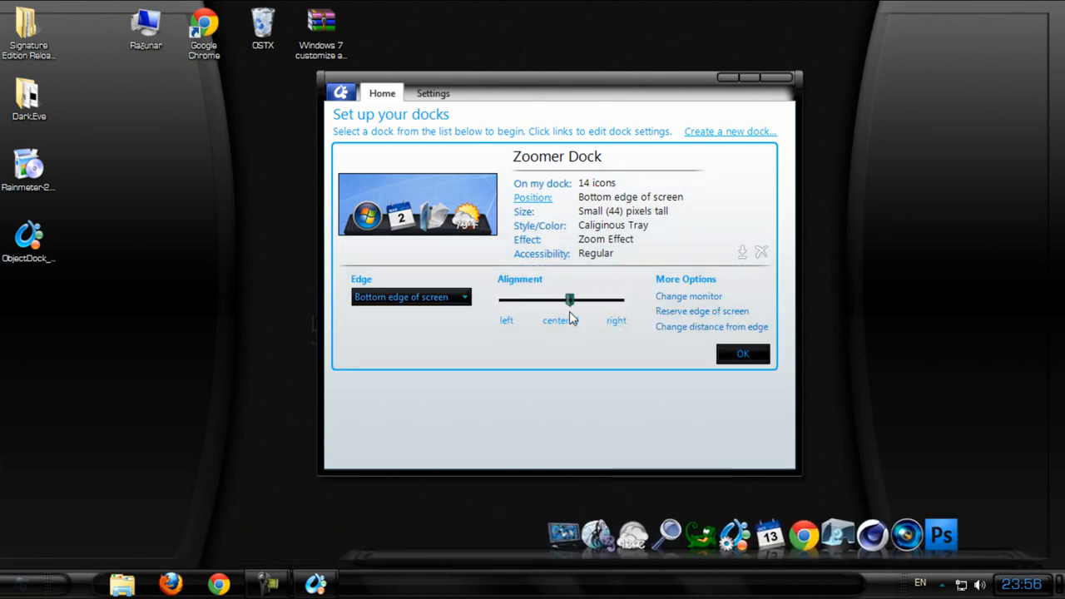
pyautogui.click(521, 211)
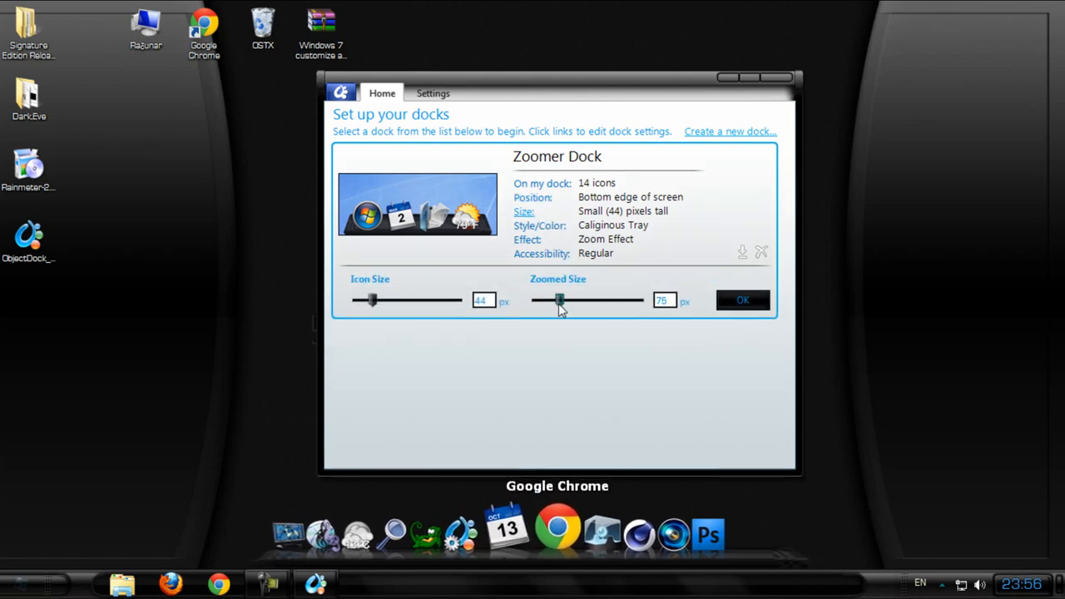
pyautogui.moveTo(559, 300); pyautogui.dragTo(553, 301)
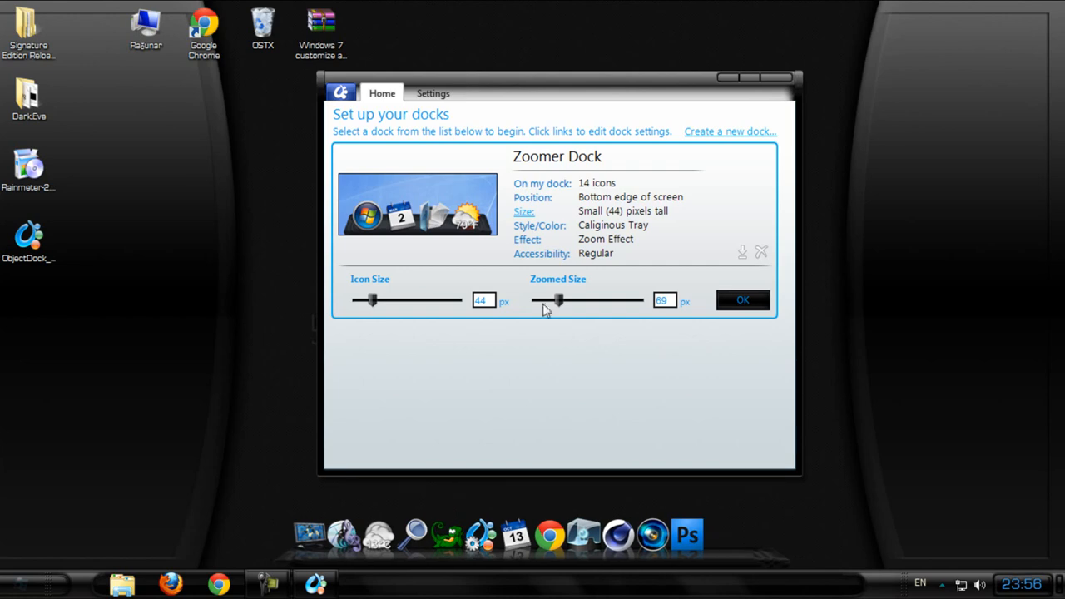
pyautogui.moveTo(558, 300); pyautogui.dragTo(548, 301)
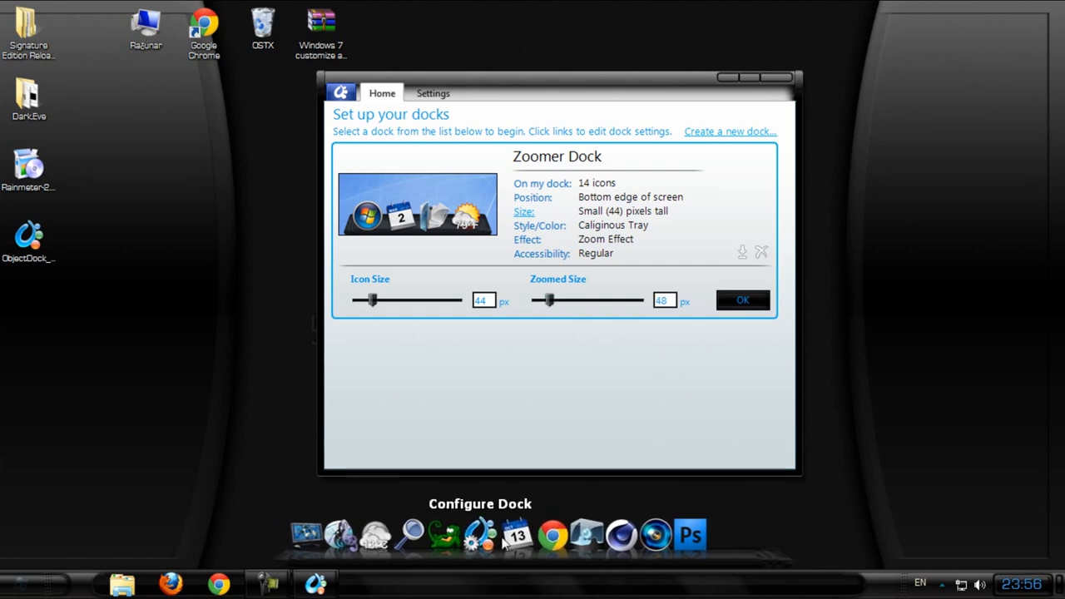
pyautogui.moveTo(548, 301); pyautogui.dragTo(555, 300)
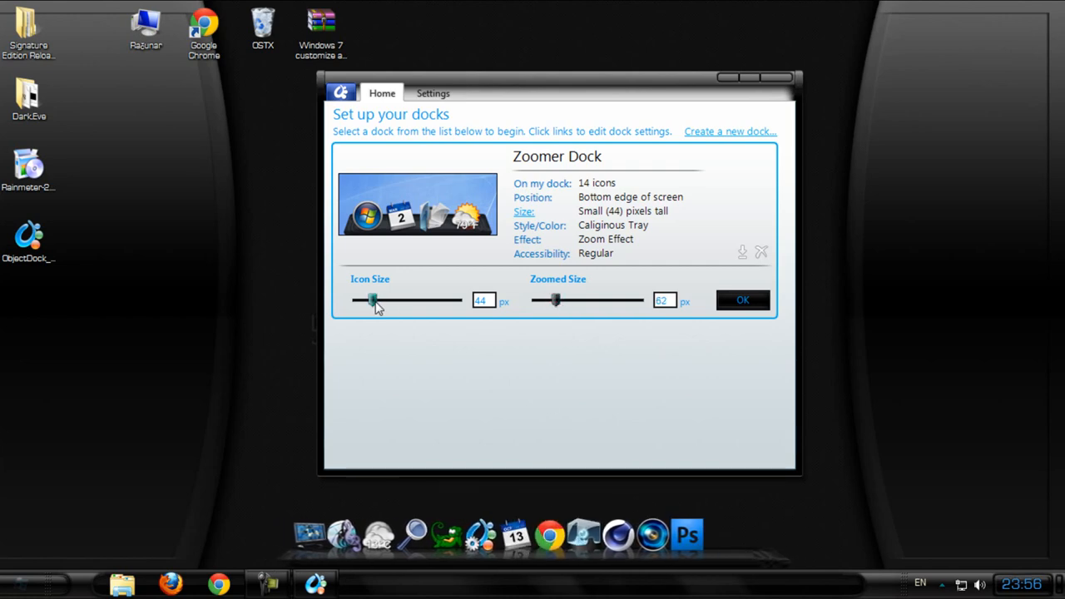
pyautogui.moveTo(373, 299); pyautogui.dragTo(364, 300)
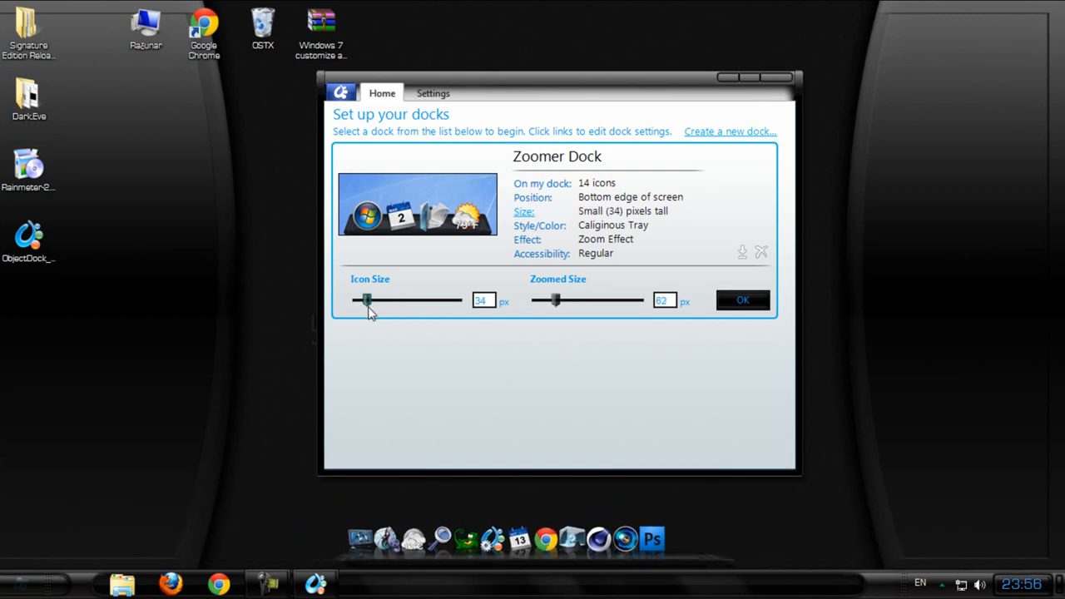
pyautogui.moveTo(366, 300); pyautogui.dragTo(370, 299)
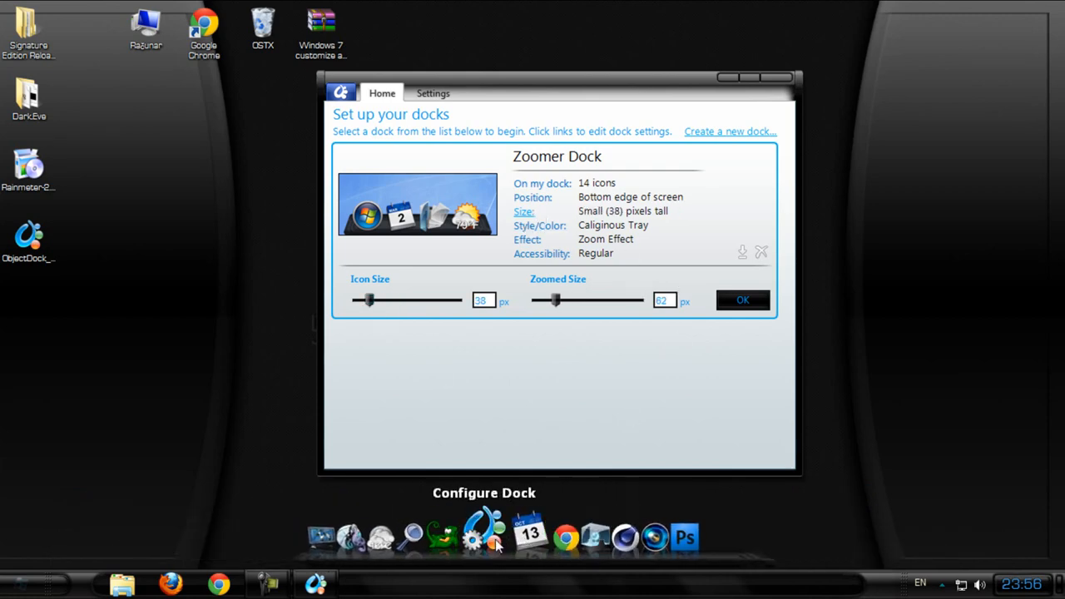
pyautogui.moveTo(369, 299); pyautogui.dragTo(371, 300)
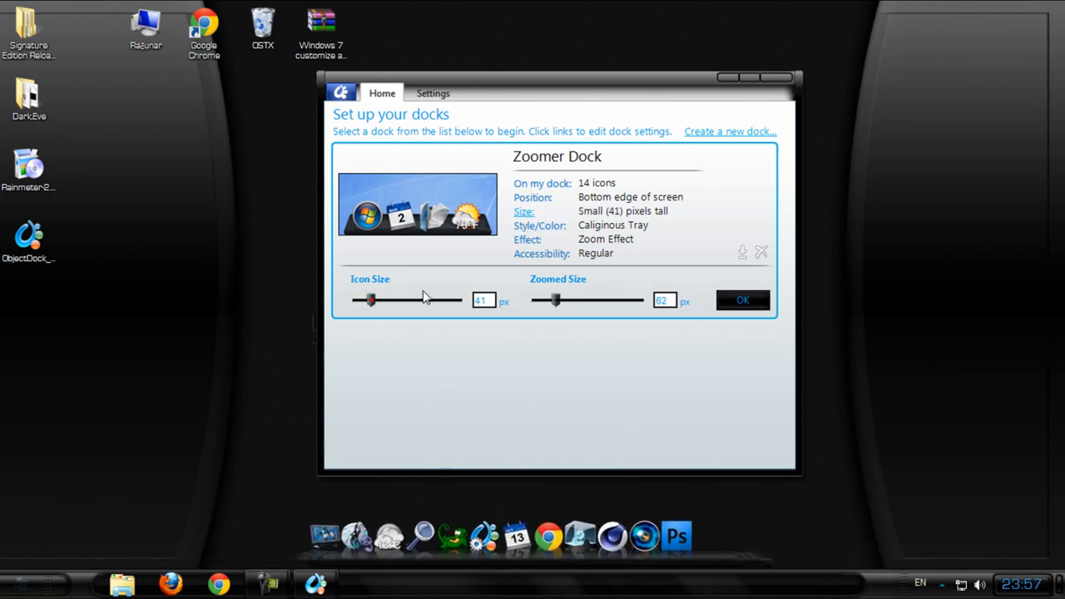
pyautogui.click(539, 225)
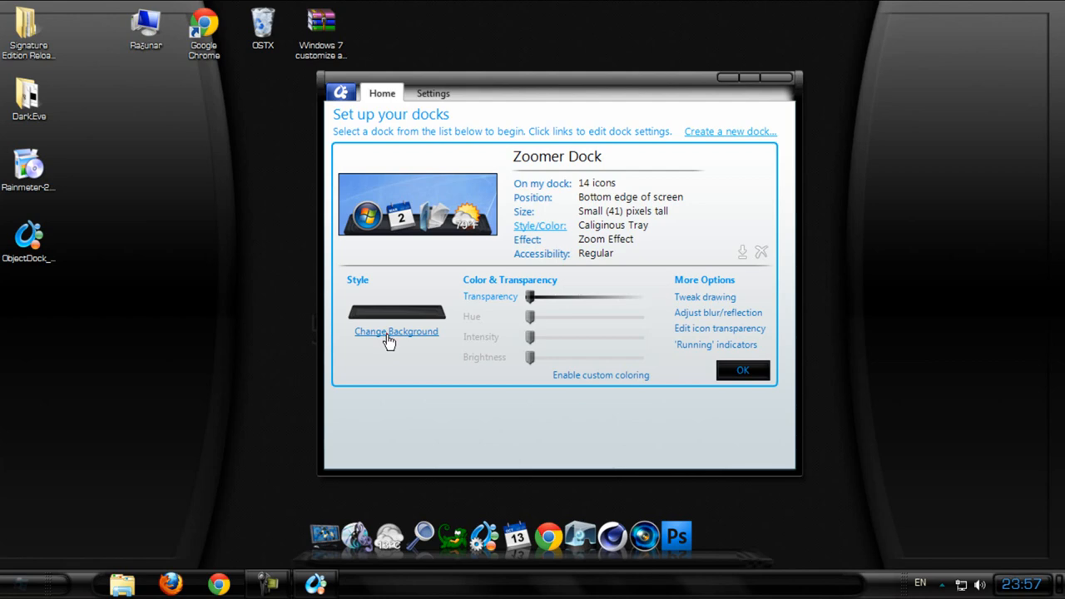
# Set the Effect page's Zoom amount to 0 px and Zoom width to 4.3 items
pyautogui.click(396, 331)
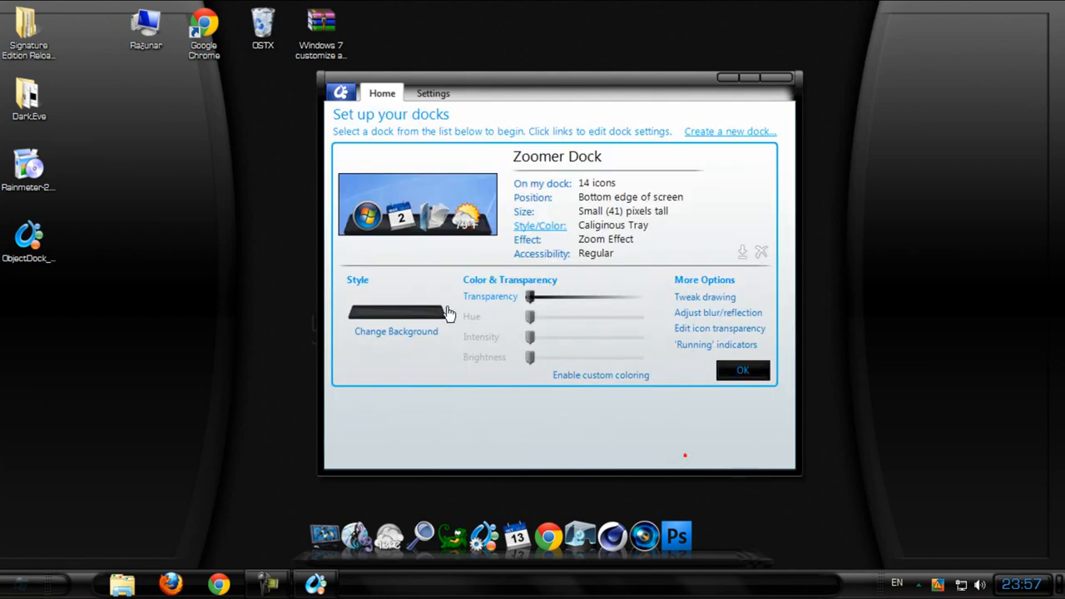
pyautogui.click(527, 240)
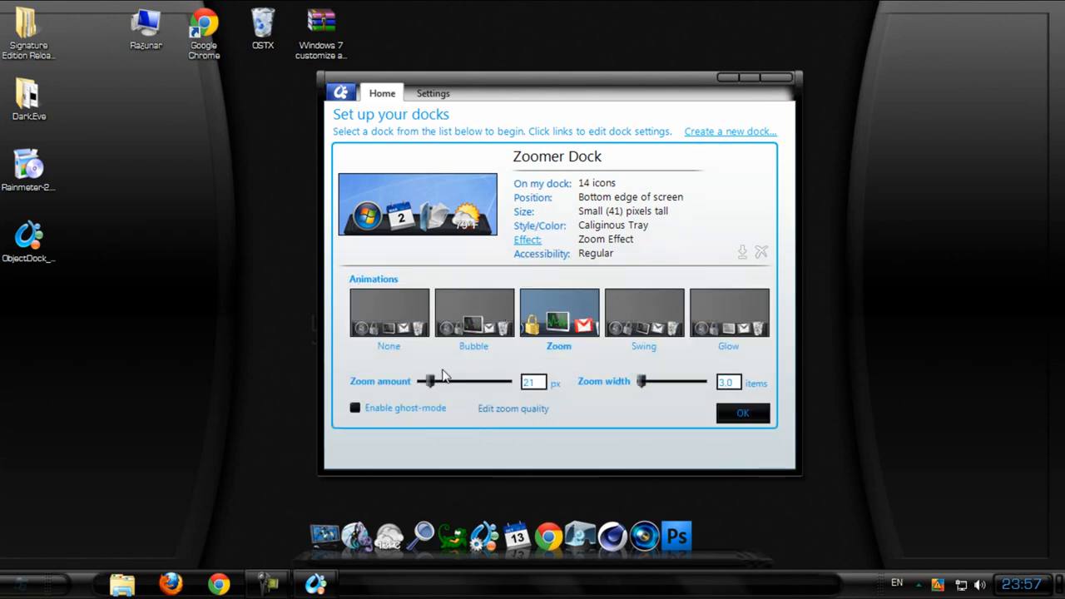
pyautogui.moveTo(687, 349)
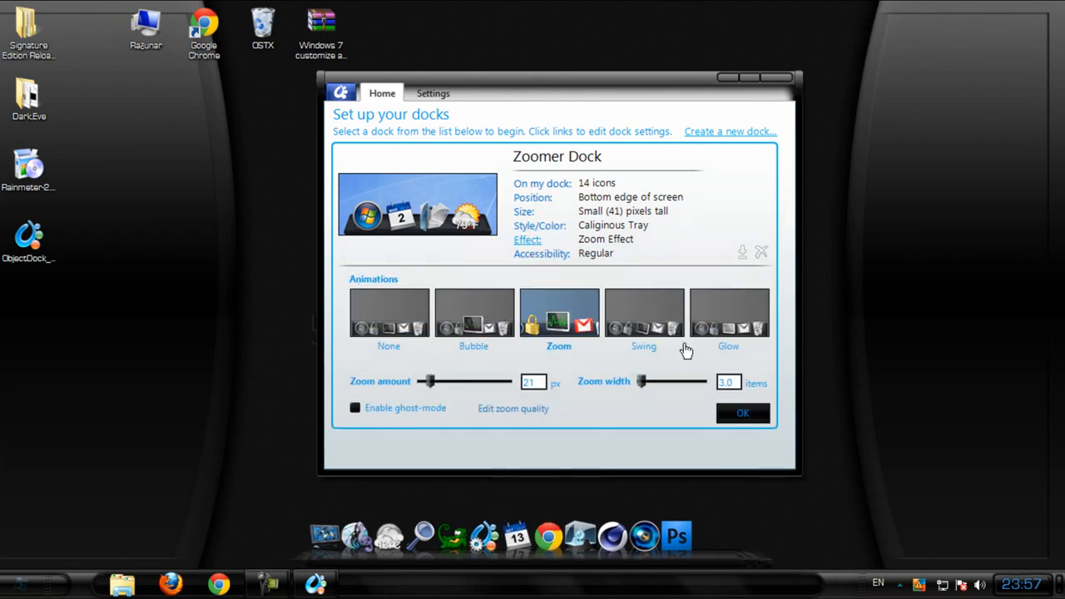
pyautogui.moveTo(427, 381); pyautogui.dragTo(453, 381)
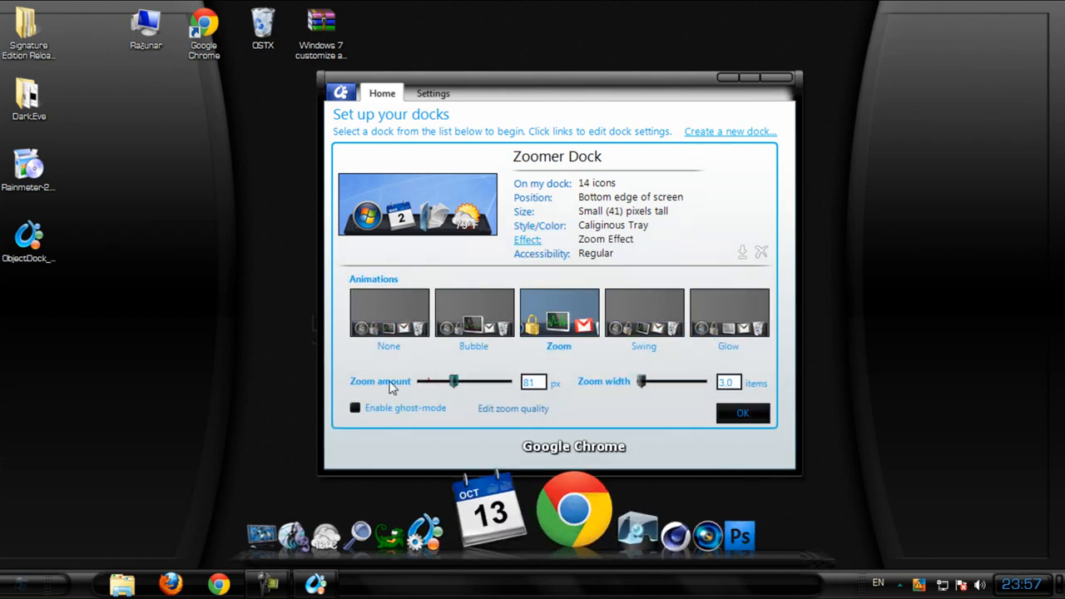
pyautogui.moveTo(454, 382); pyautogui.dragTo(423, 381)
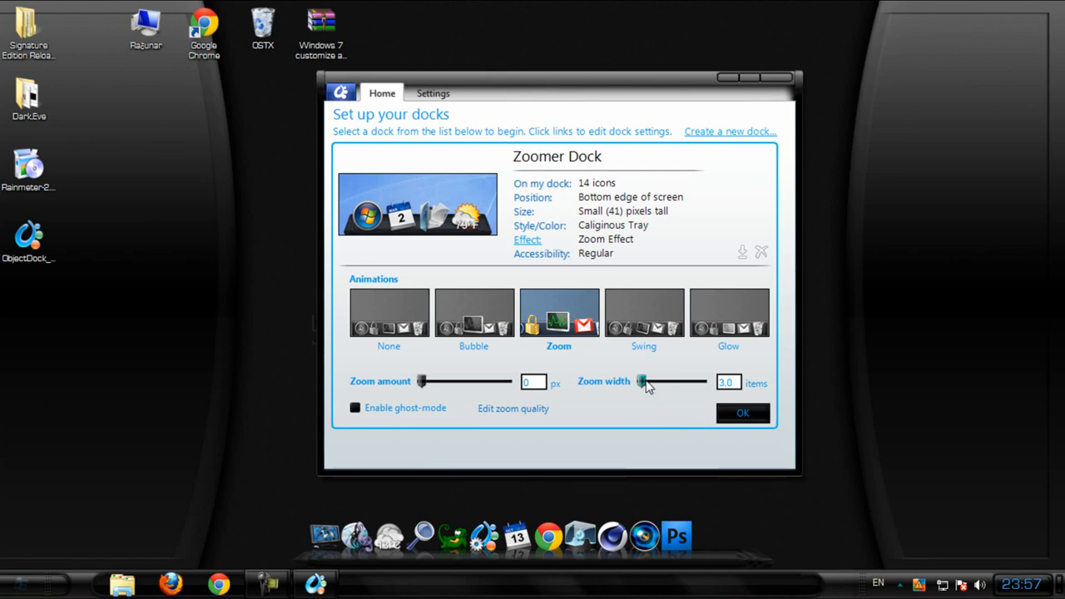
pyautogui.moveTo(643, 381); pyautogui.dragTo(652, 381)
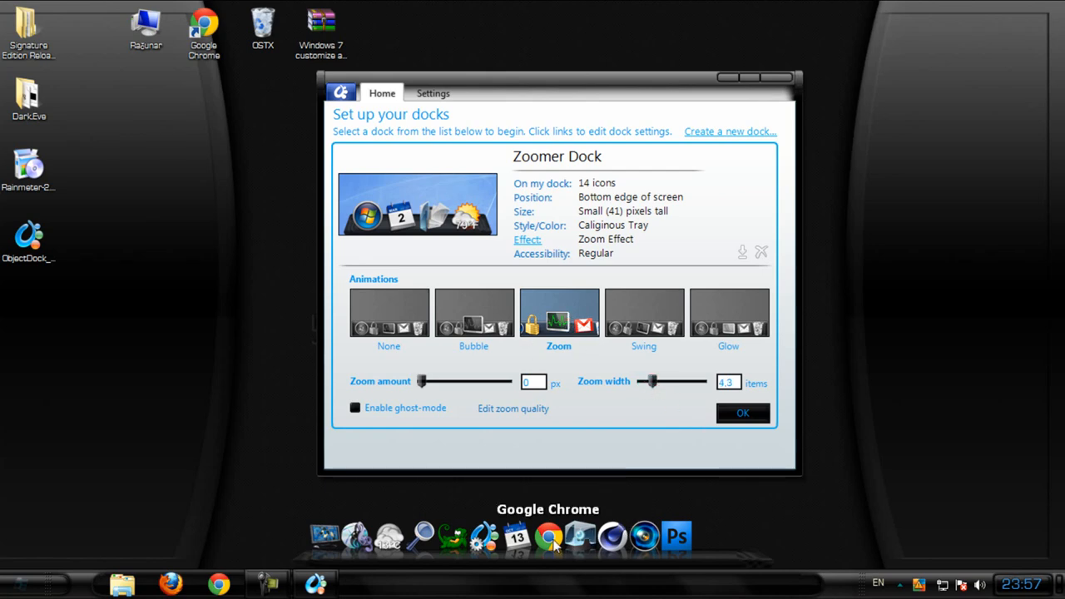
pyautogui.moveTo(650, 382); pyautogui.dragTo(641, 381)
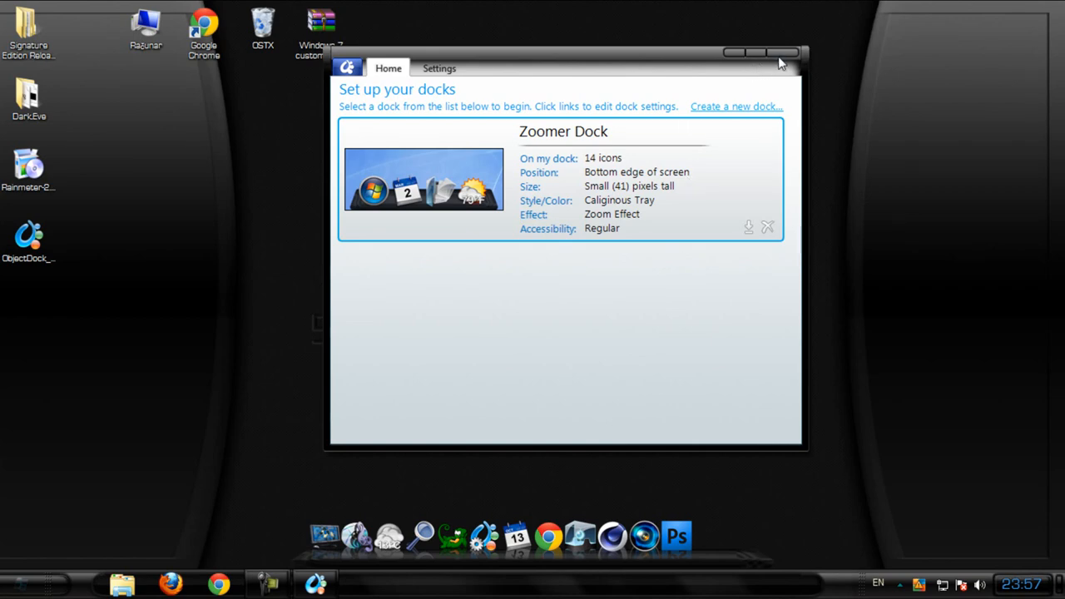
# Close ObjectDock settings; set RocketDock to English and start with Windows
pyautogui.click(775, 51)
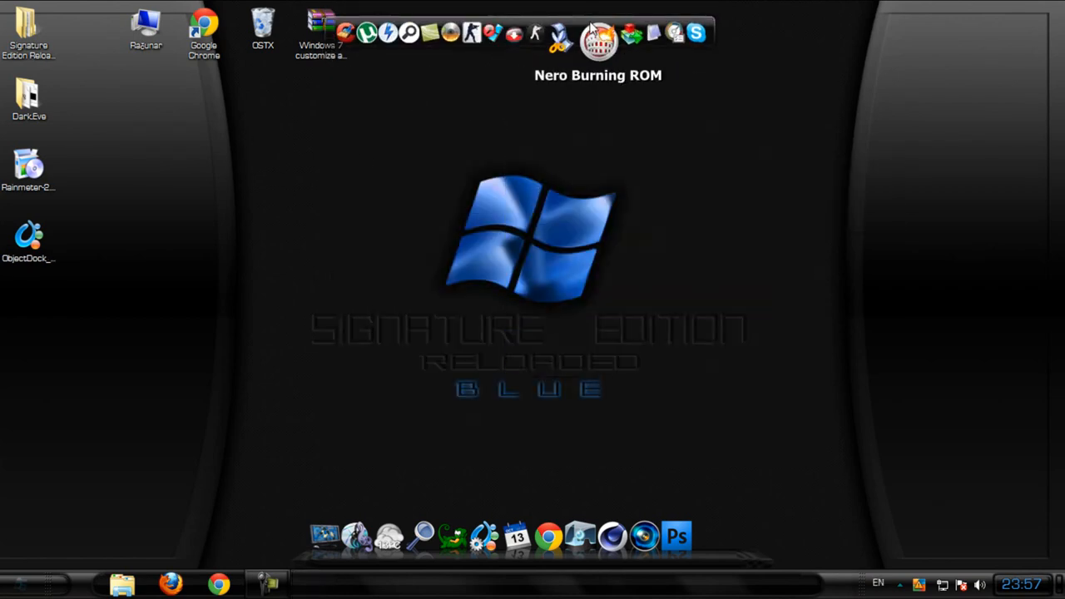
pyautogui.moveTo(583, 27)
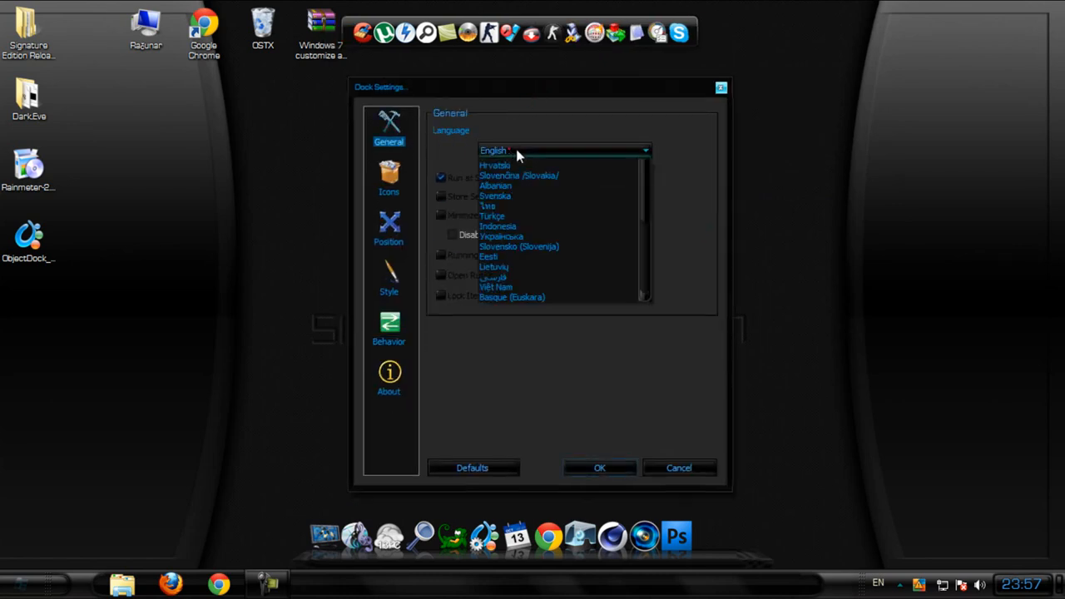
pyautogui.click(564, 150)
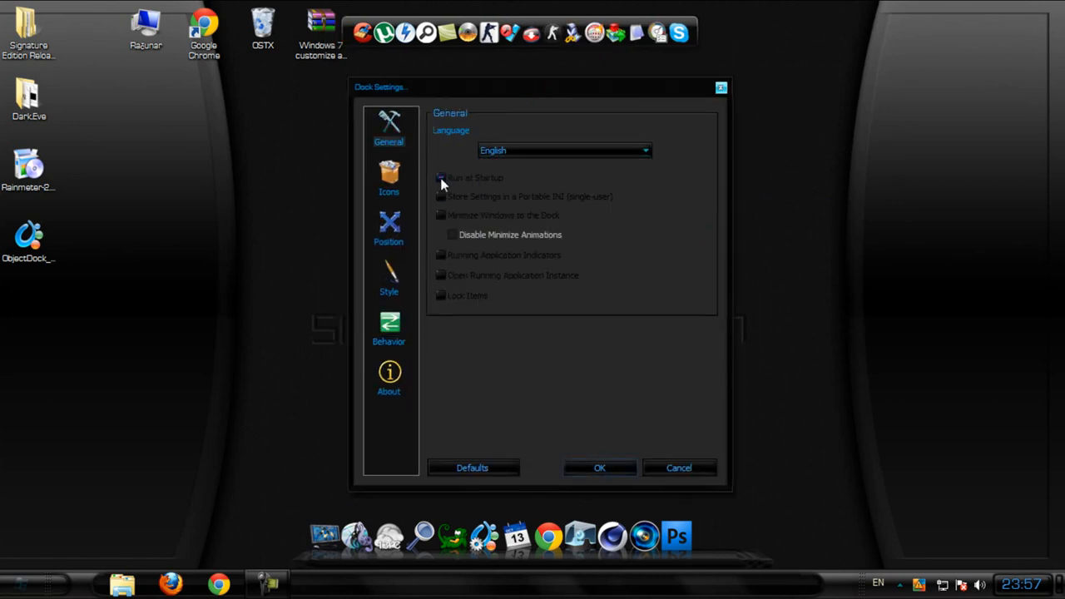
pyautogui.click(440, 177)
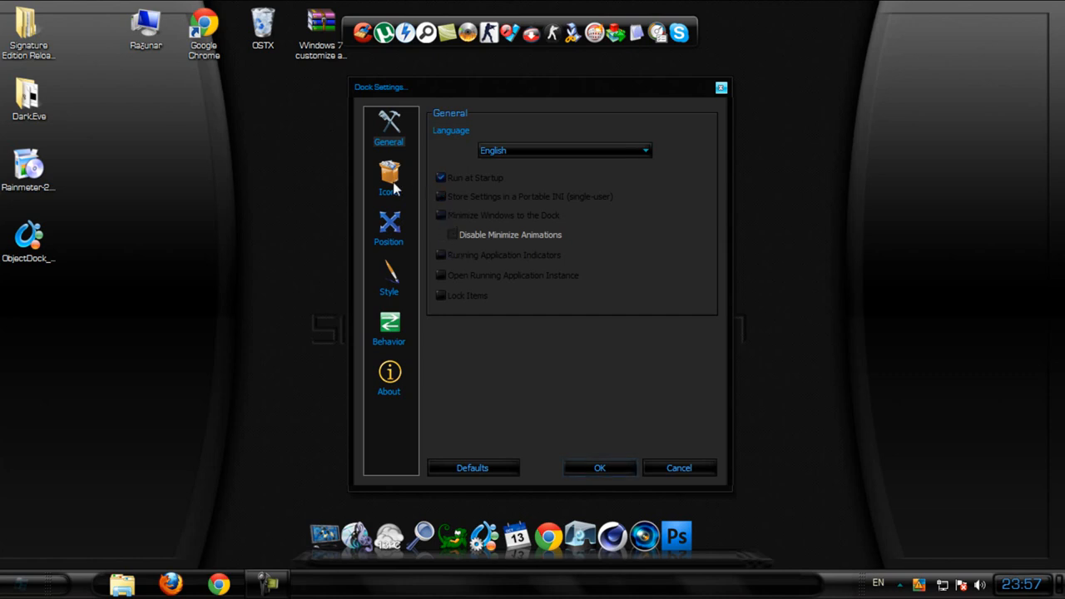
# Give RocketDock 27 px icons with a 12 px hover zoom
pyautogui.click(389, 175)
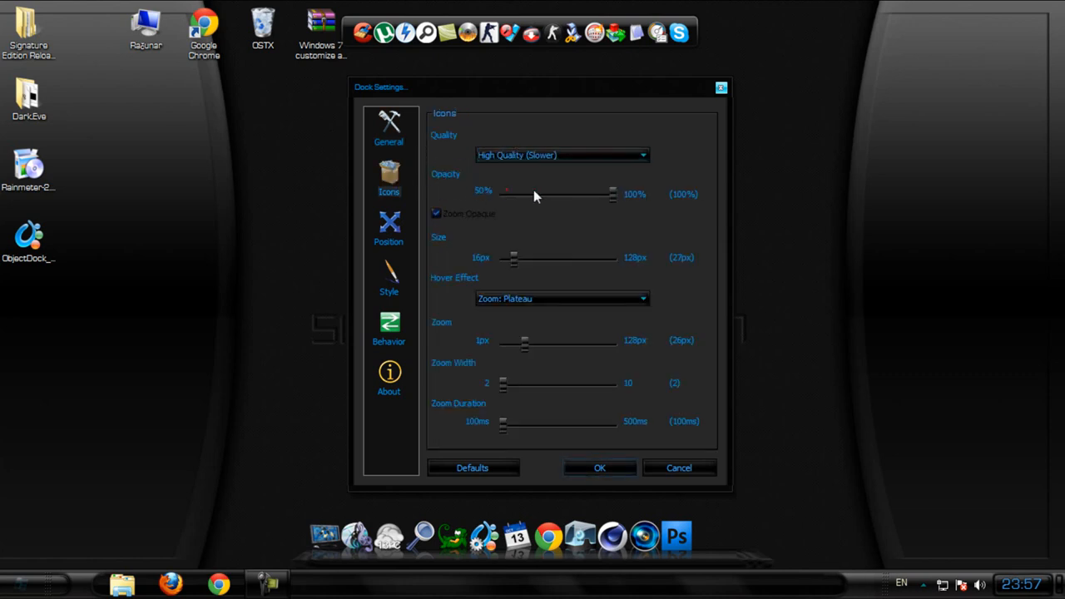
pyautogui.moveTo(506, 194); pyautogui.dragTo(613, 194)
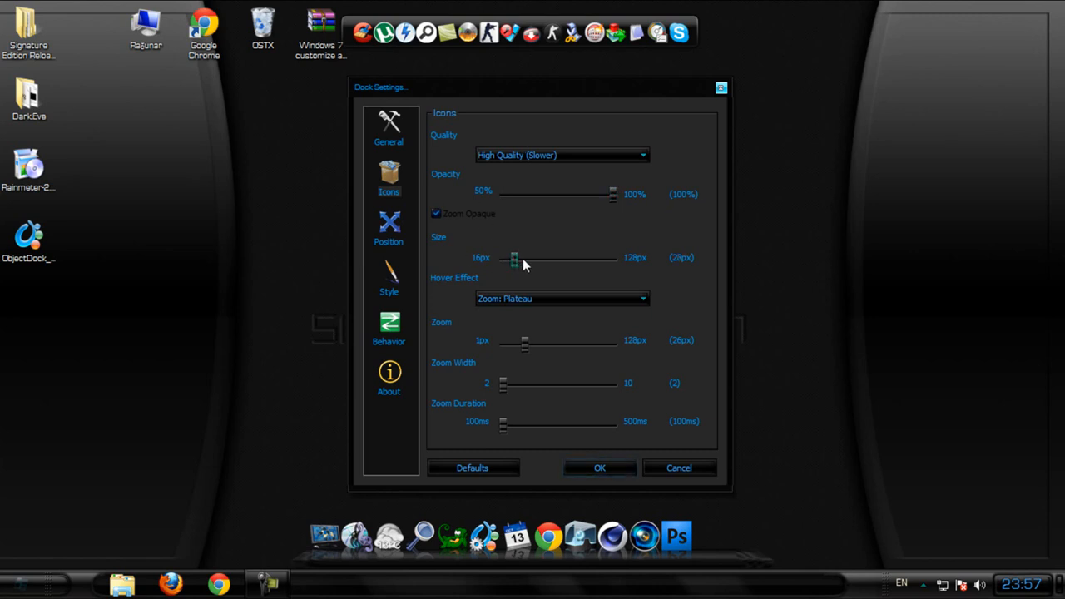
pyautogui.moveTo(525, 258); pyautogui.dragTo(514, 258)
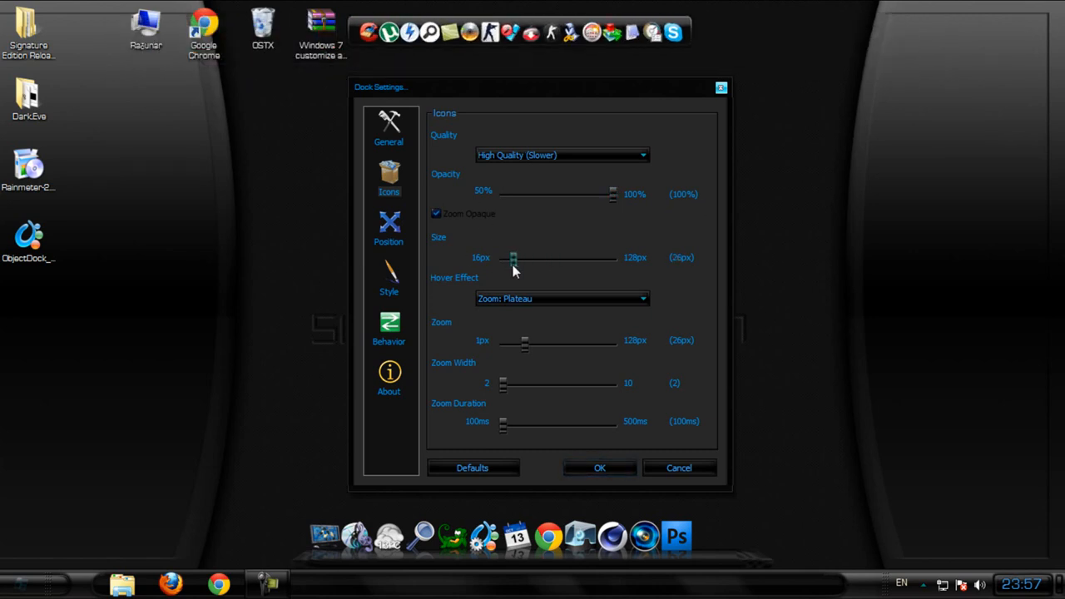
pyautogui.click(562, 298)
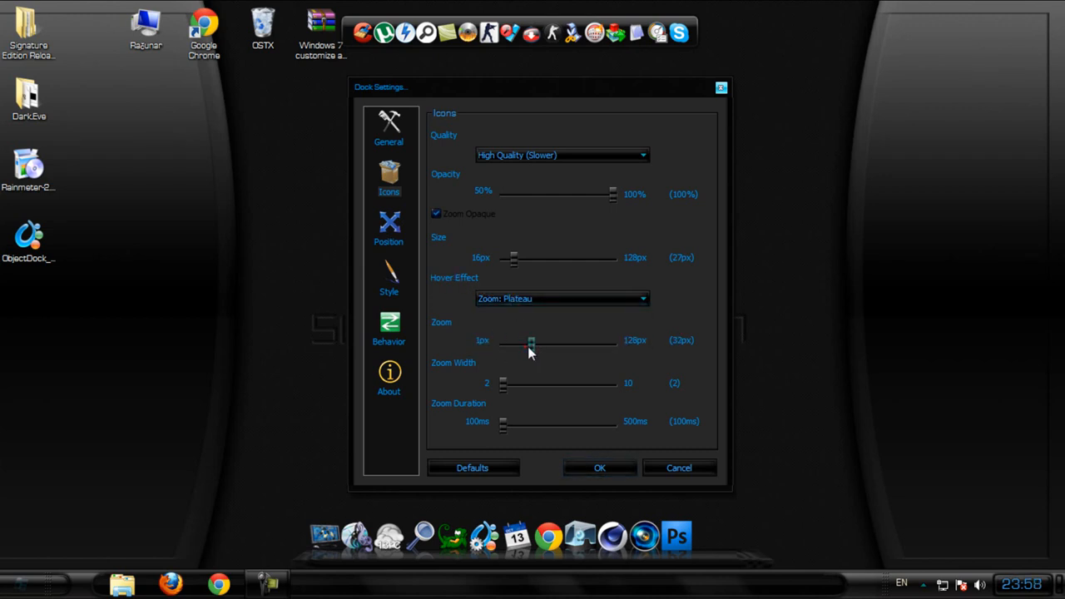
pyautogui.moveTo(531, 342); pyautogui.dragTo(518, 342)
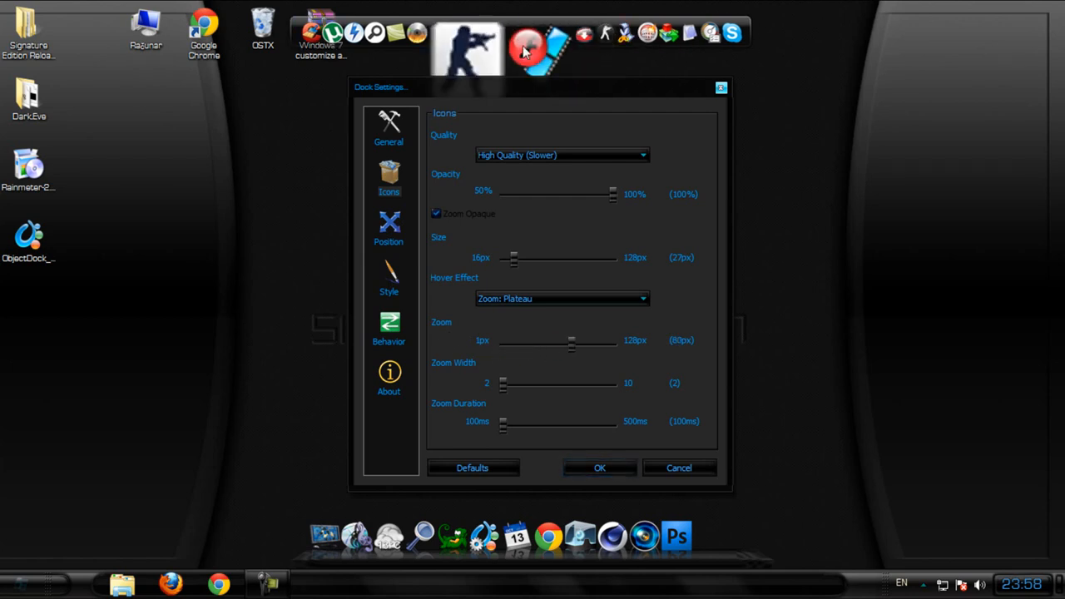
pyautogui.moveTo(572, 344); pyautogui.dragTo(509, 344)
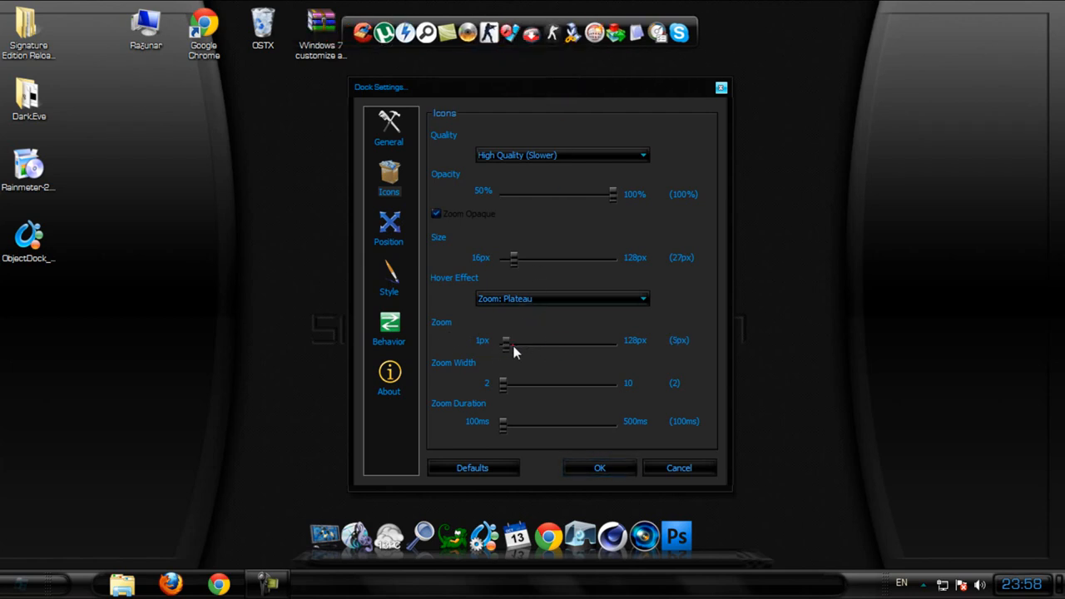
pyautogui.moveTo(510, 342); pyautogui.dragTo(520, 342)
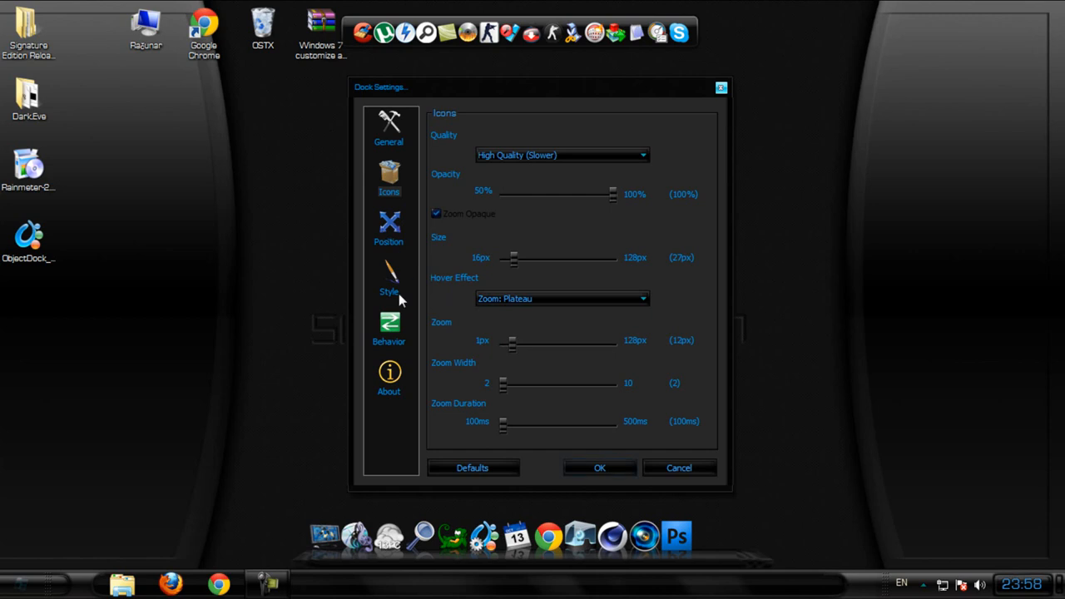
pyautogui.click(388, 229)
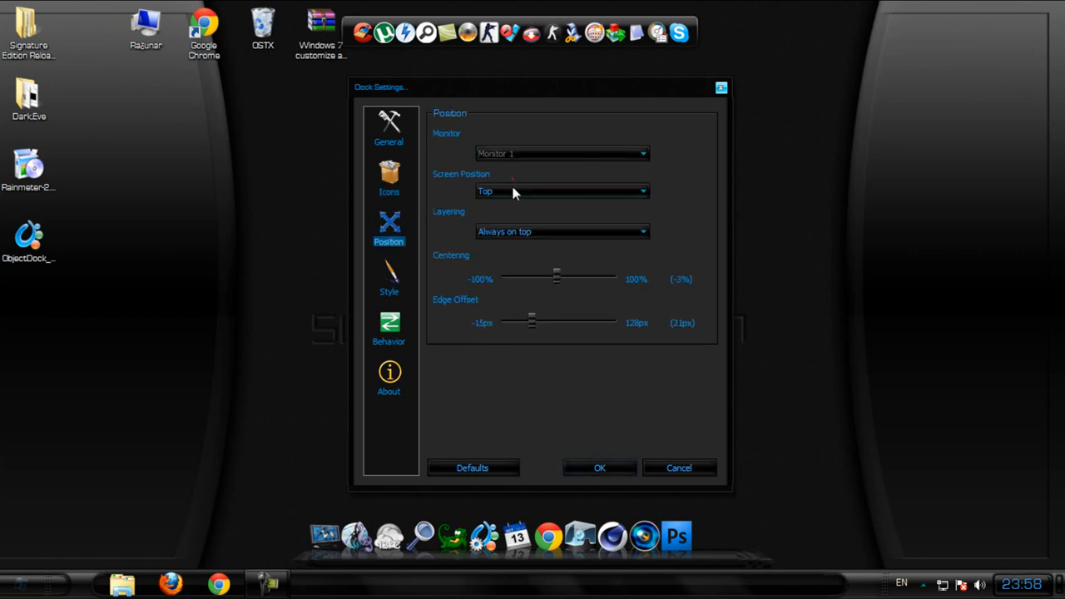
# Put RocketDock at the bottom, always on top with AutoHide on, and save the settings
pyautogui.click(562, 191)
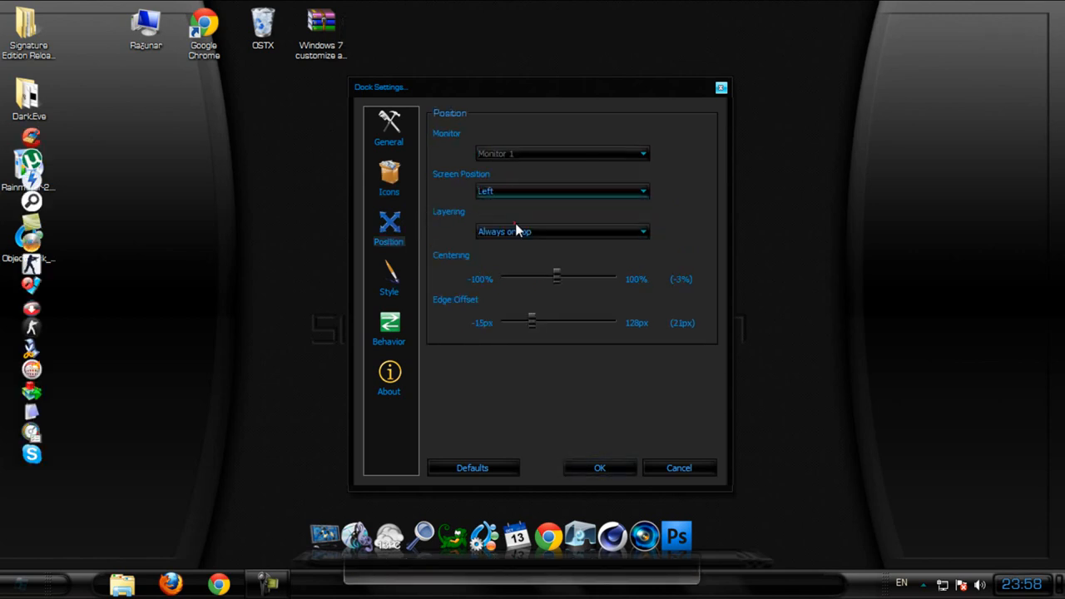
pyautogui.click(562, 191)
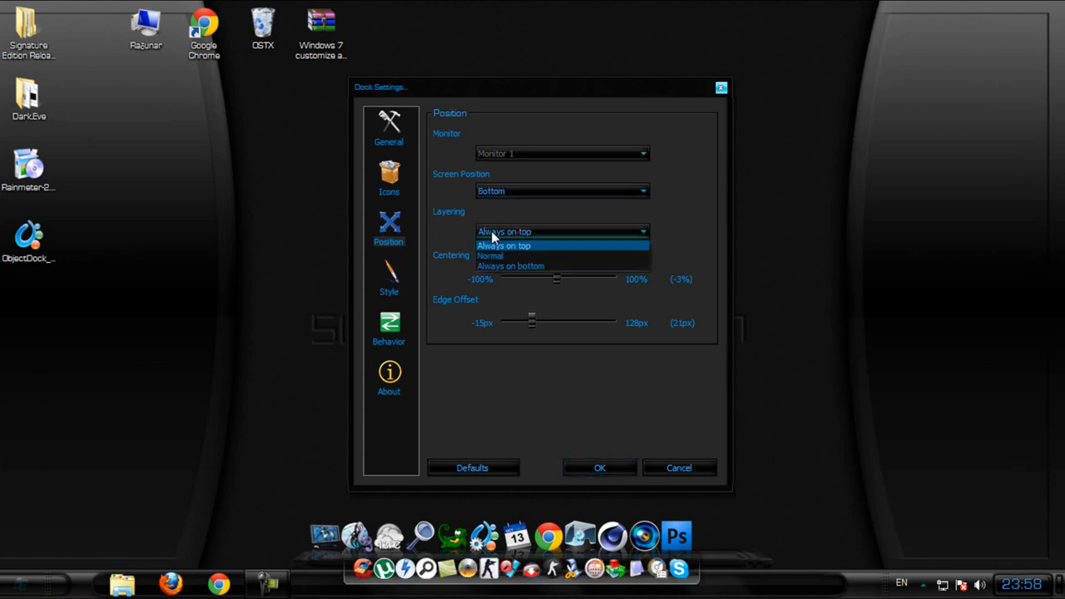
pyautogui.click(389, 279)
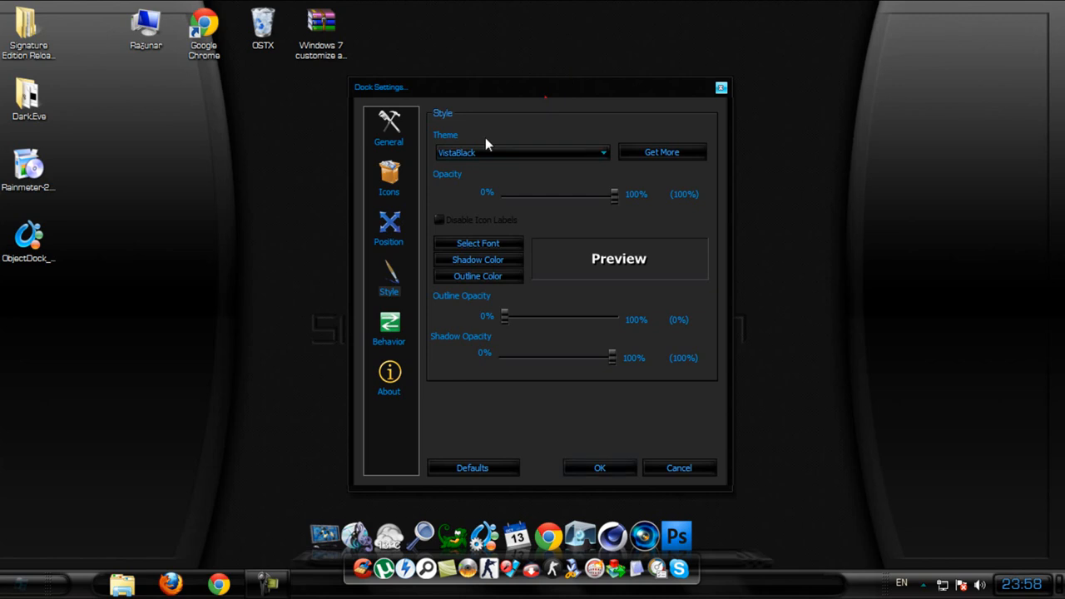
pyautogui.click(389, 325)
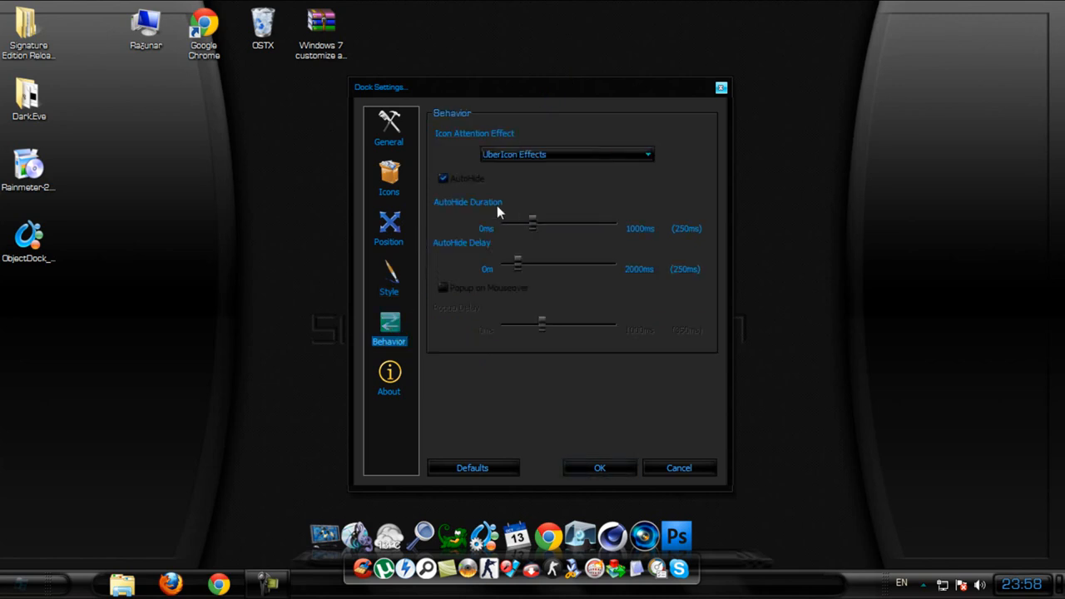
pyautogui.click(444, 177)
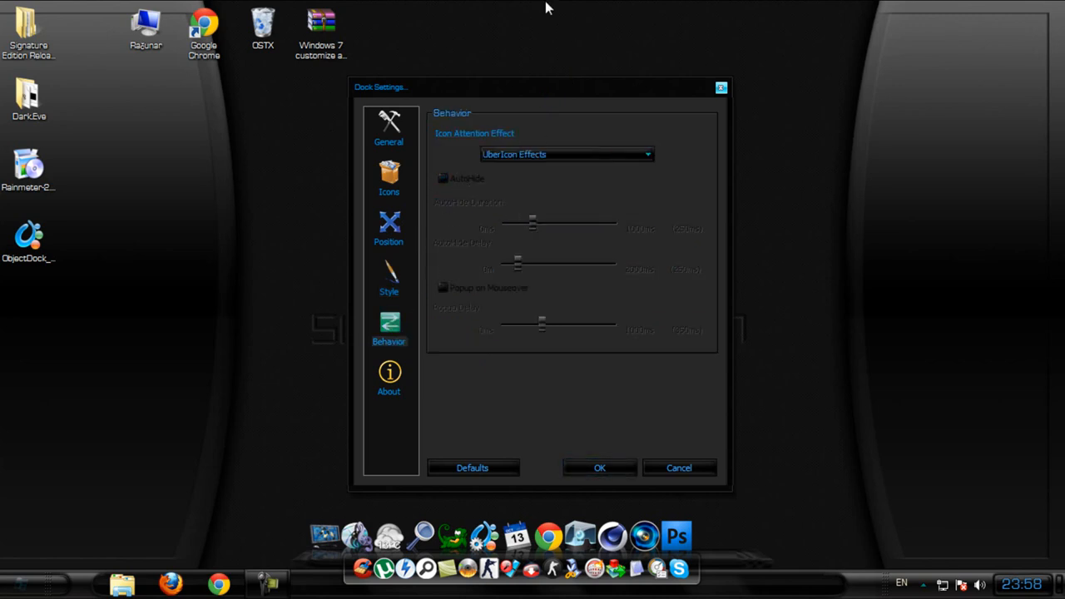
pyautogui.click(443, 178)
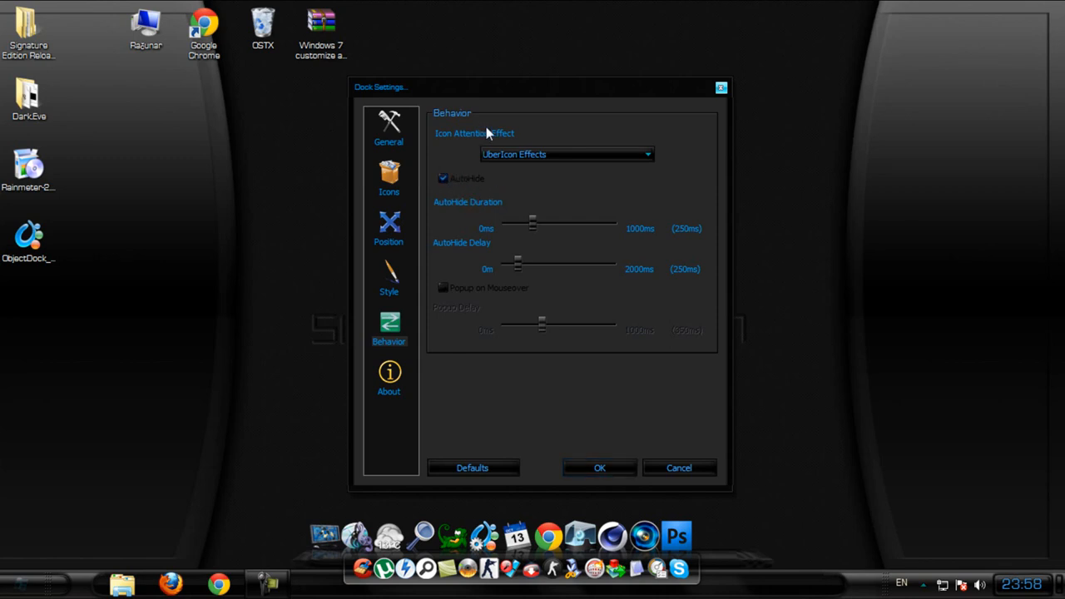
pyautogui.click(389, 224)
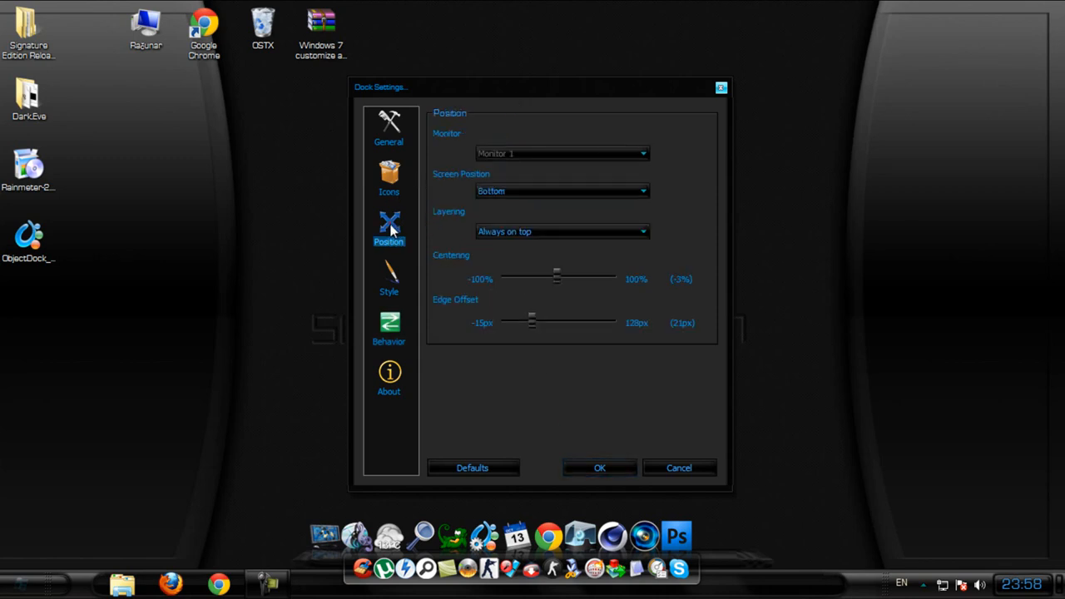
pyautogui.click(562, 191)
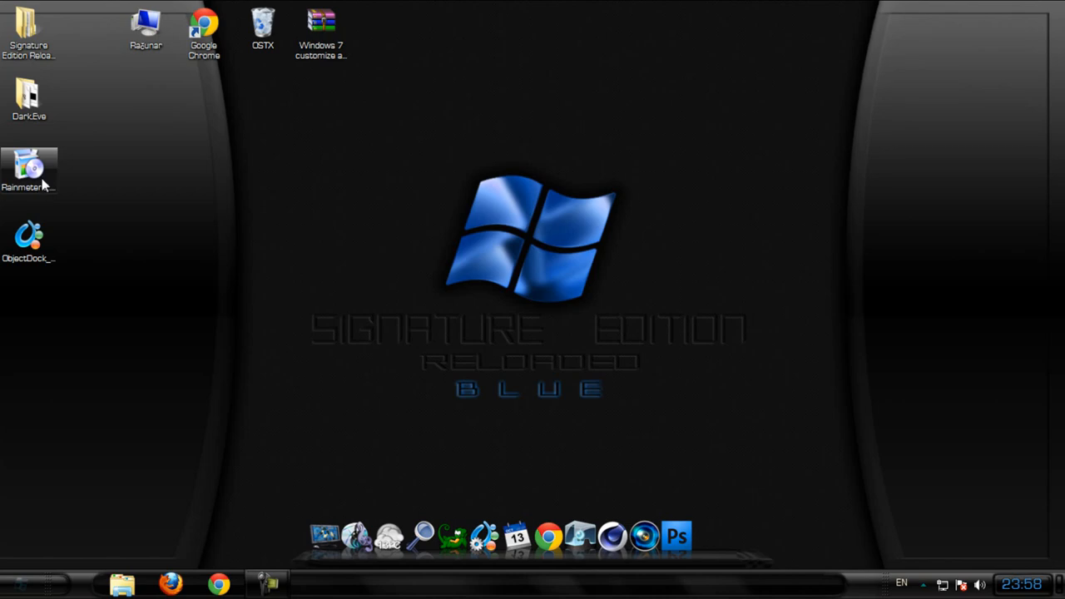
# Install Rainmeter in English as a Standard installation and launch it on finish
pyautogui.doubleClick(29, 160)
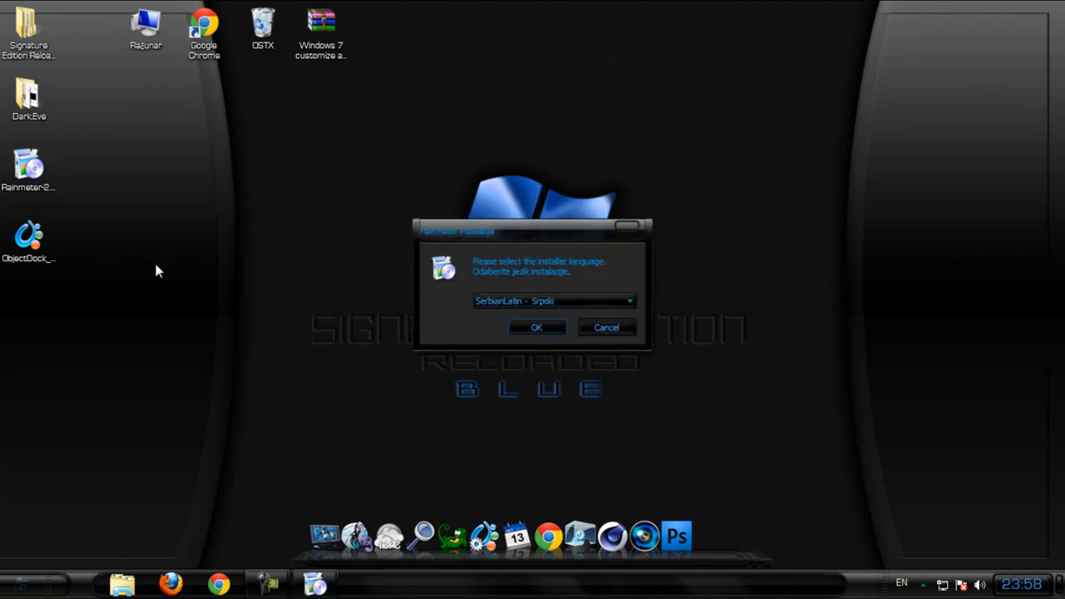
pyautogui.click(537, 327)
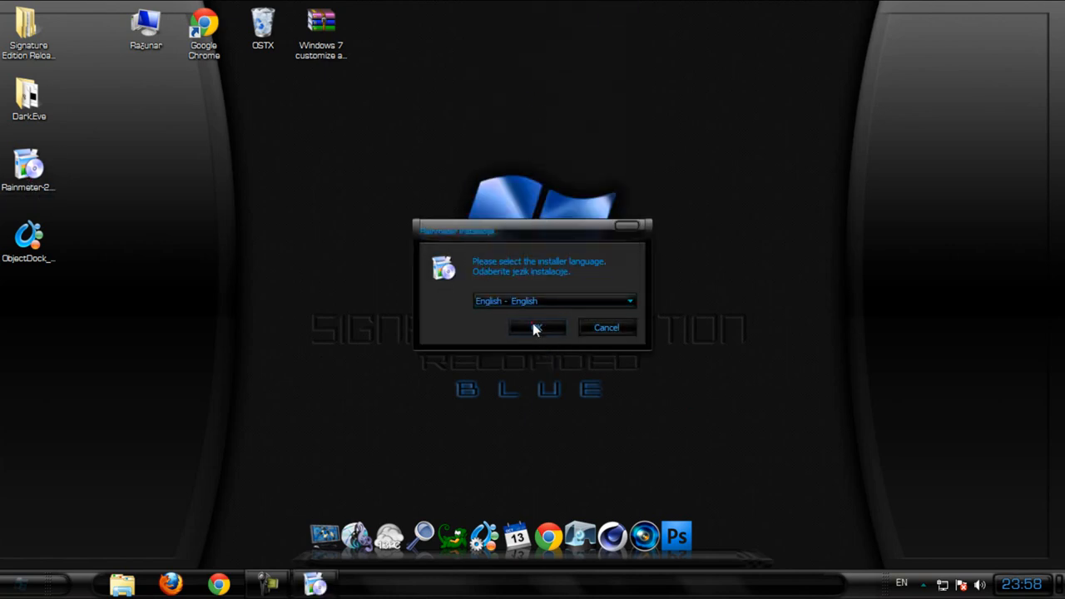
pyautogui.click(537, 328)
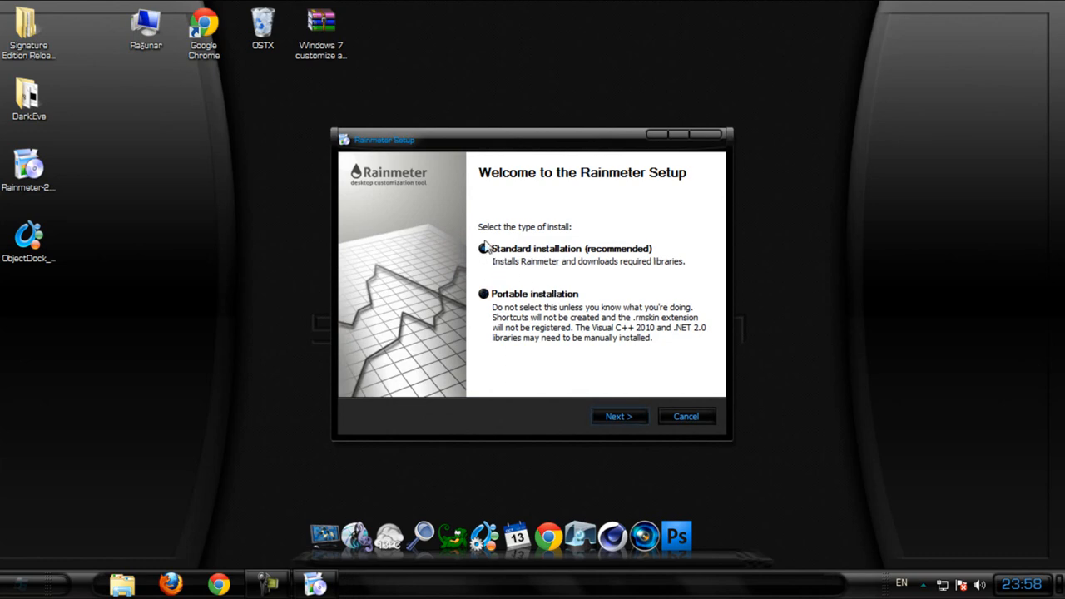
pyautogui.click(619, 416)
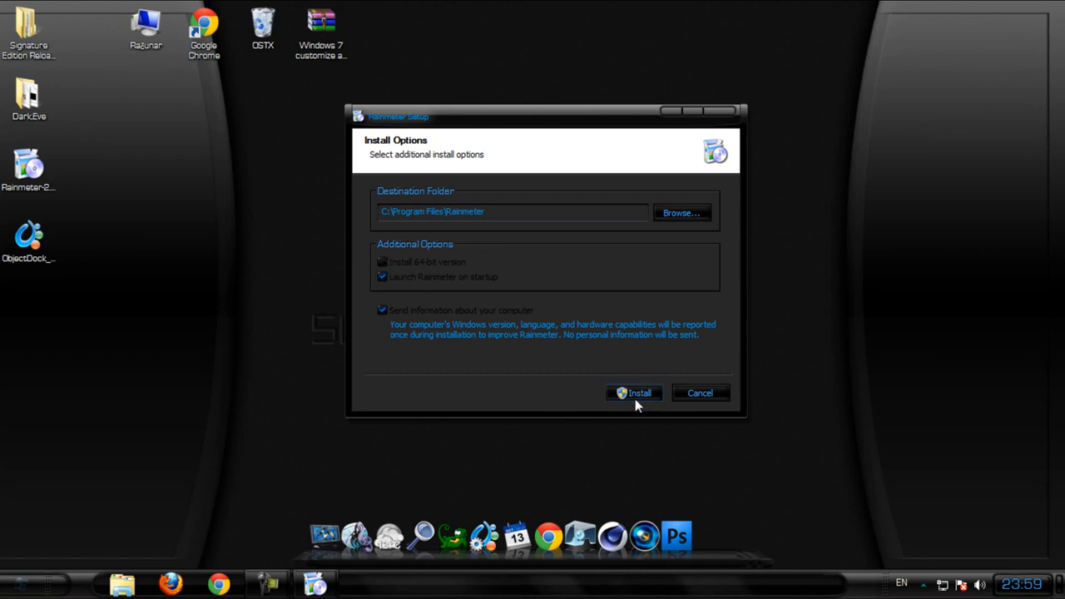
pyautogui.click(633, 392)
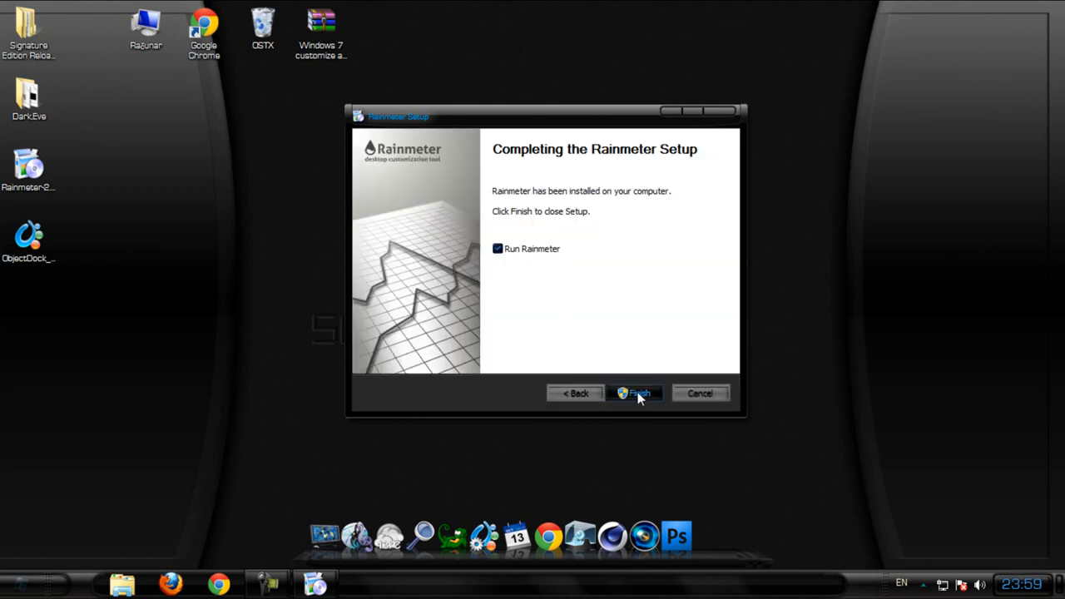
pyautogui.click(637, 392)
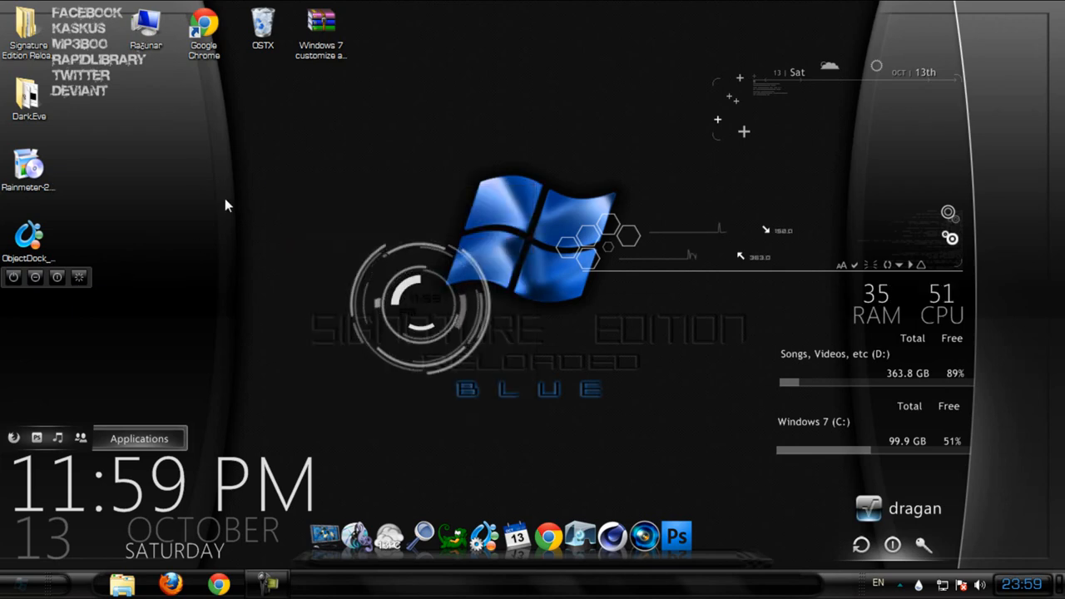
pyautogui.moveTo(327, 284)
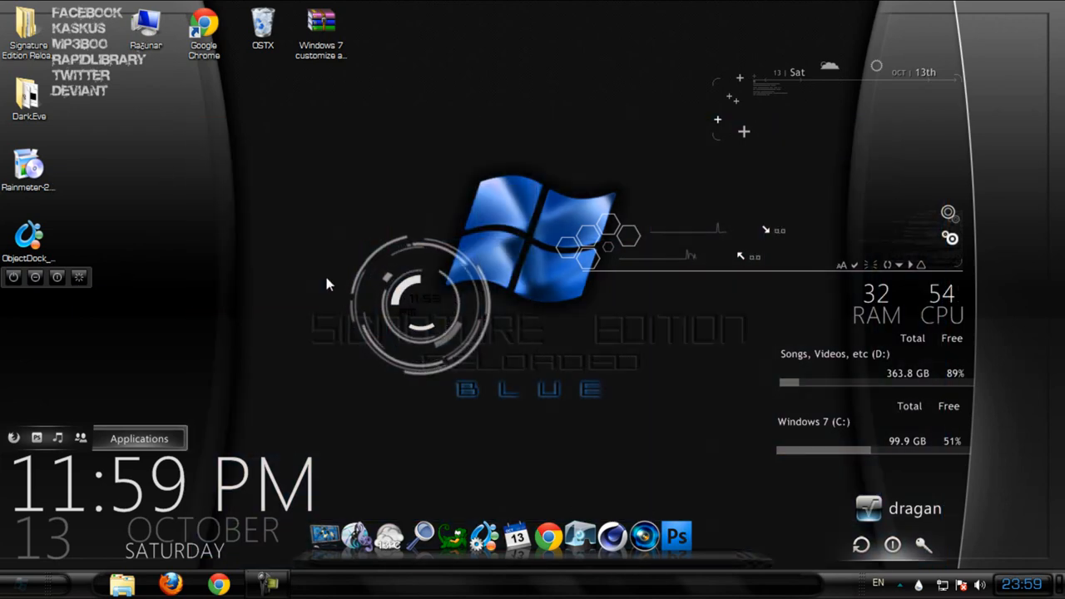
pyautogui.moveTo(439, 131)
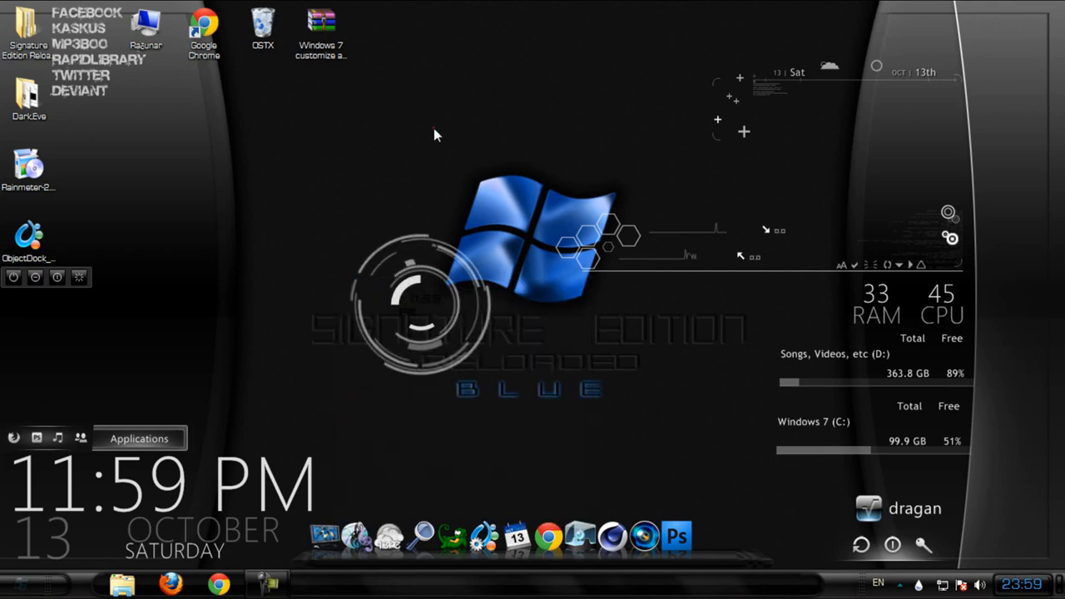
# Open the DarkEve skin folder from the desktop
pyautogui.rightClick(526, 194)
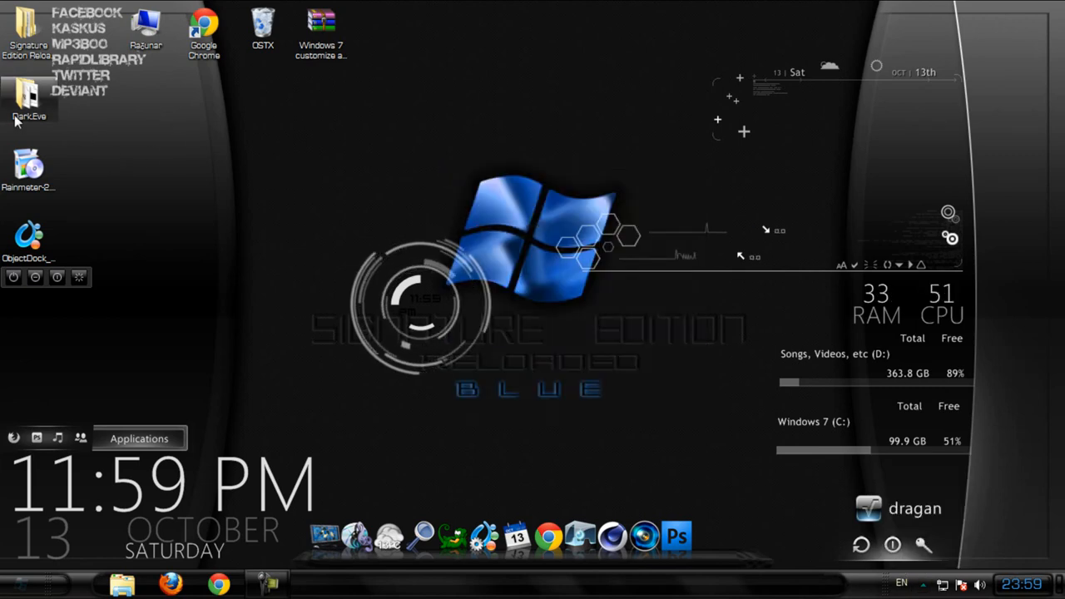
pyautogui.doubleClick(29, 94)
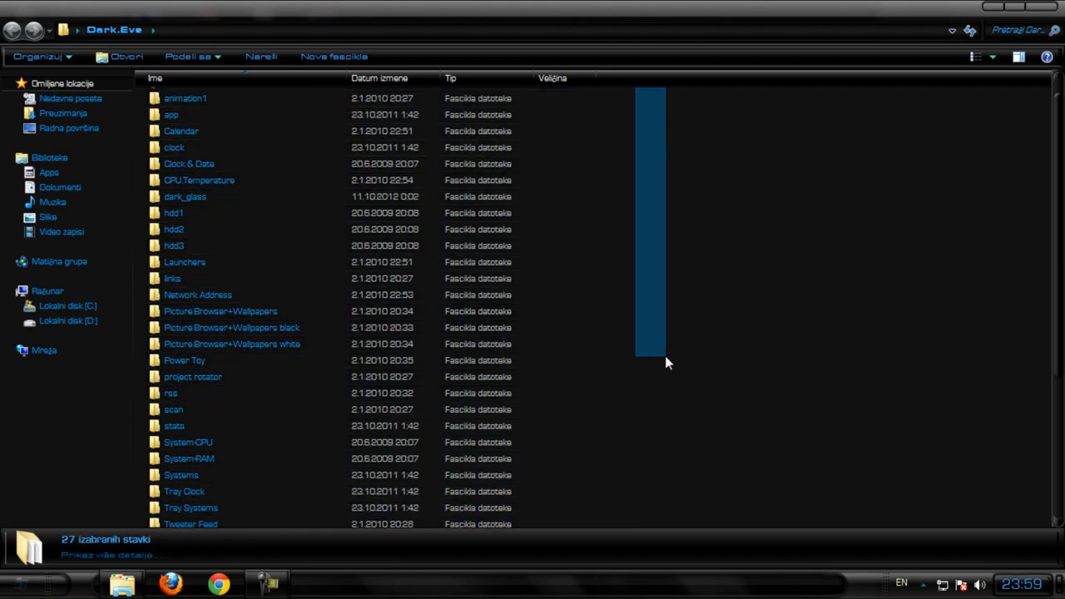
# Paste Dark.Eve into Documents > Rainmeter > Skins and confirm the folder merge
pyautogui.scroll(-3)
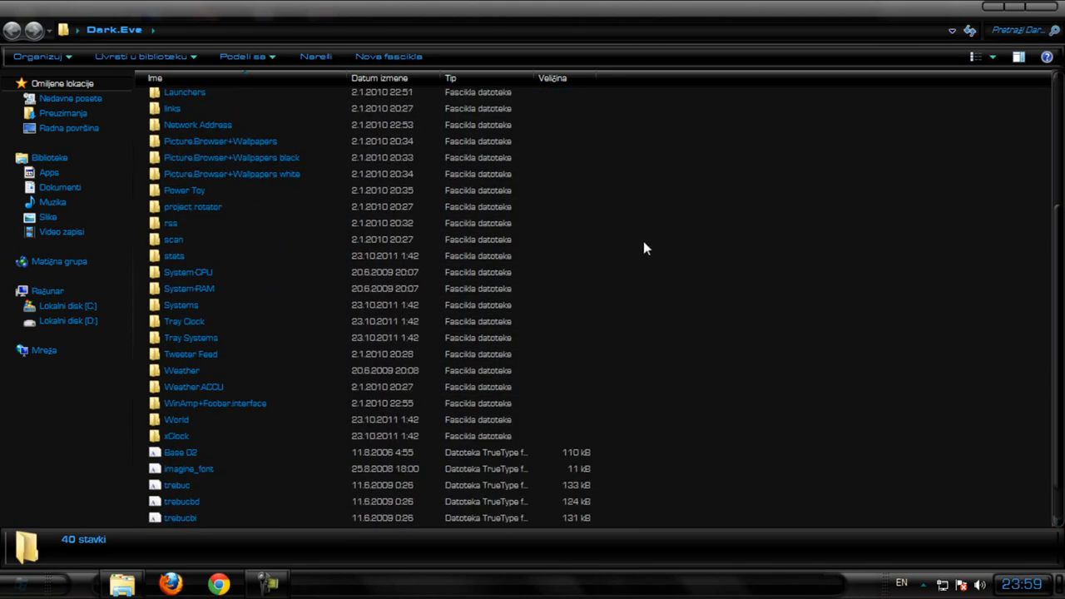
pyautogui.scroll(-3)
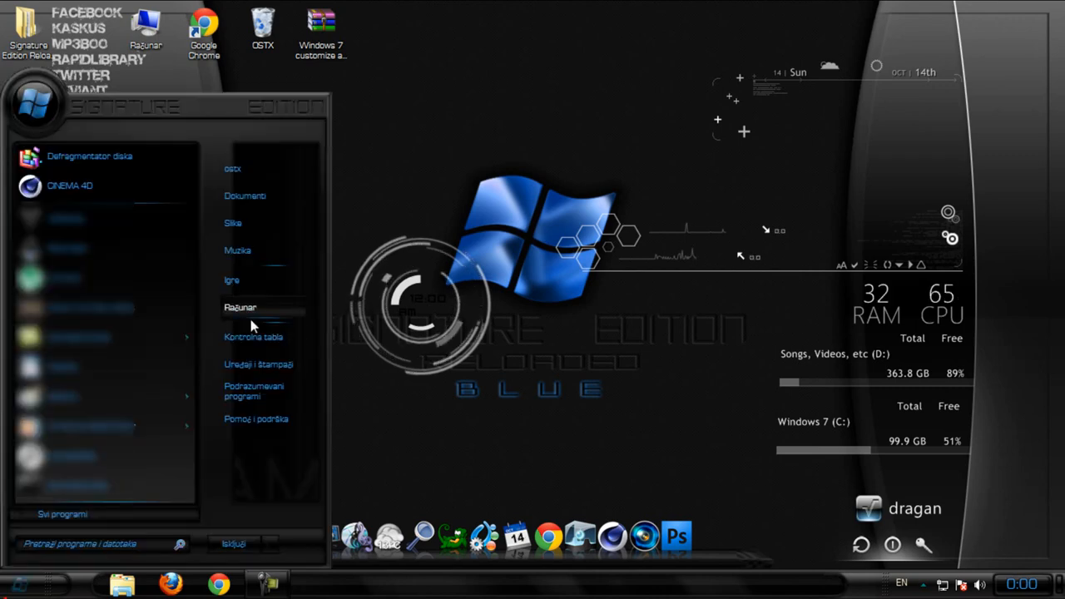
pyautogui.click(244, 195)
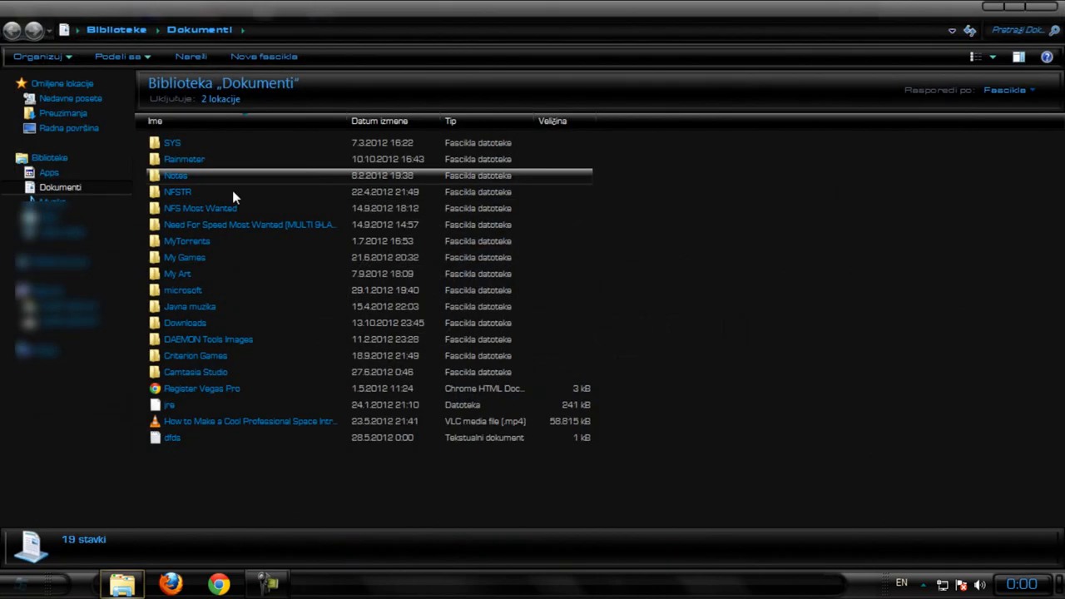
pyautogui.doubleClick(184, 159)
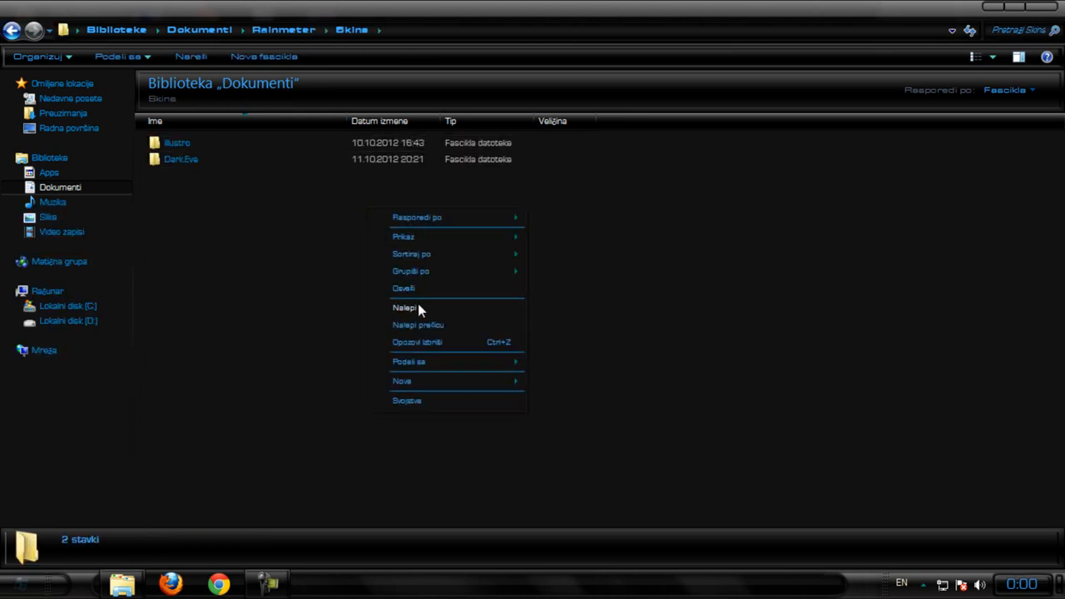
pyautogui.click(400, 308)
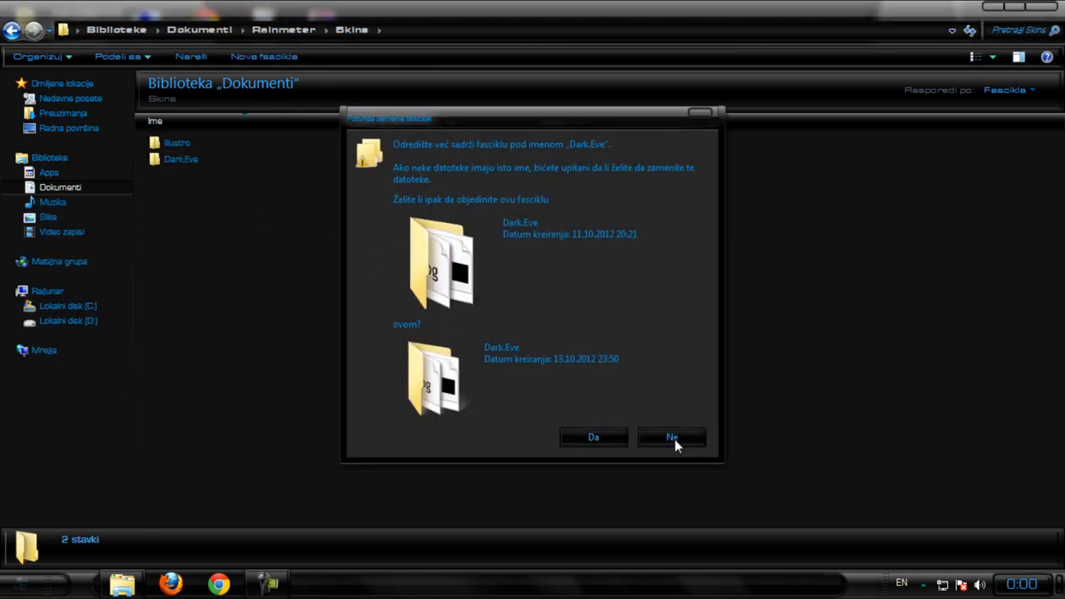
pyautogui.click(671, 437)
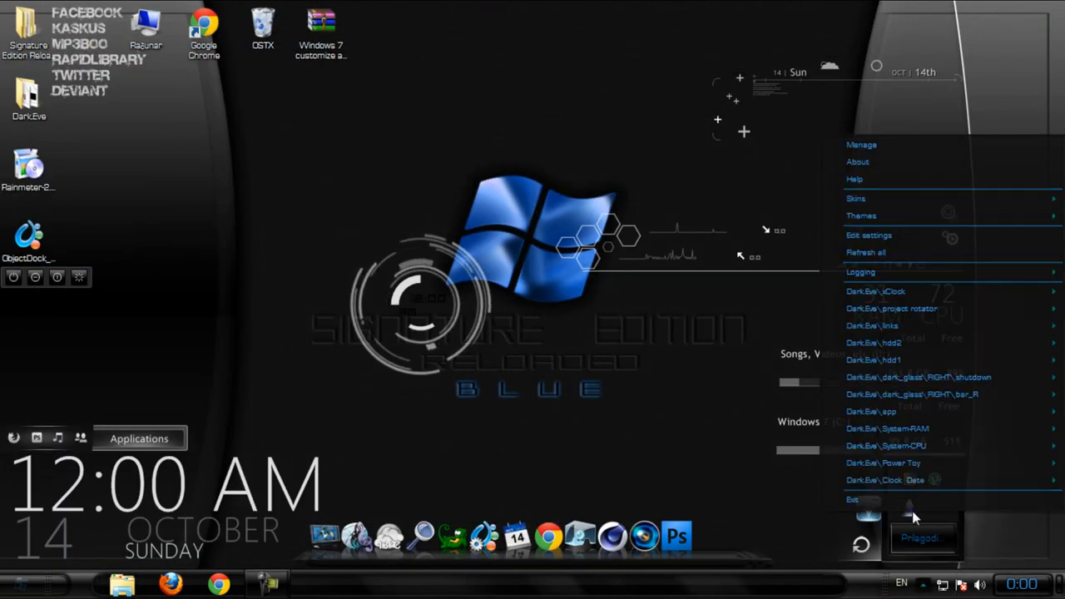
# Unload the Dark.Eve hdd2 HDD2_notitle.ini skin in Manage Rainmeter, then close the manager
pyautogui.click(862, 144)
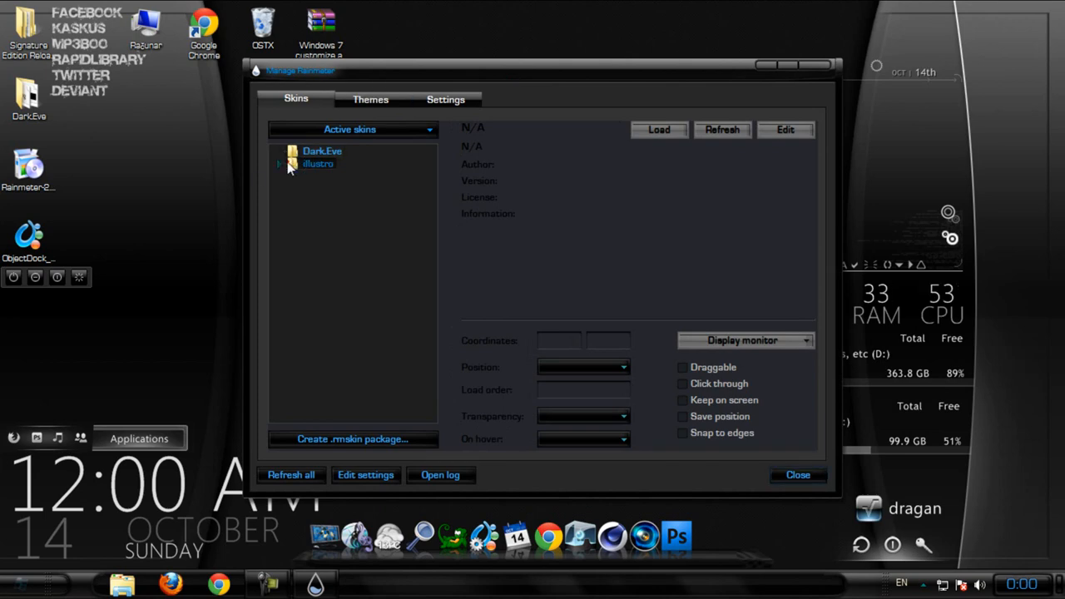
pyautogui.click(281, 164)
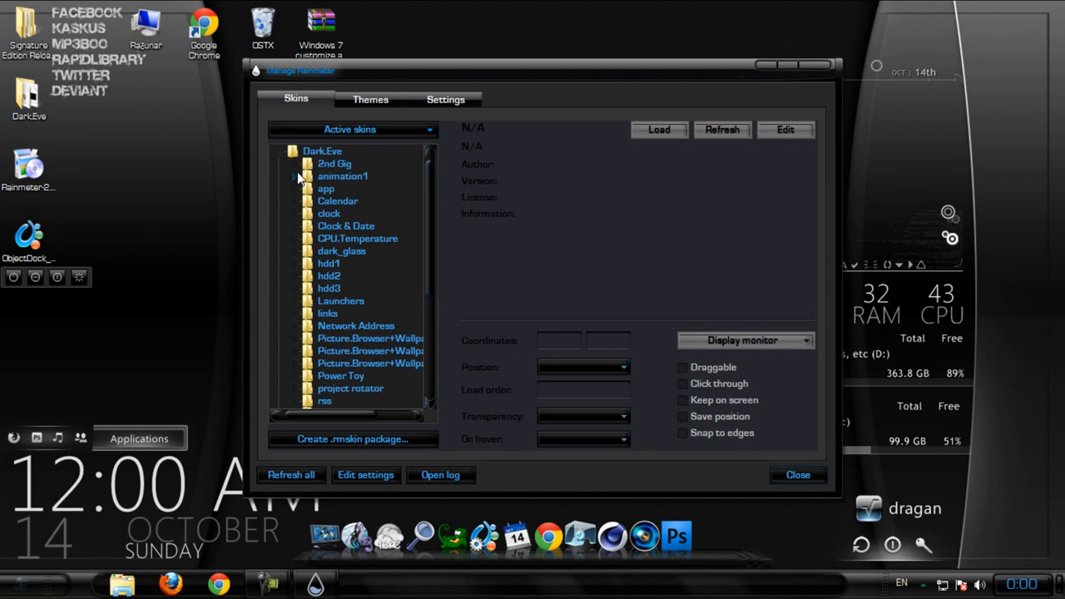
pyautogui.scroll(-3)
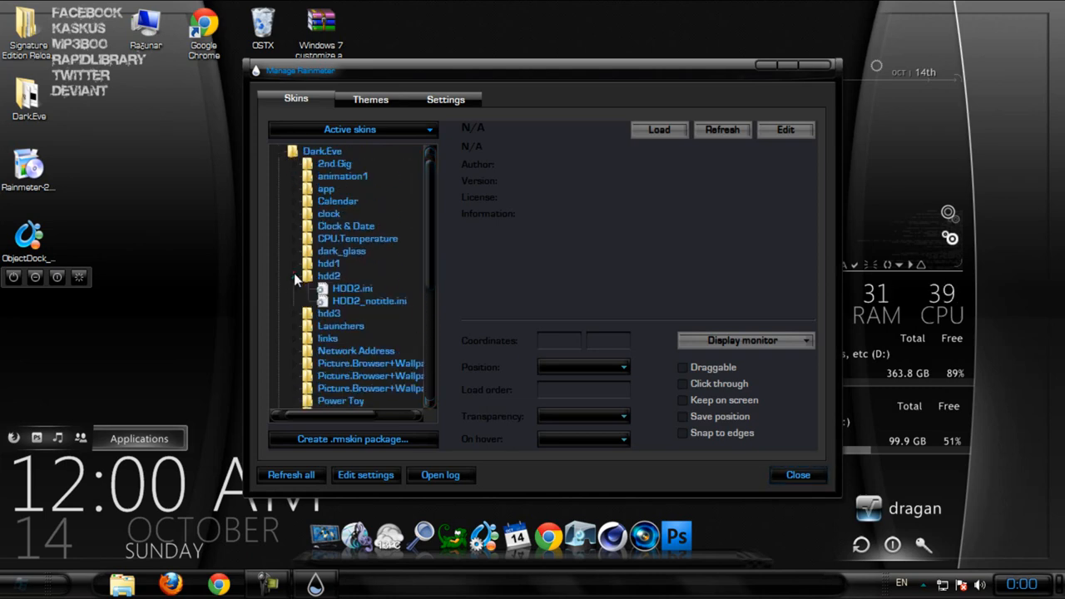
pyautogui.click(351, 288)
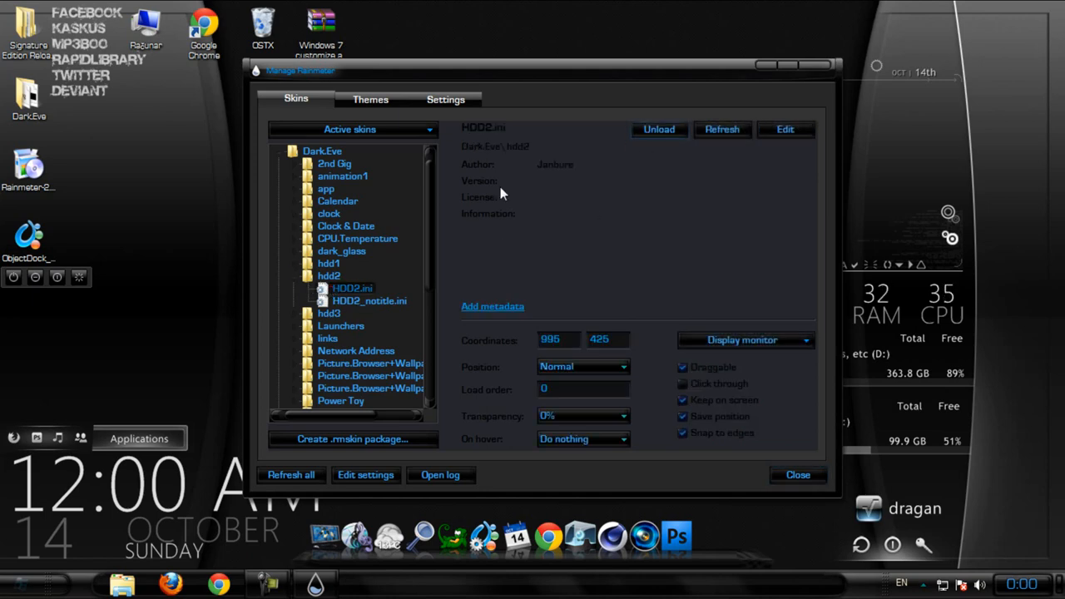
pyautogui.click(367, 301)
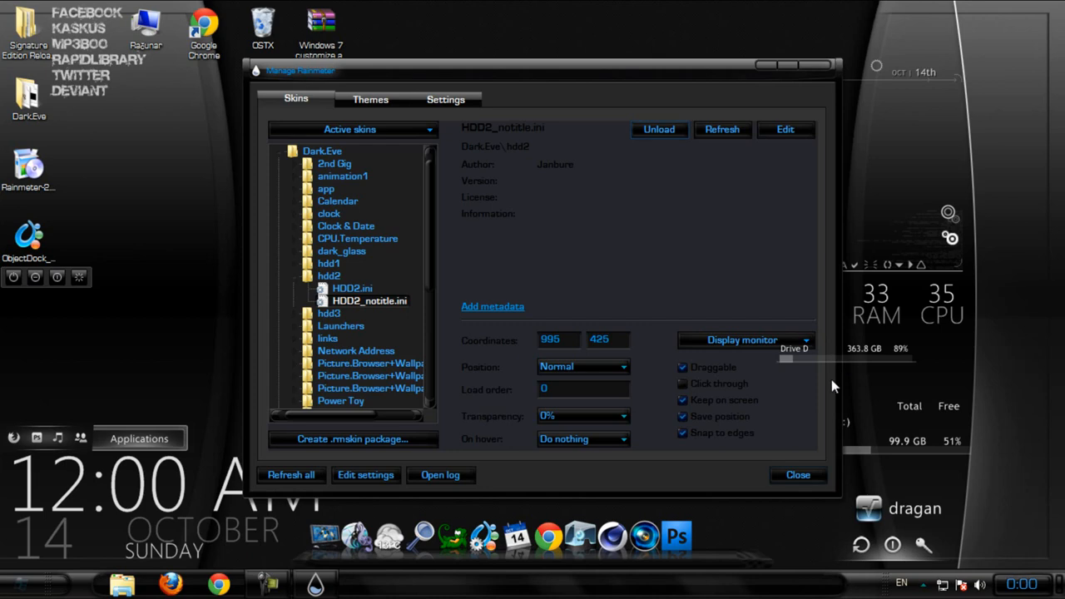
pyautogui.moveTo(541, 70); pyautogui.dragTo(399, 64)
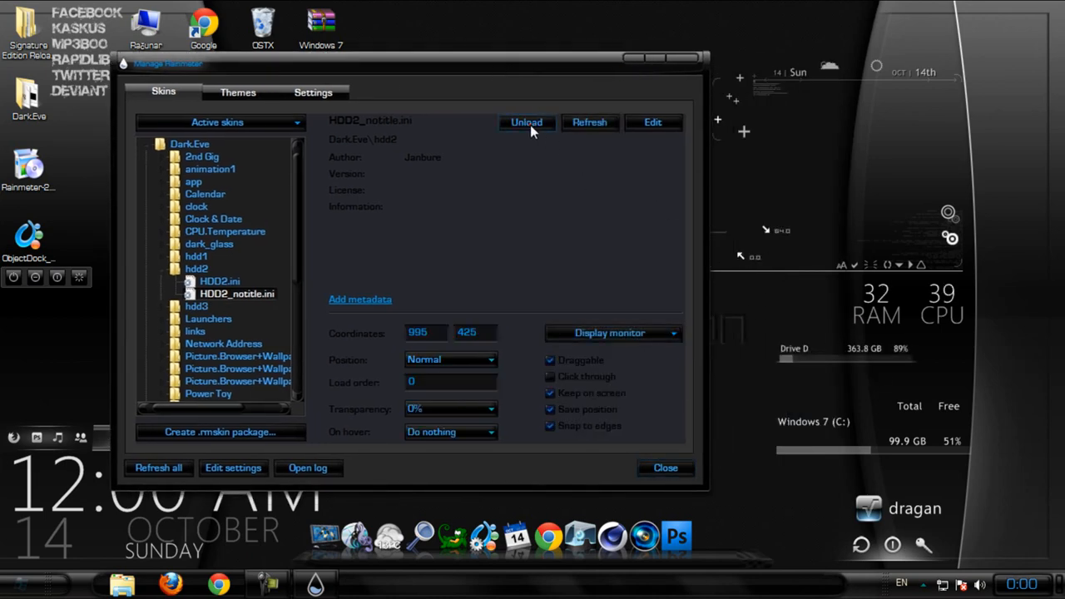
pyautogui.click(525, 122)
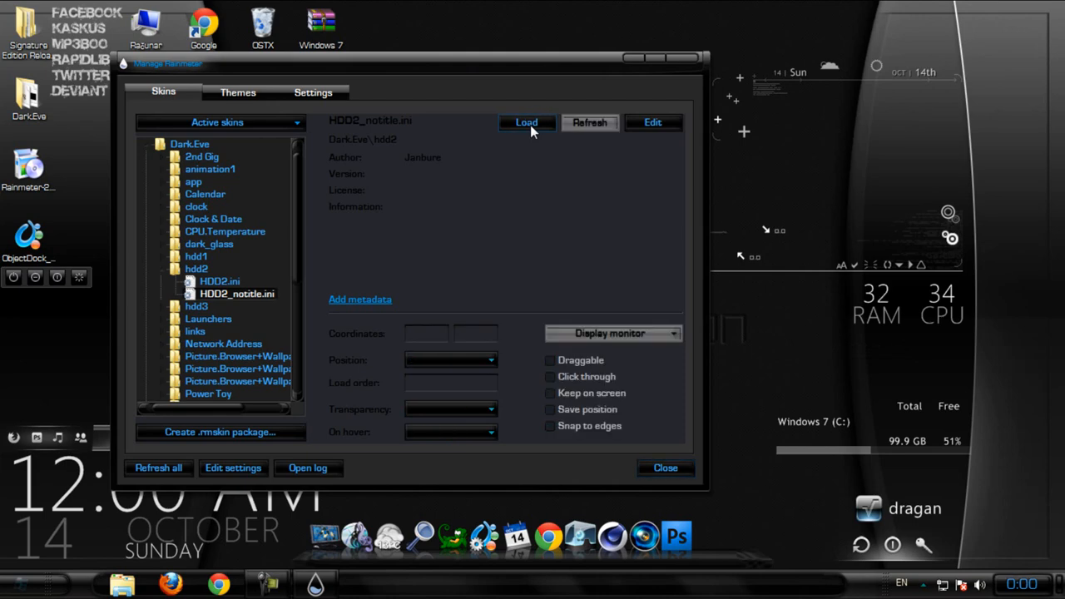
pyautogui.click(526, 123)
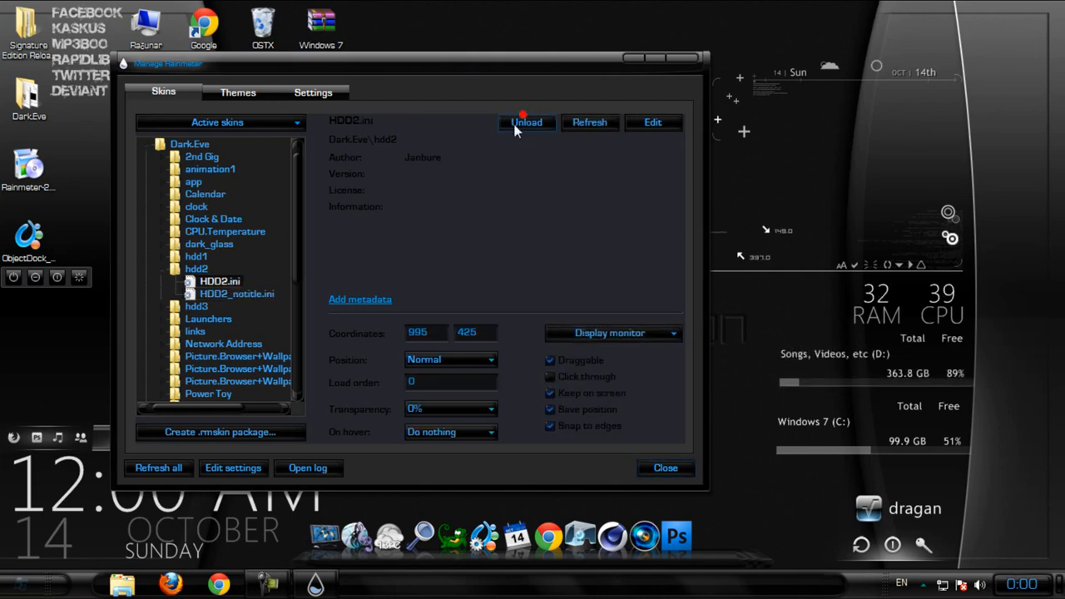
pyautogui.click(526, 122)
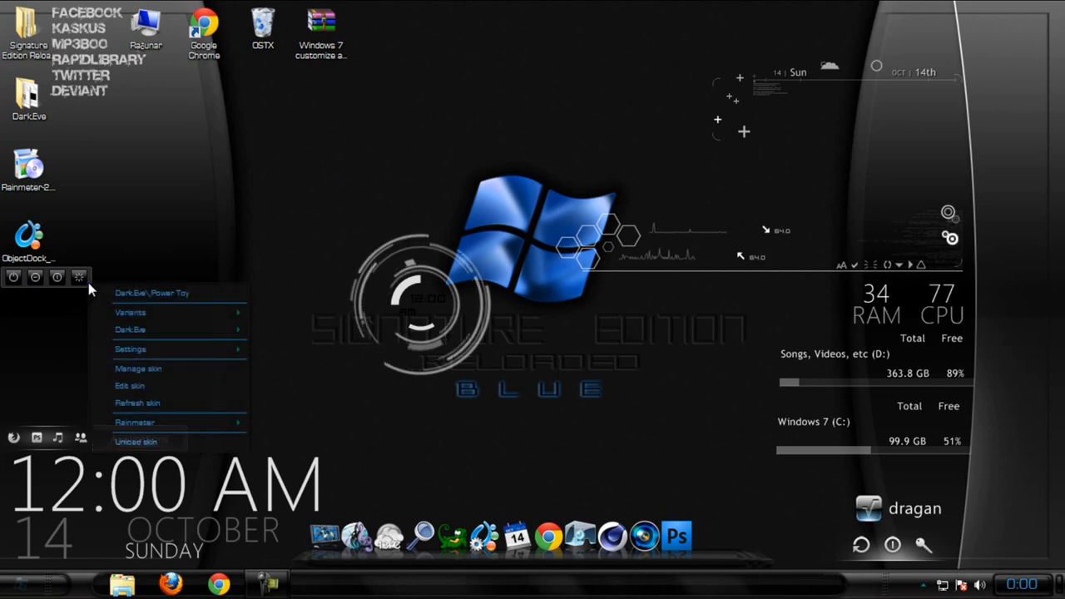
pyautogui.moveTo(139, 369)
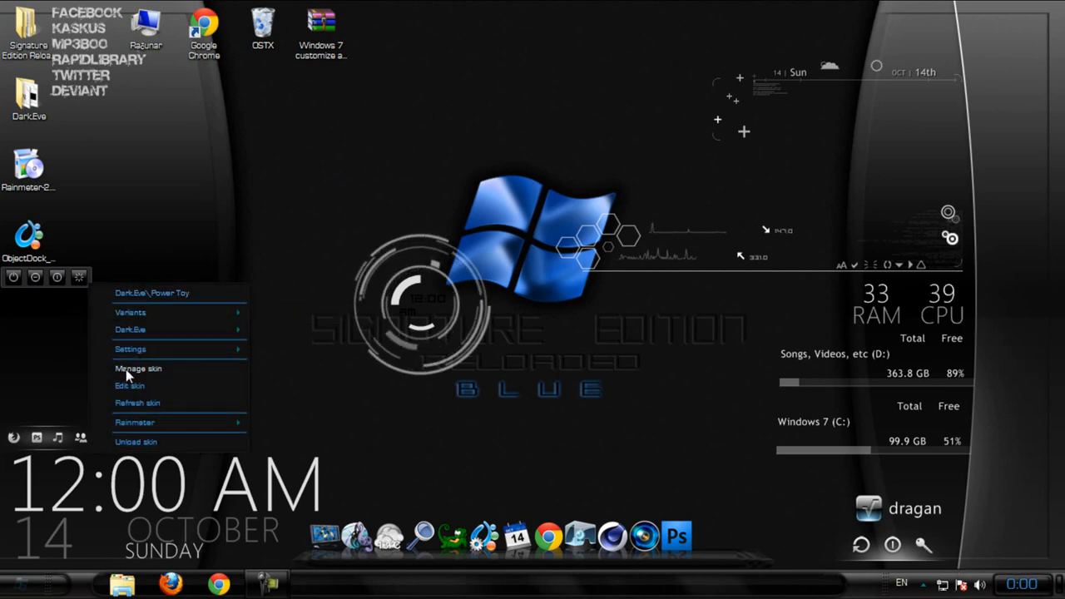
# Browse the Rainmeter skin manager for the Power Toy, app, and clock-and-date skins
pyautogui.click(138, 367)
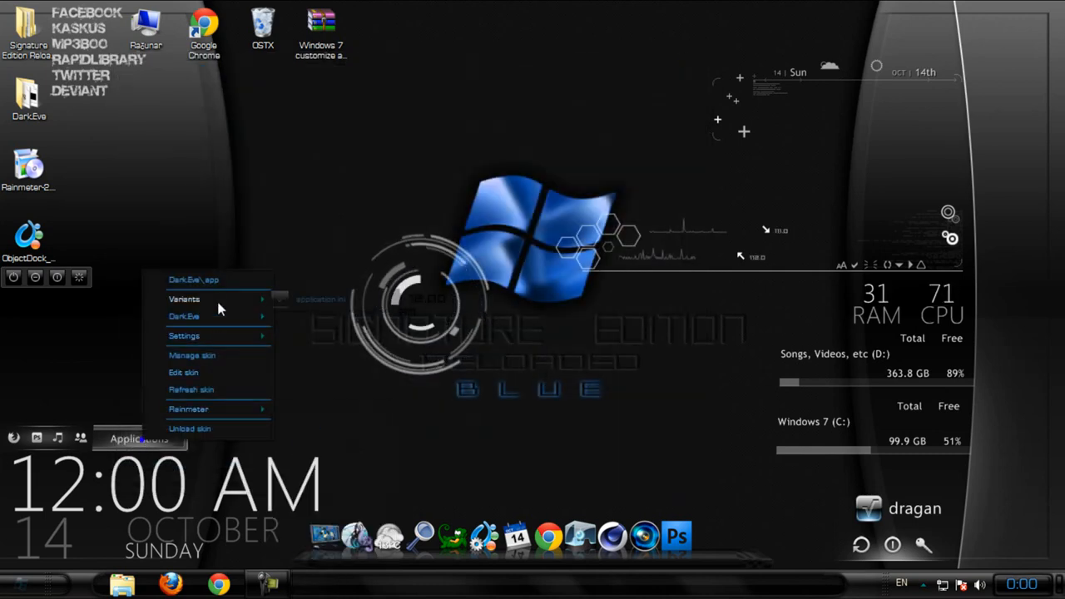
pyautogui.click(192, 355)
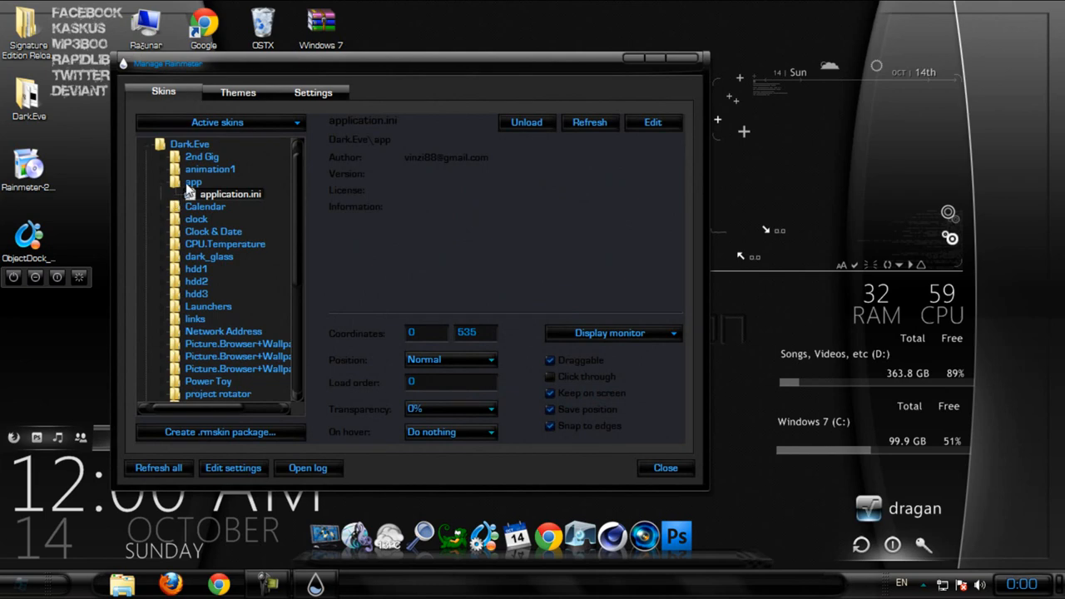
pyautogui.click(175, 182)
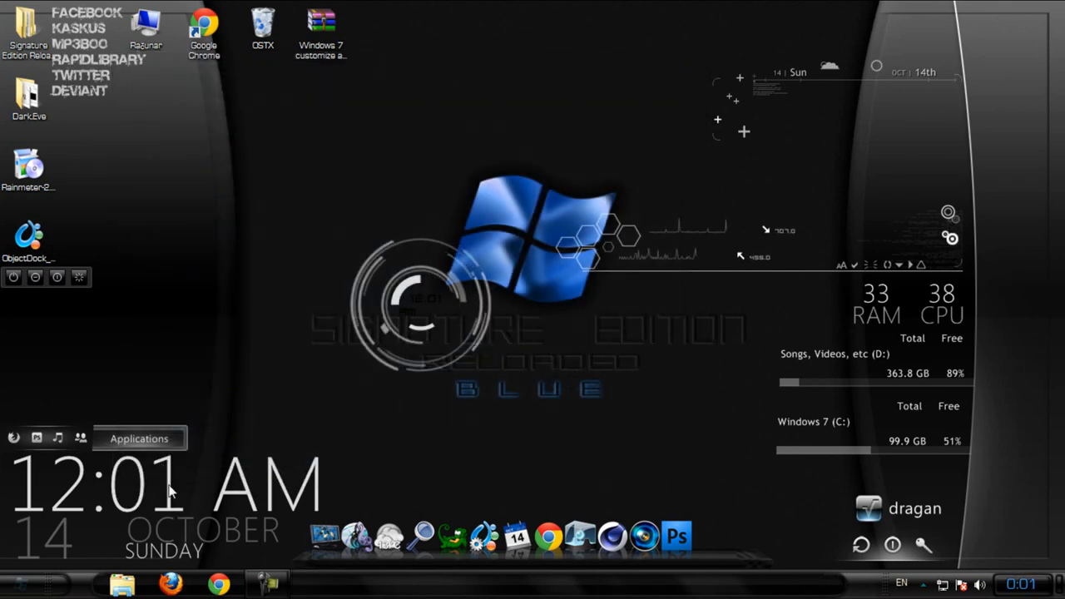
pyautogui.rightClick(171, 491)
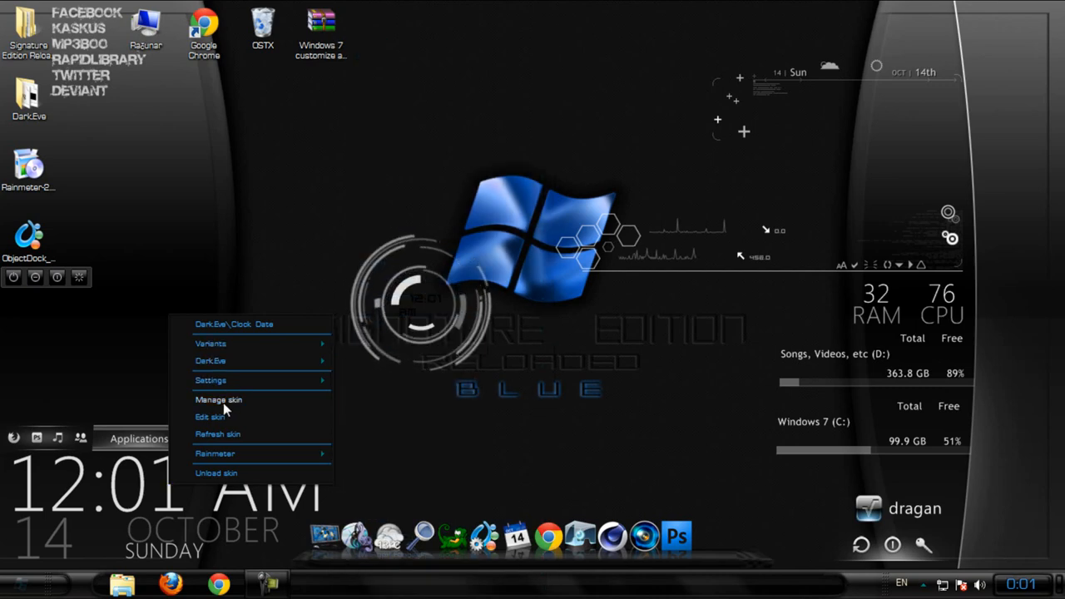
pyautogui.click(215, 399)
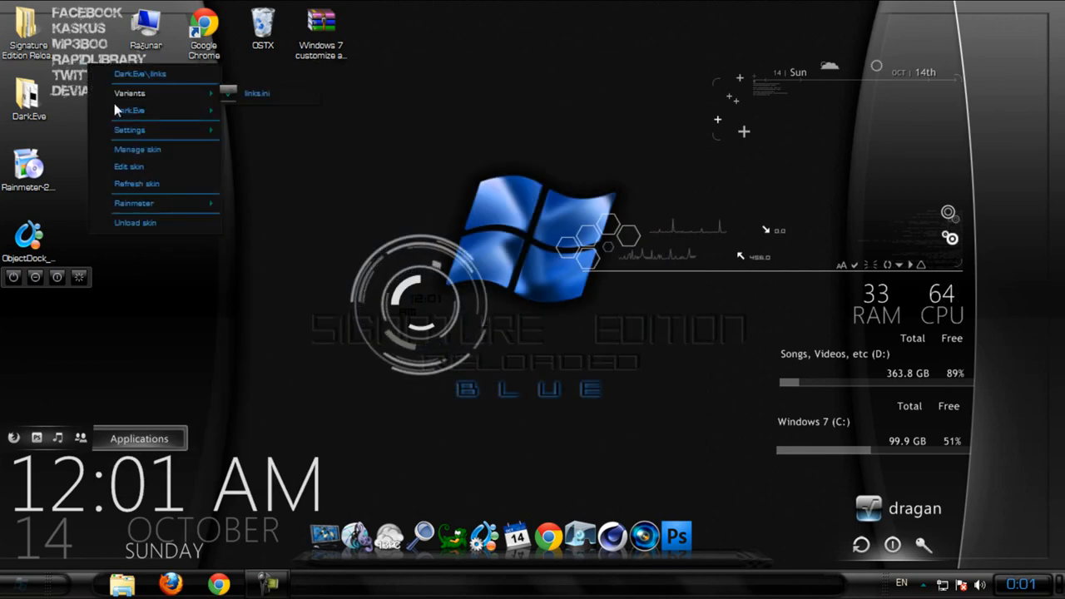
# Open the links skin in the manager and edit its X coordinate, entering 10 then 66
pyautogui.click(138, 149)
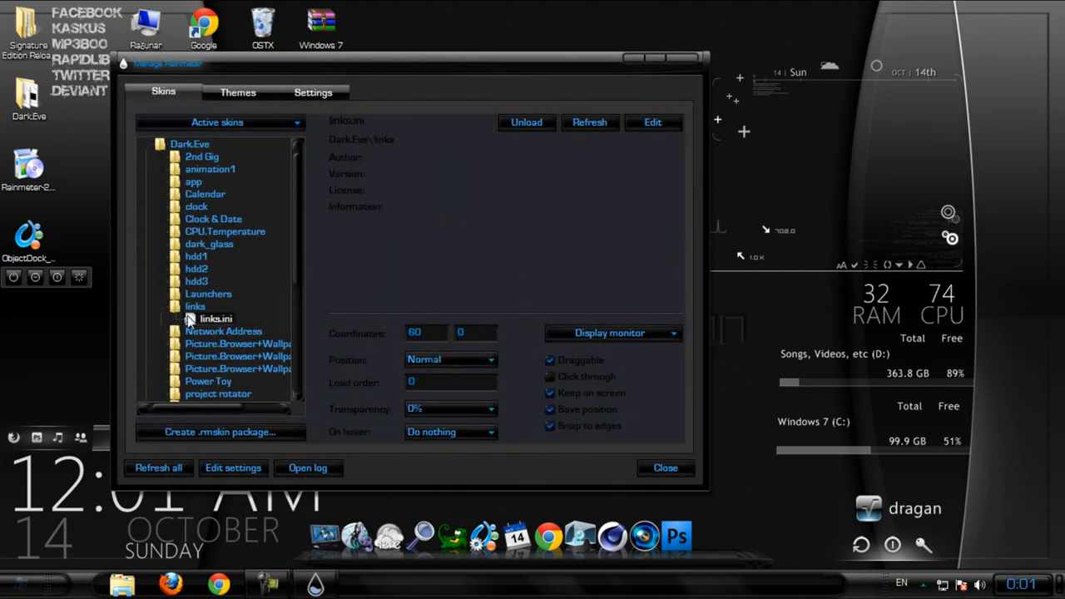
pyautogui.click(195, 307)
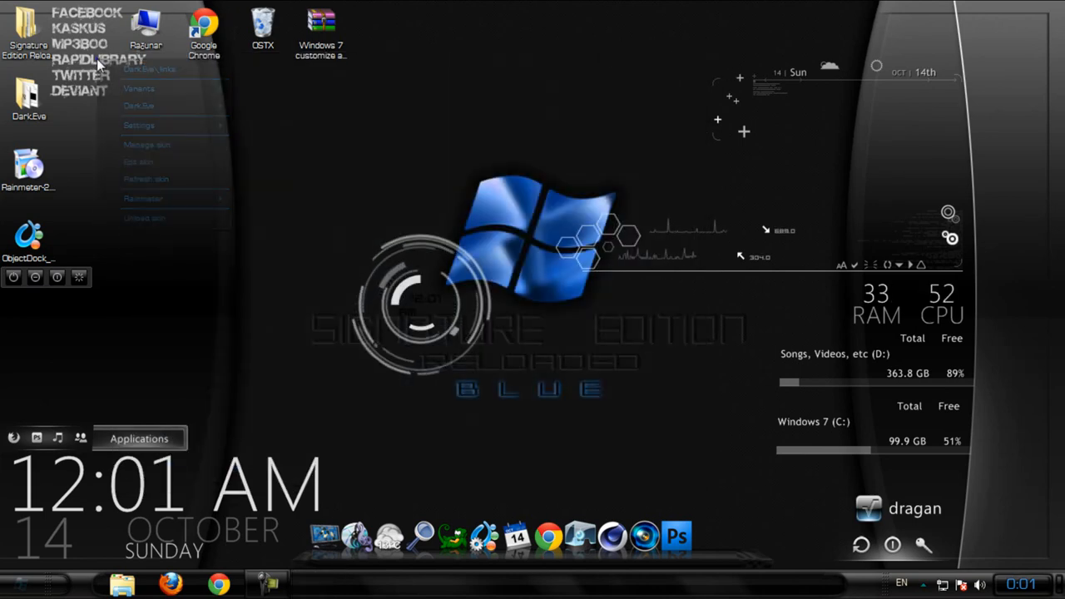
pyautogui.click(147, 144)
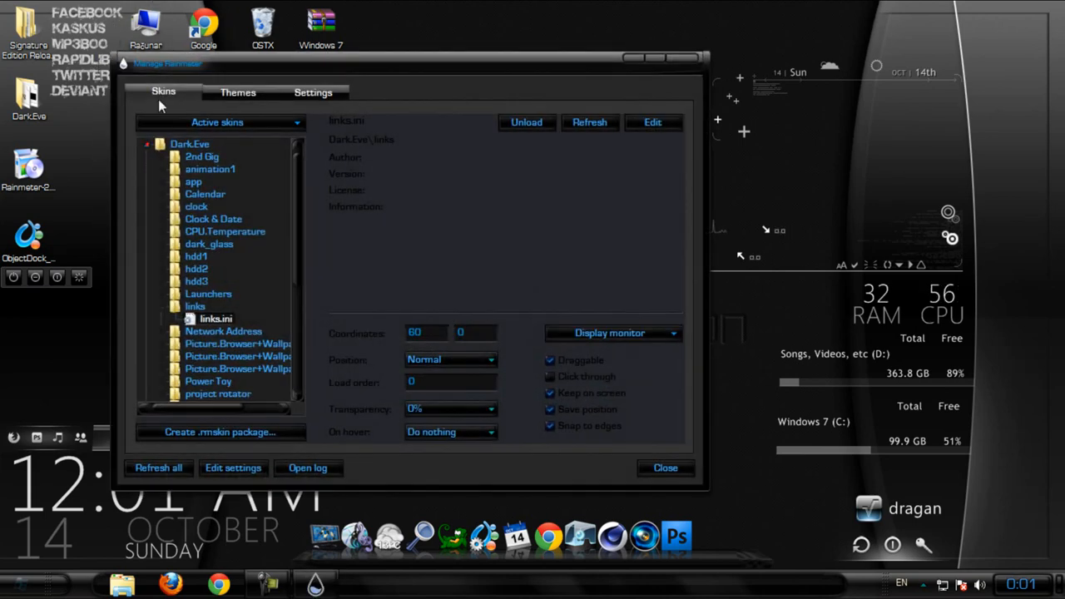
pyautogui.click(422, 333)
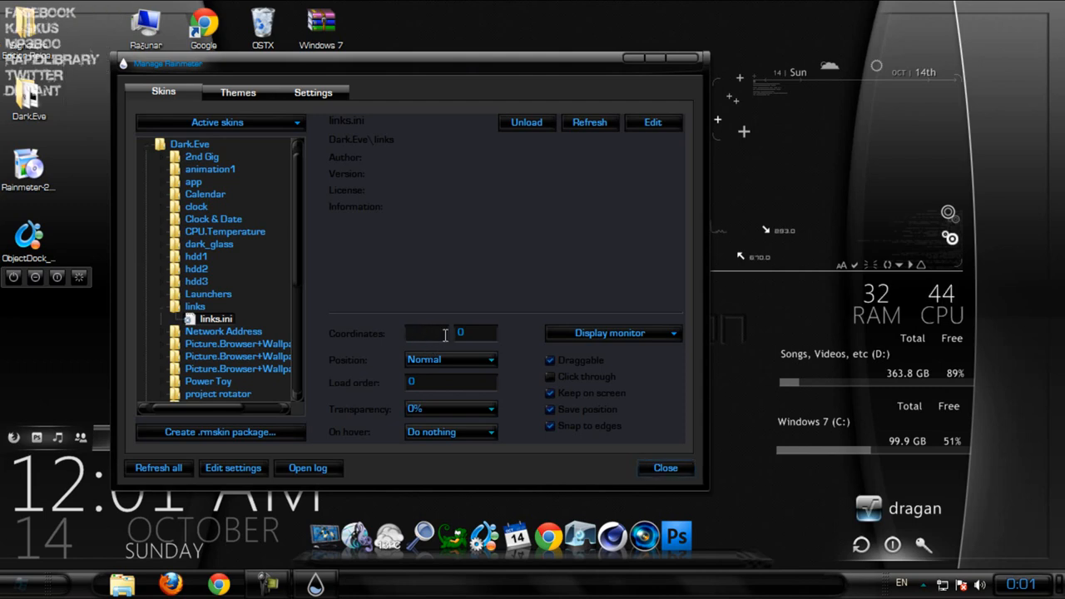
pyautogui.write('10')
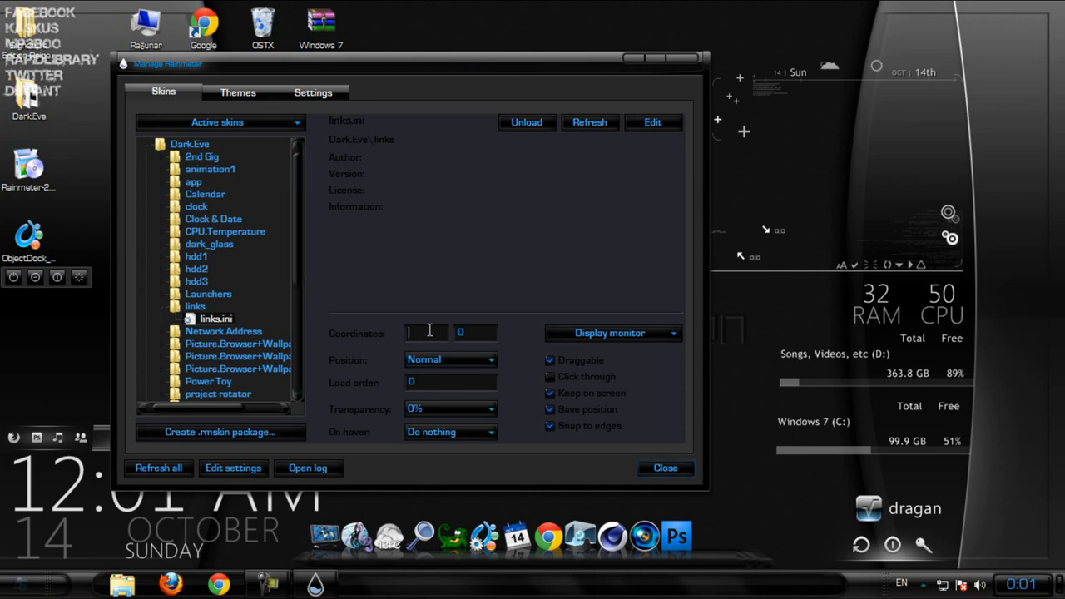
pyautogui.write('66')
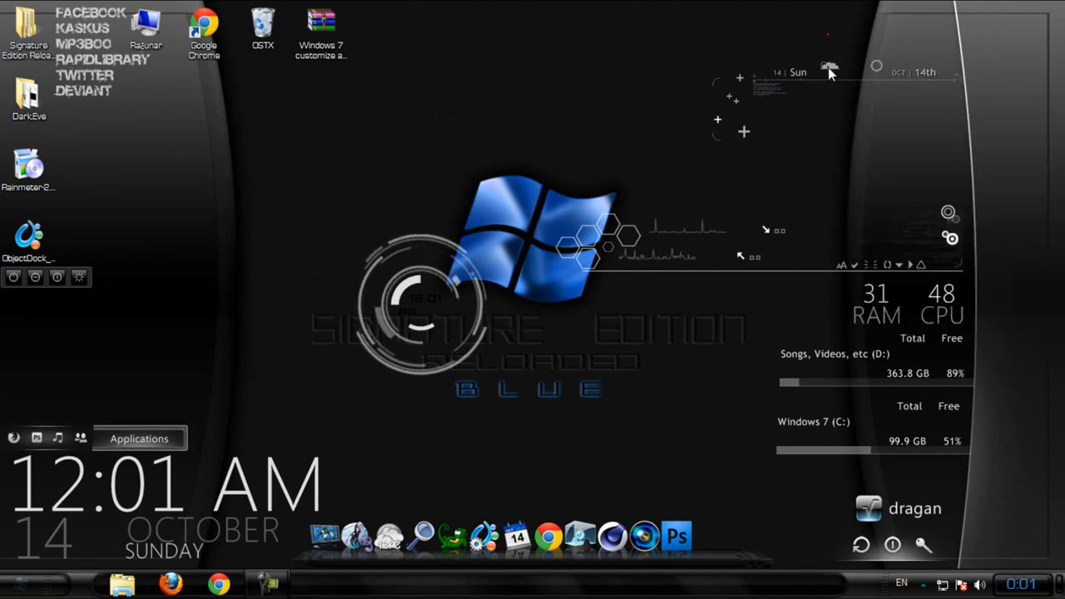
pyautogui.rightClick(836, 67)
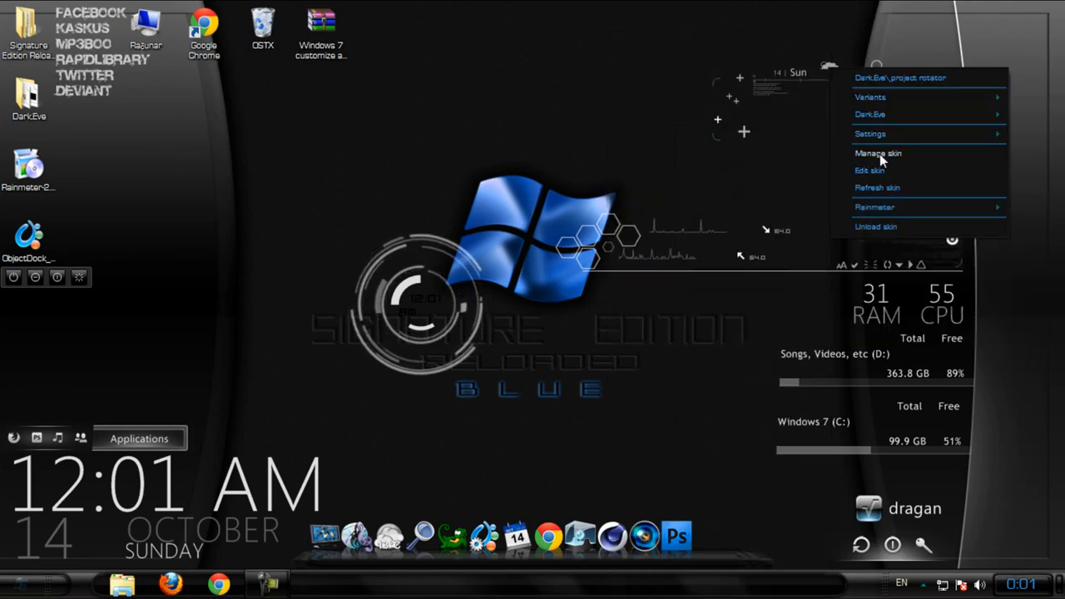
pyautogui.click(878, 153)
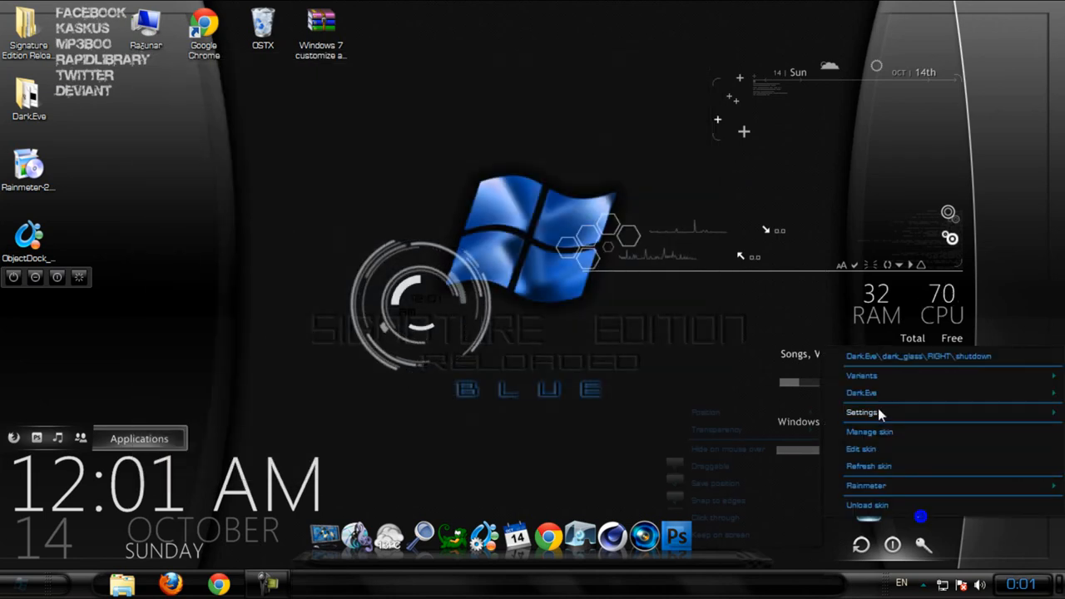
pyautogui.click(869, 432)
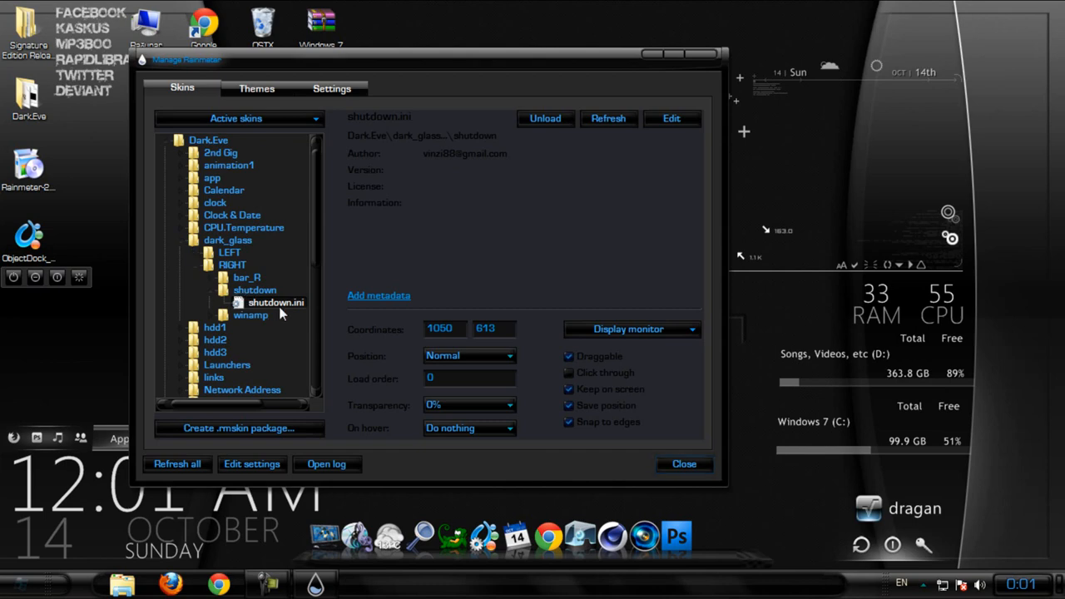
pyautogui.moveTo(1007, 190)
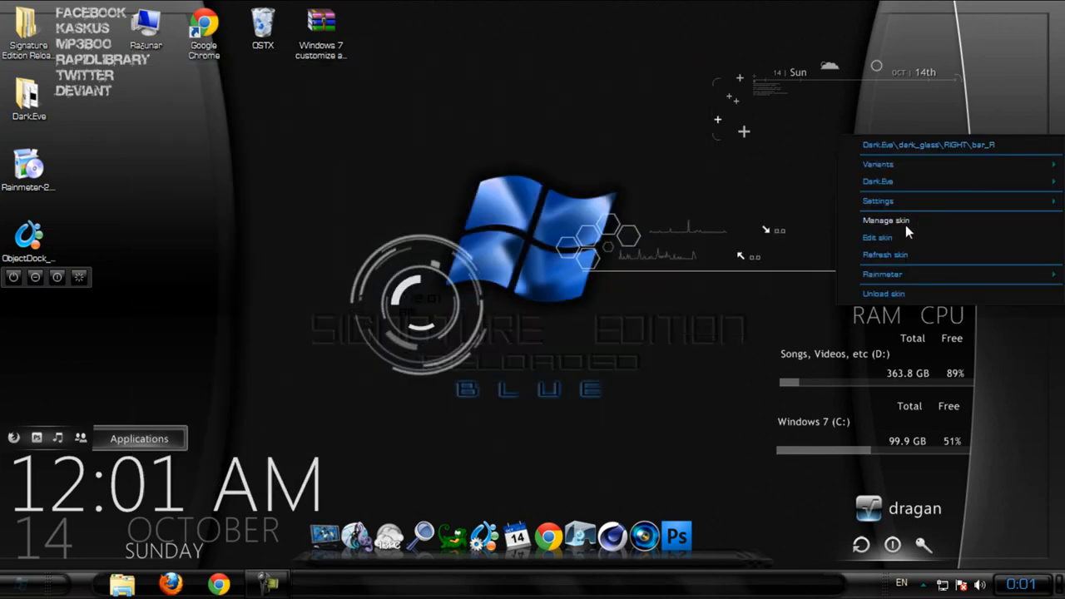
pyautogui.click(885, 221)
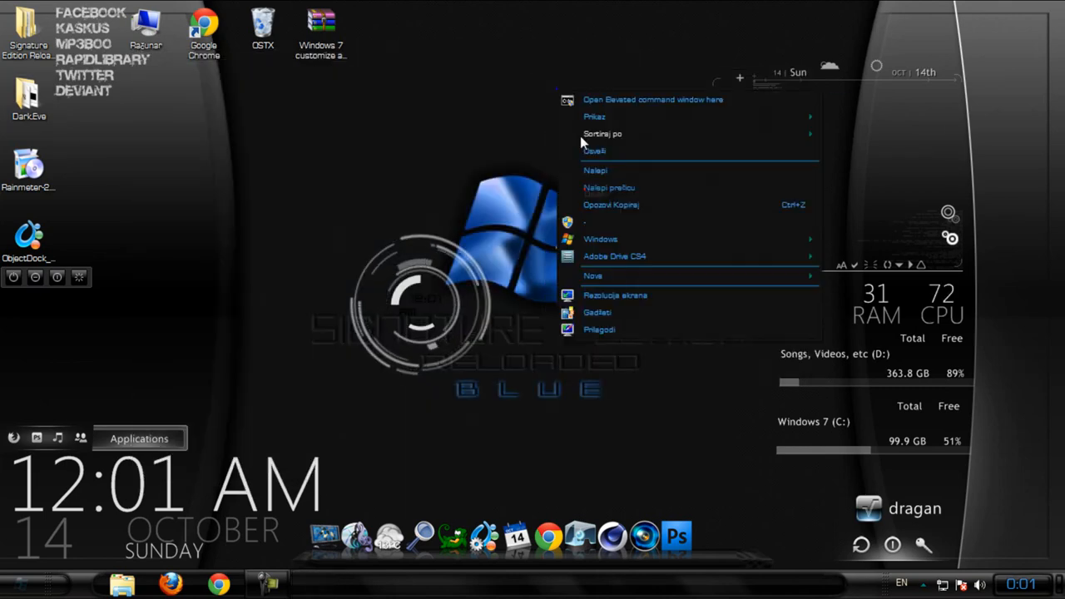
pyautogui.click(547, 11)
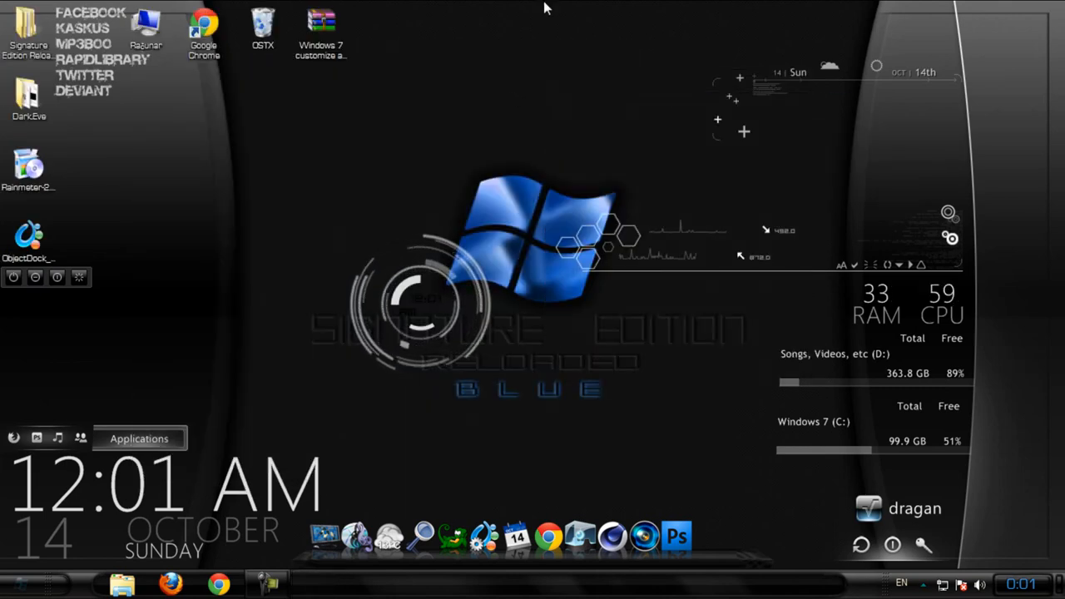
pyautogui.moveTo(803, 323)
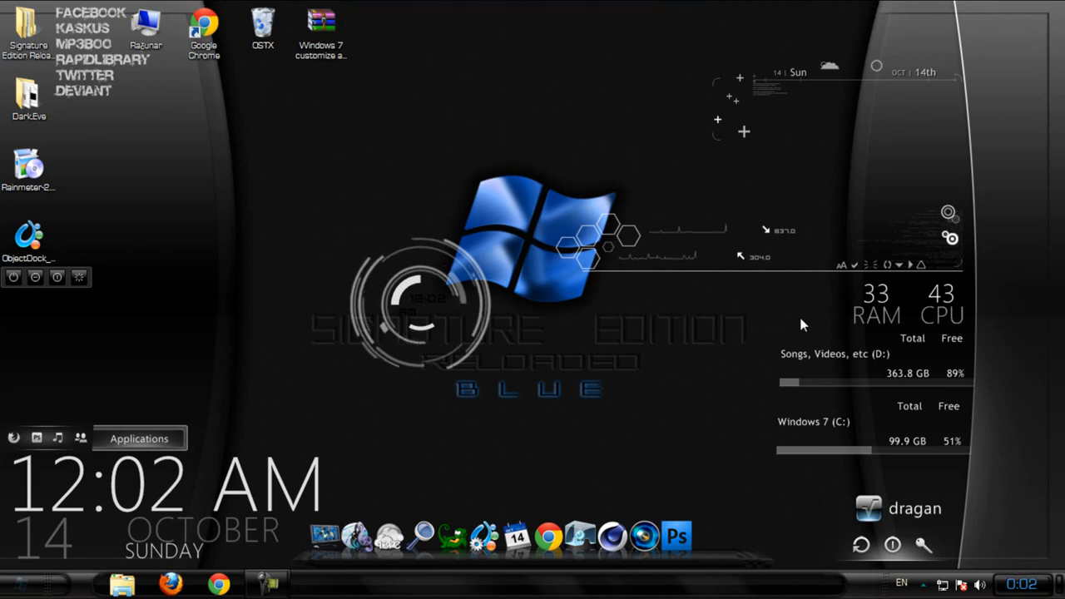